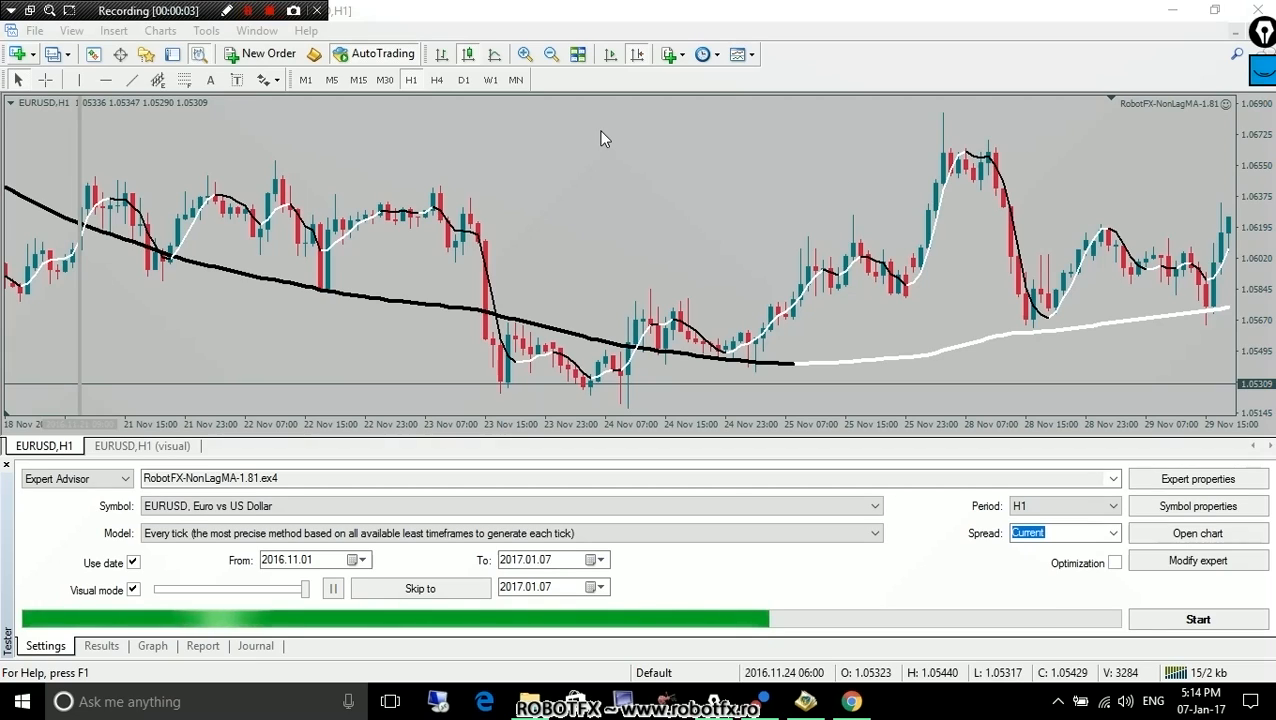
mouse_move(583, 206)
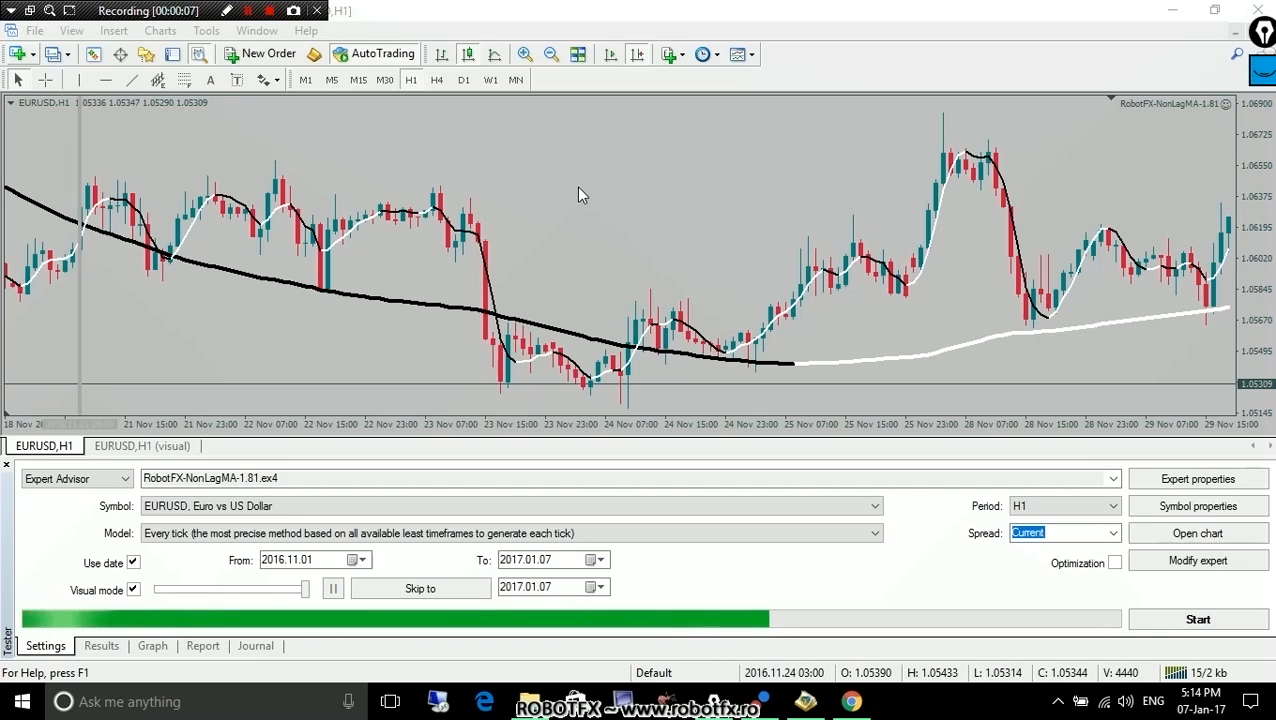
mouse_move(647, 144)
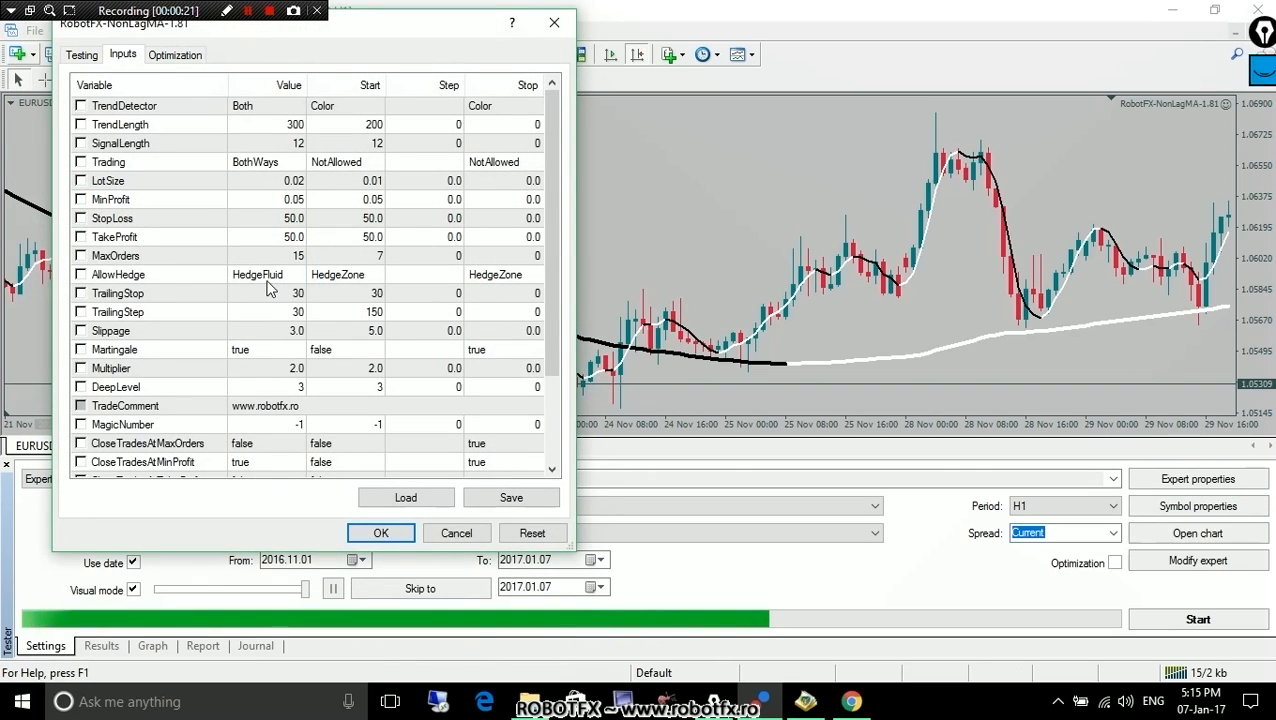
- Try the AllowHedge input as NoHedging, then as HedgeZone
left_click(150, 274)
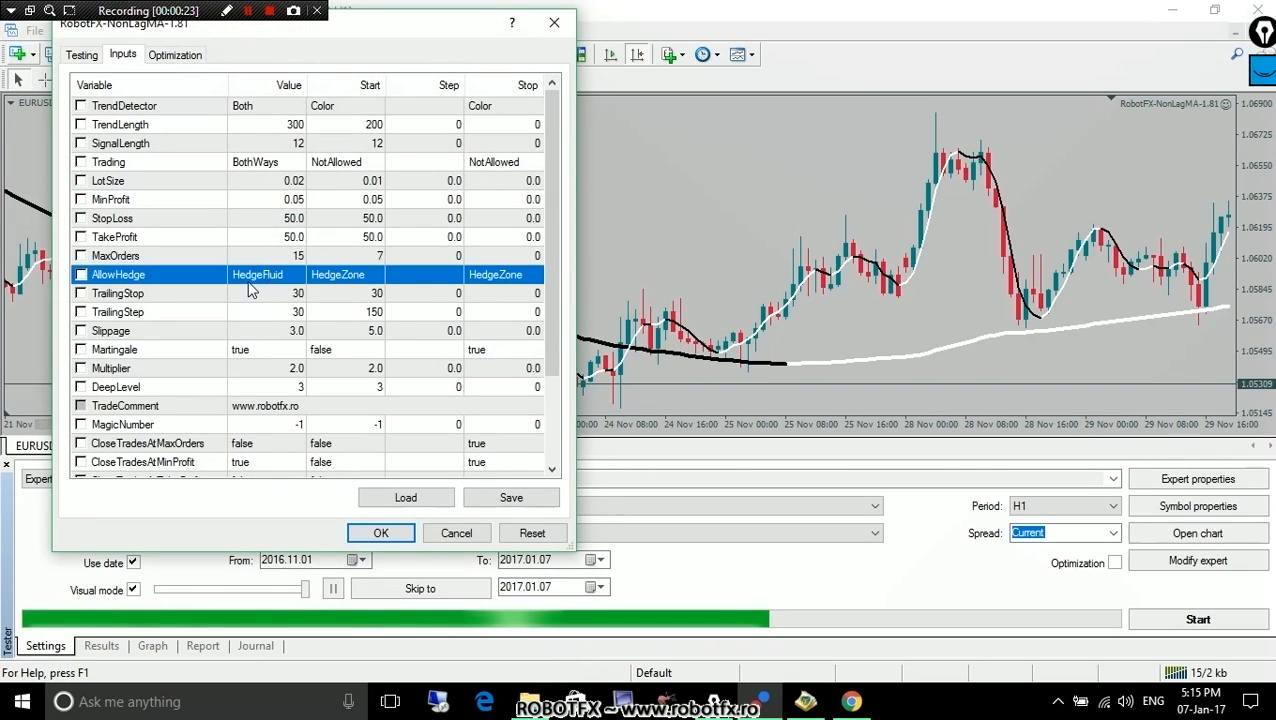
left_click(267, 274)
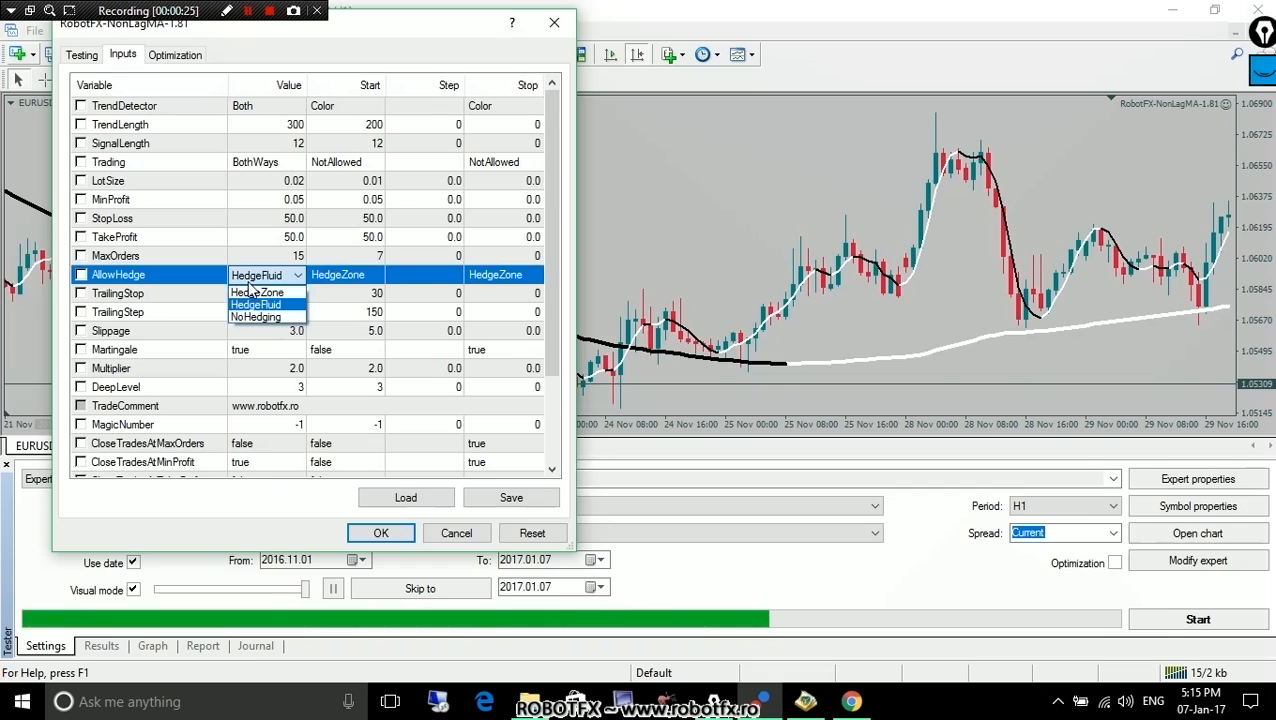
mouse_move(255, 317)
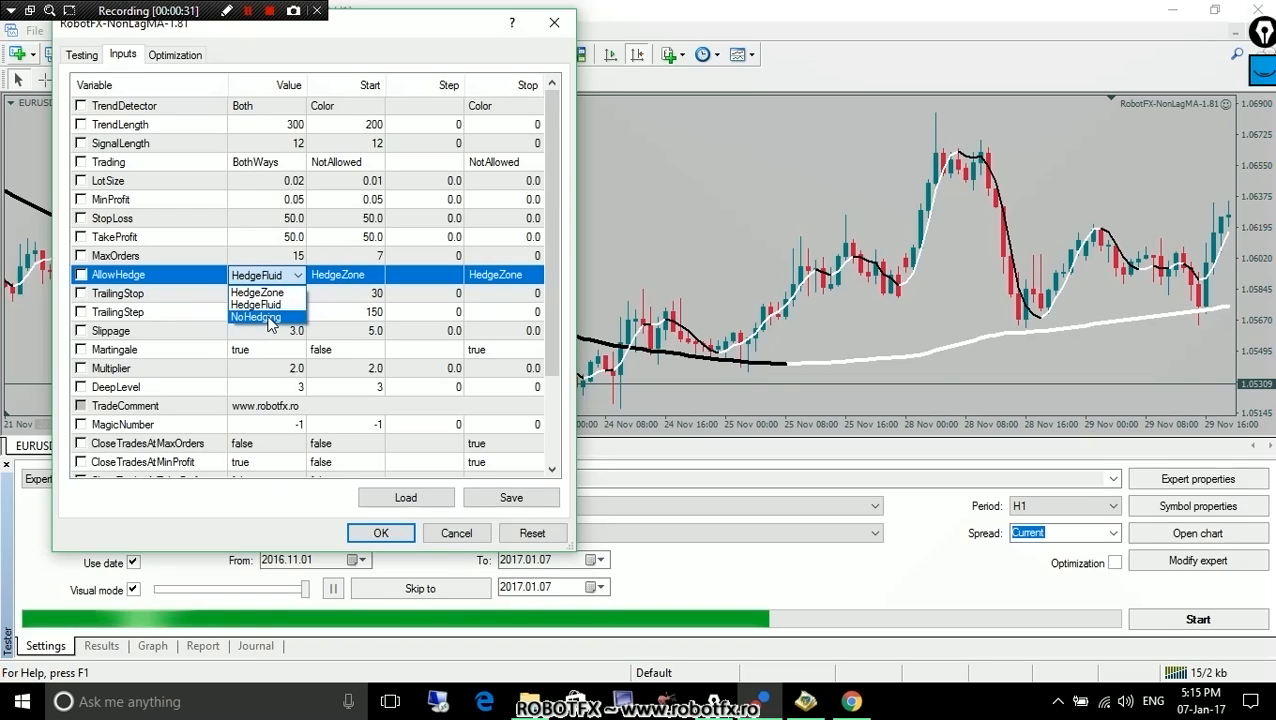
left_click(258, 317)
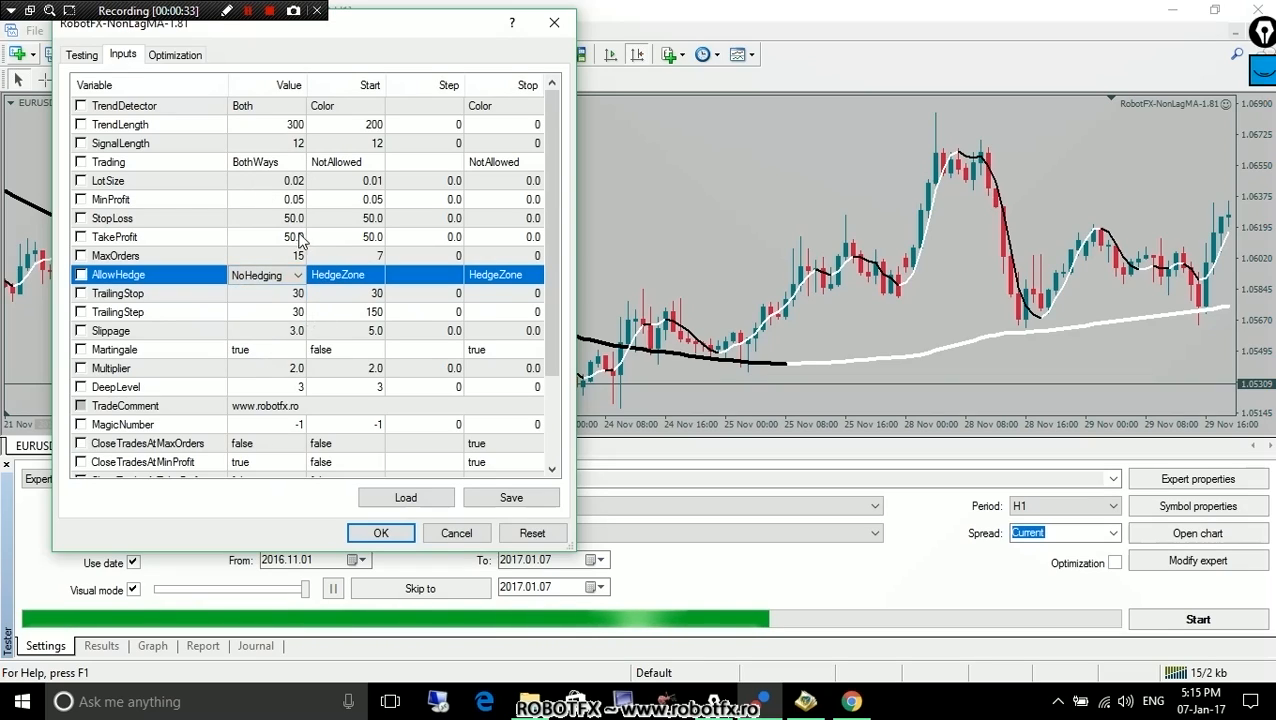
left_click(150, 236)
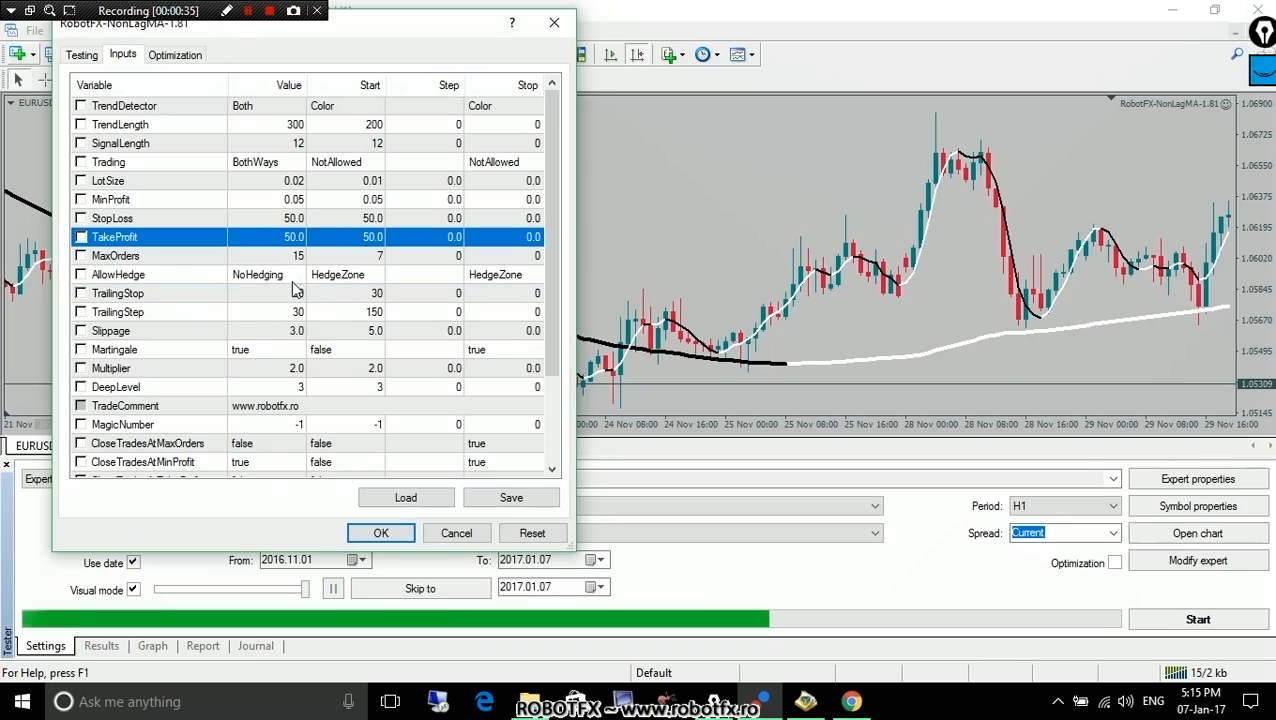
left_click(297, 274)
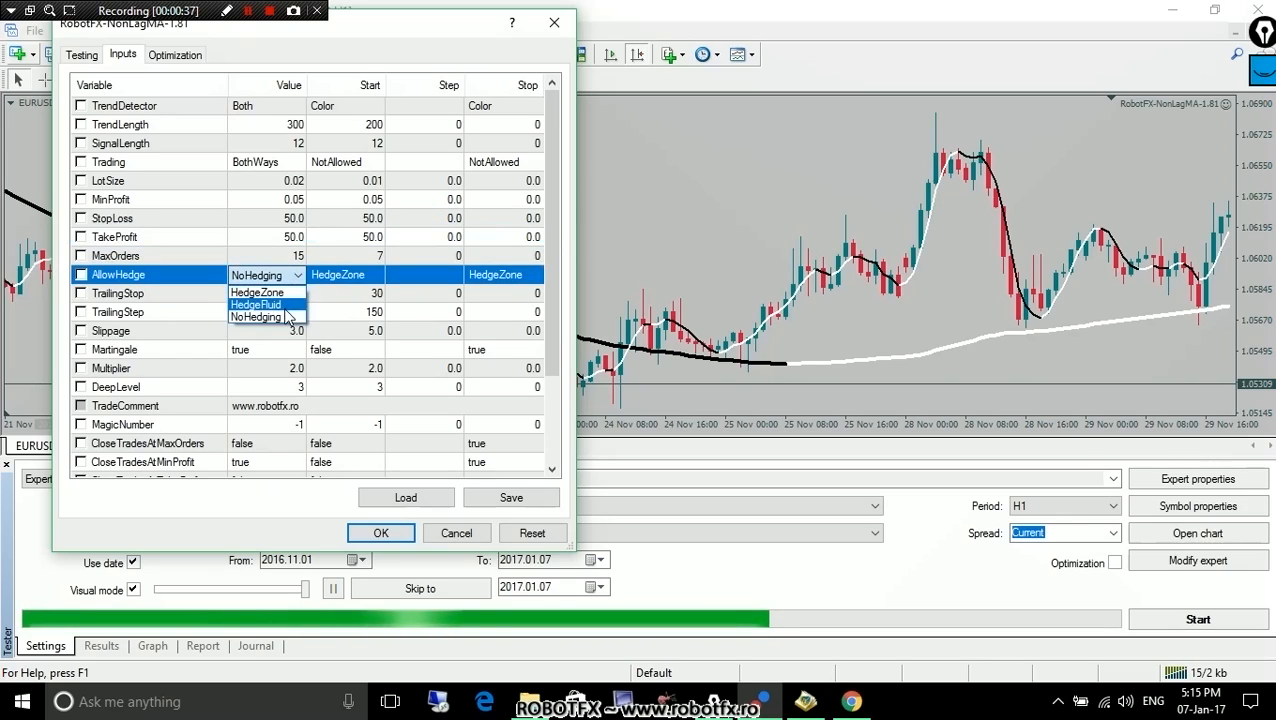
left_click(257, 291)
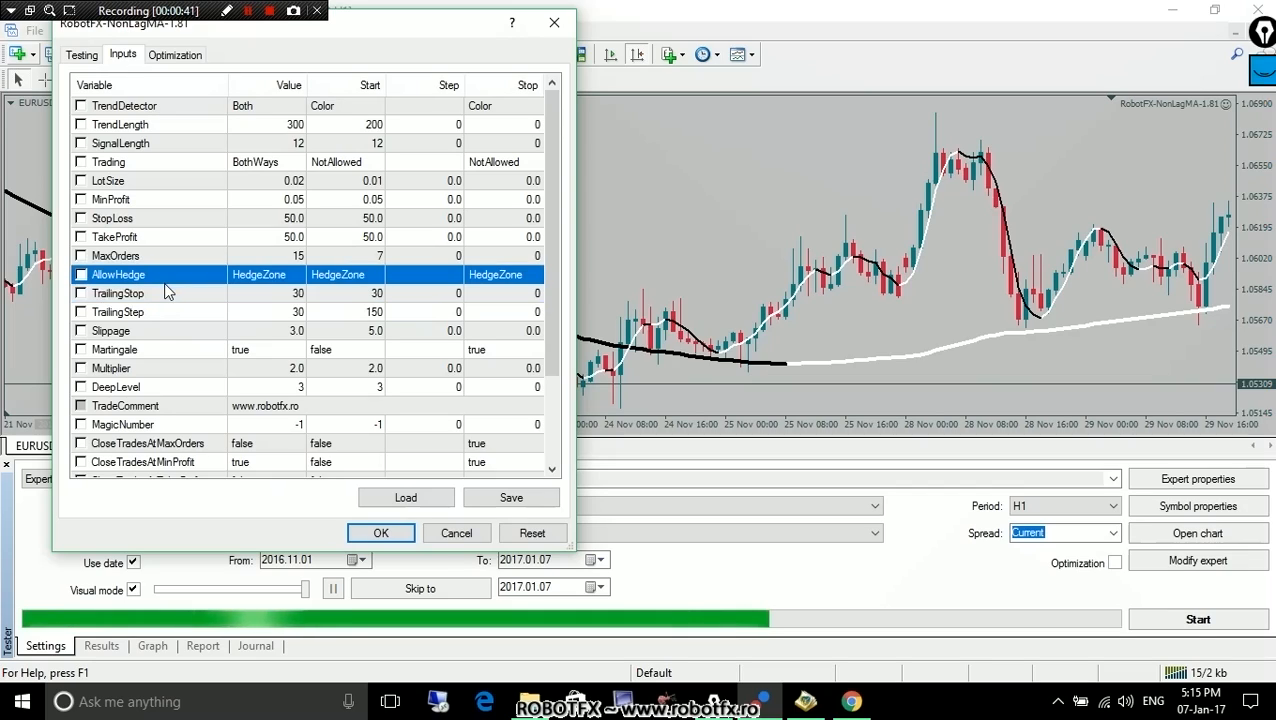
- Set AllowHedge back to HedgeFluid, confirm the inputs, and scroll the chart forward
left_click(265, 274)
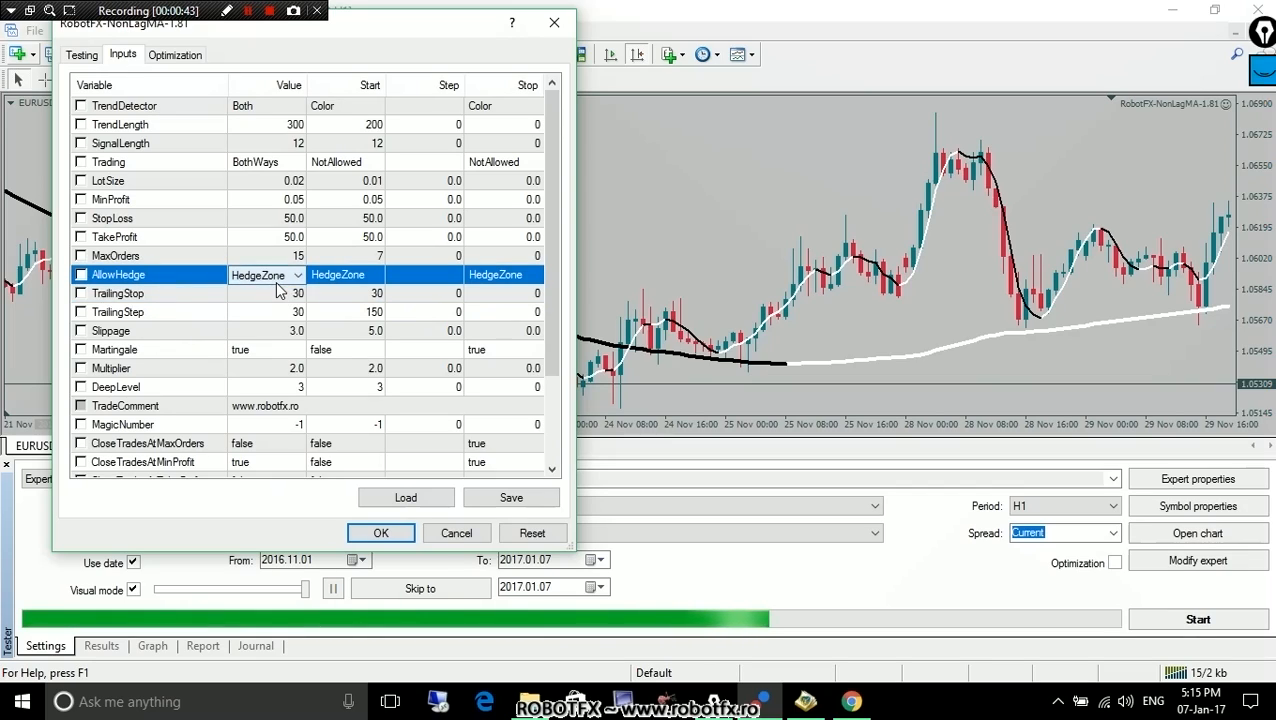
left_click(267, 274)
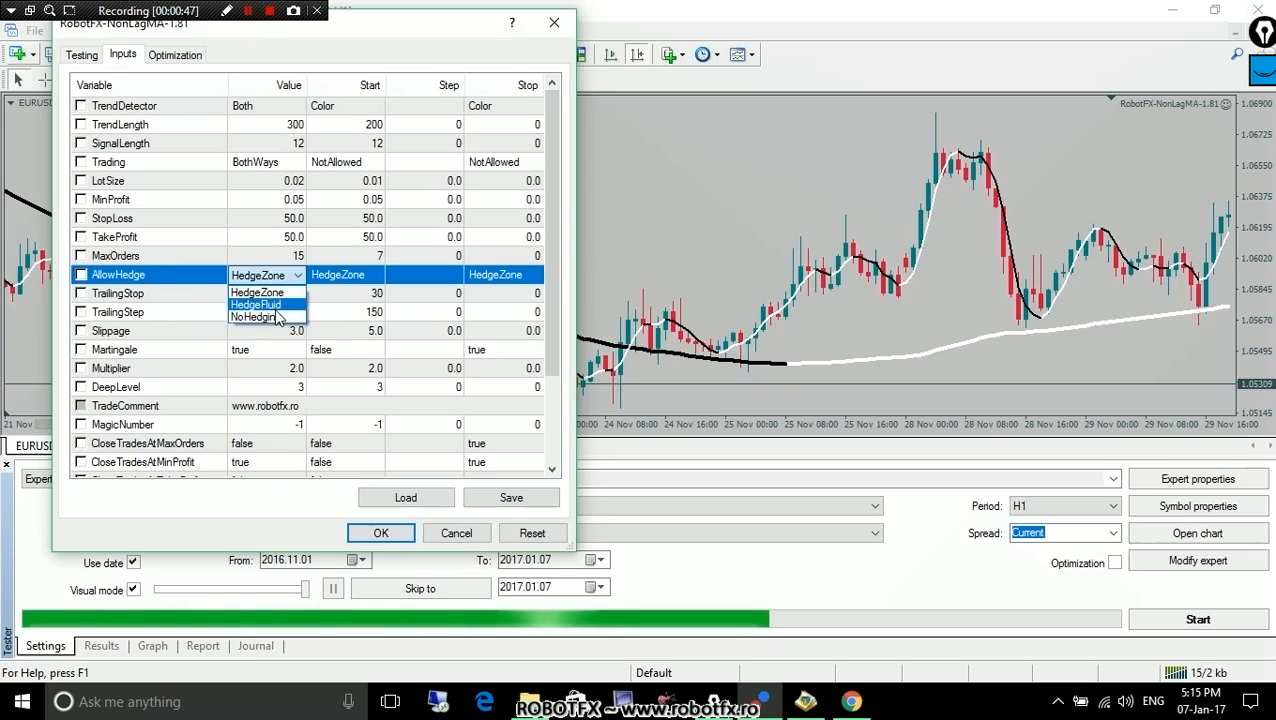
left_click(256, 304)
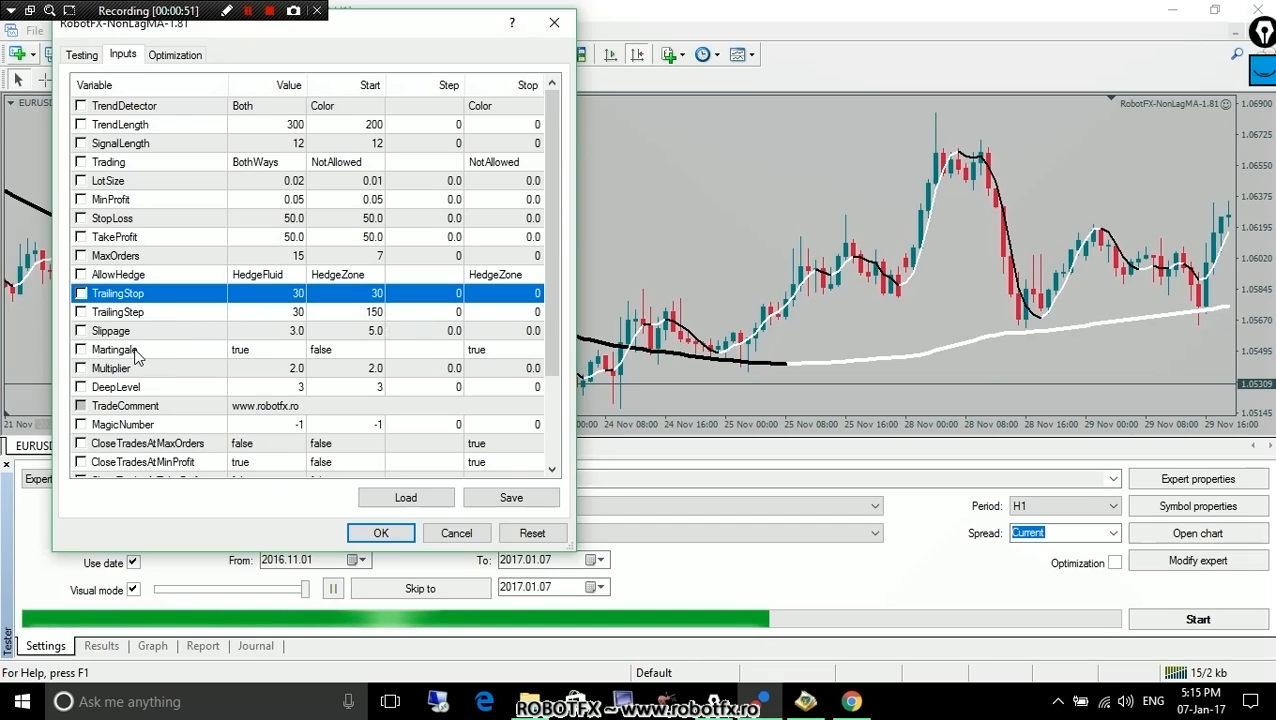
mouse_move(382, 285)
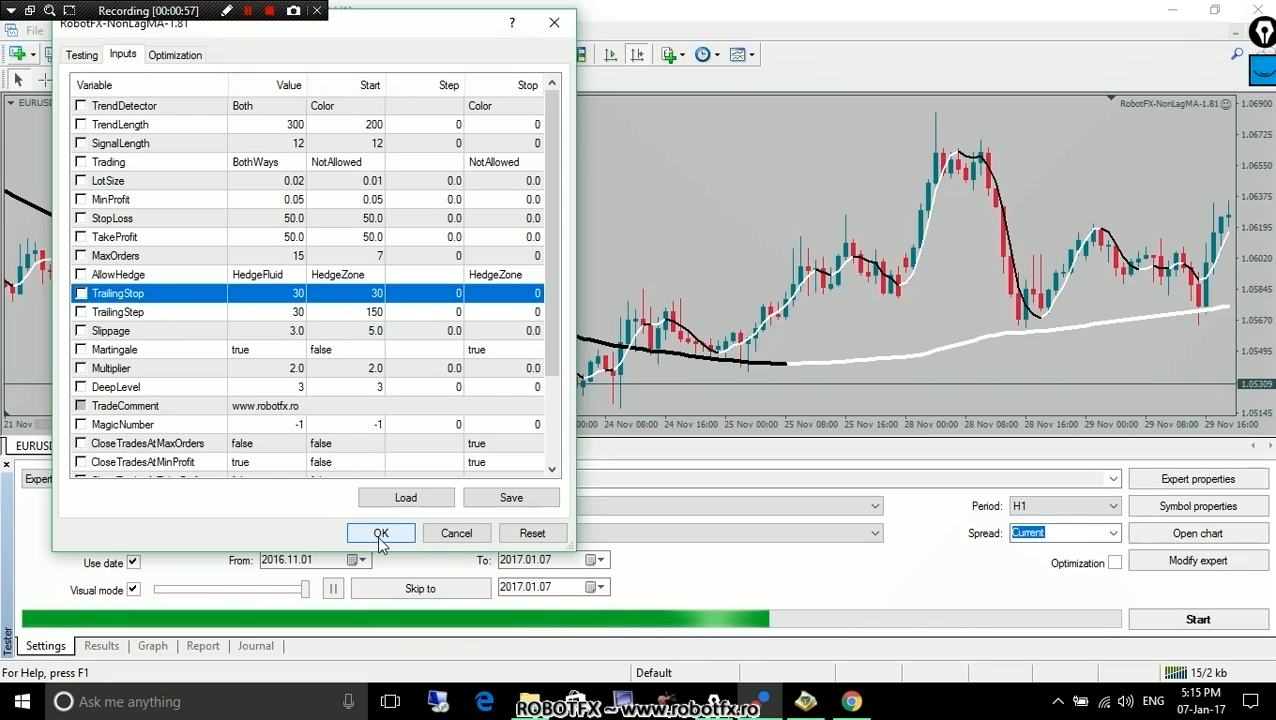
left_click(381, 533)
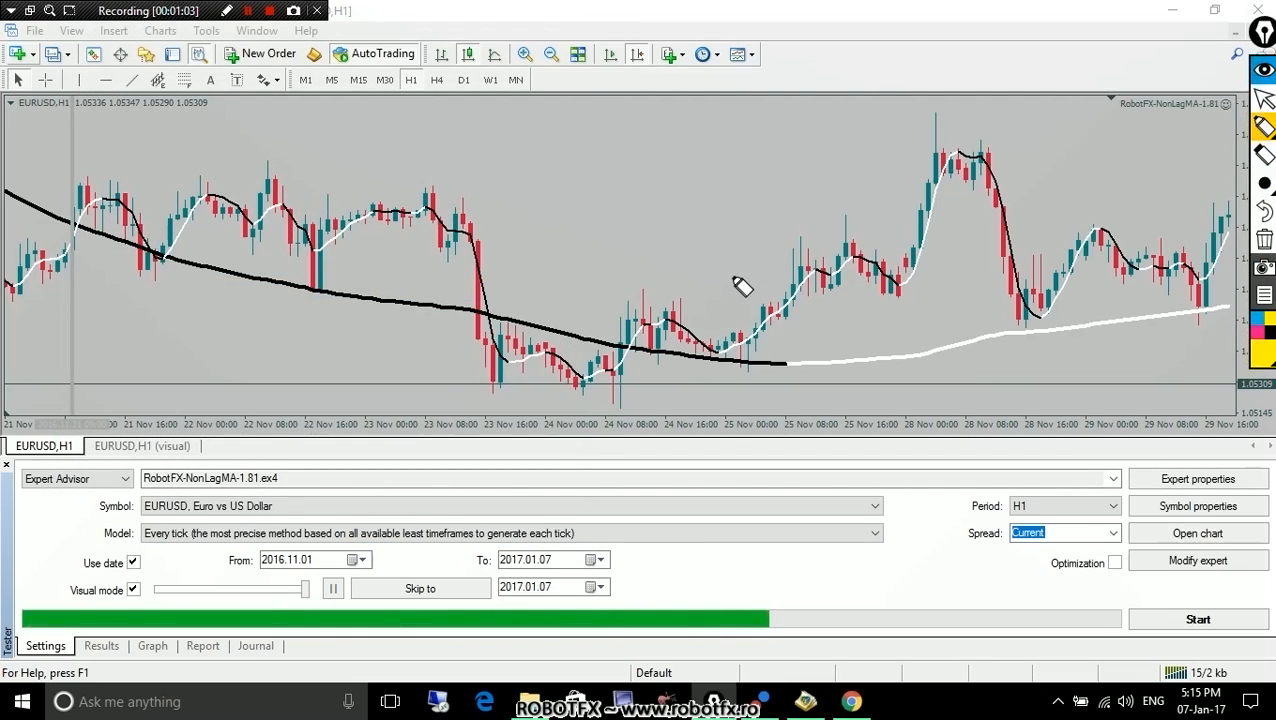
mouse_move(598, 202)
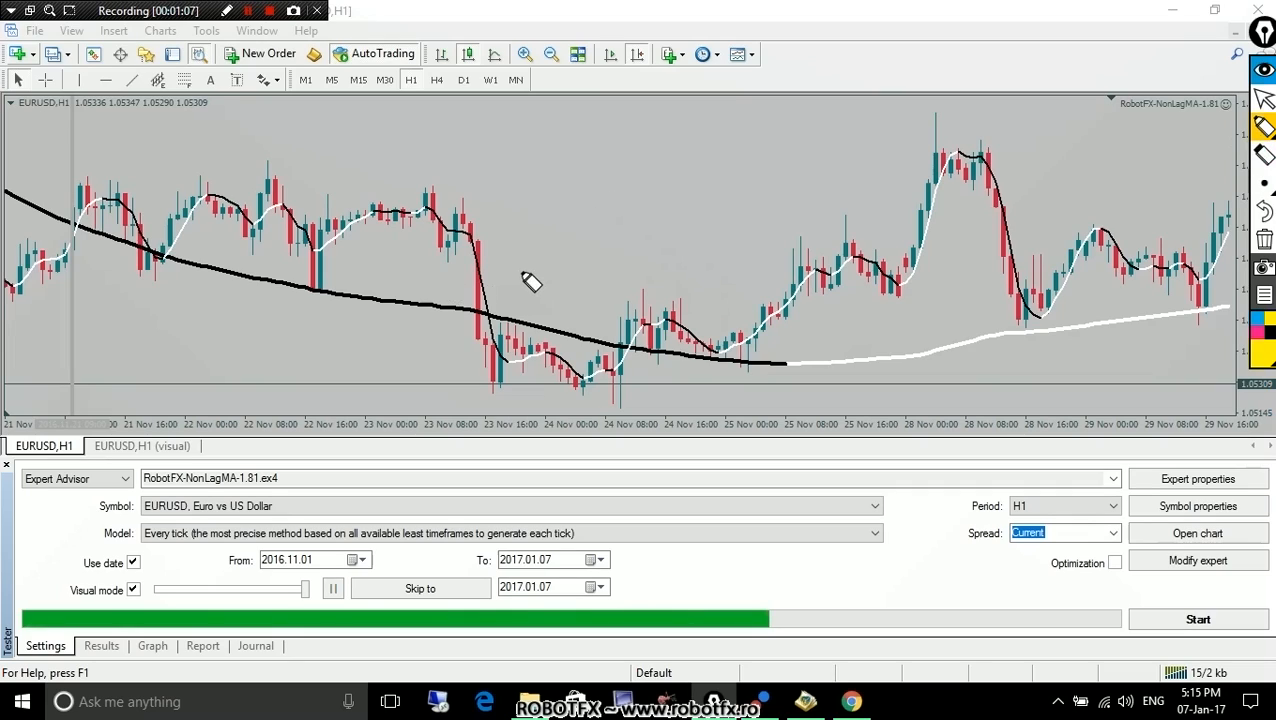
mouse_move(553, 393)
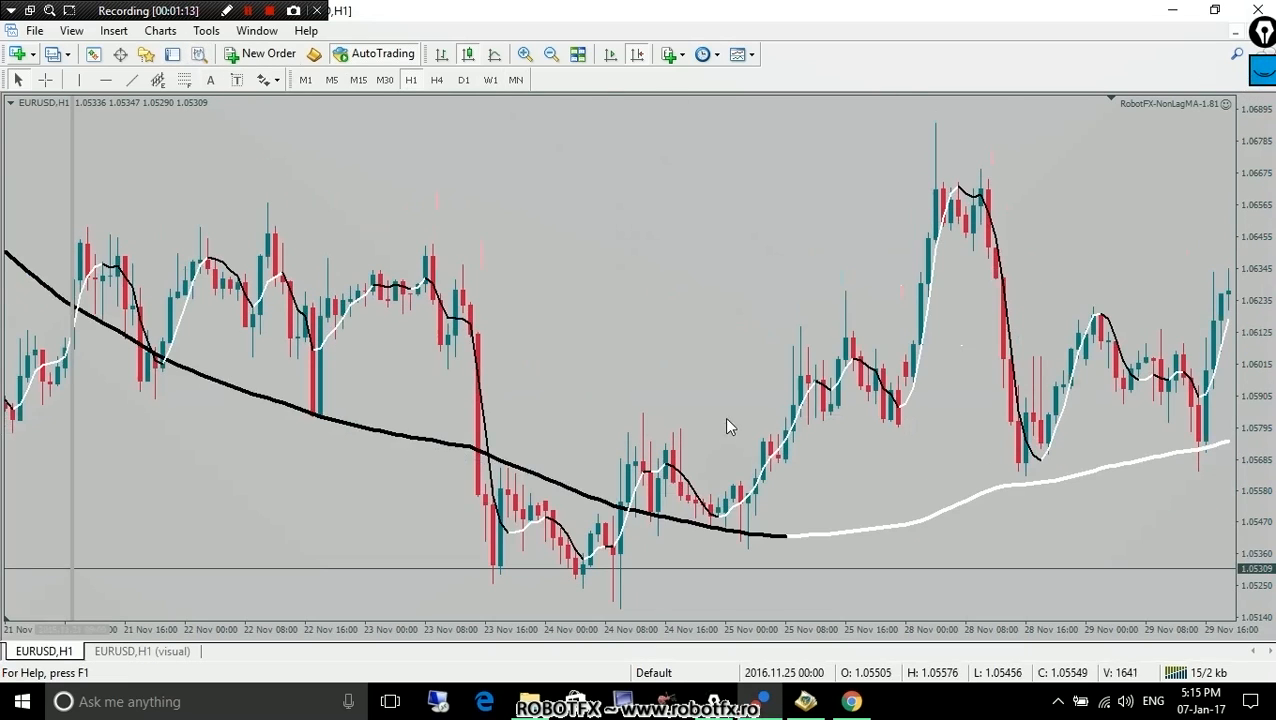
scroll("right", 3)
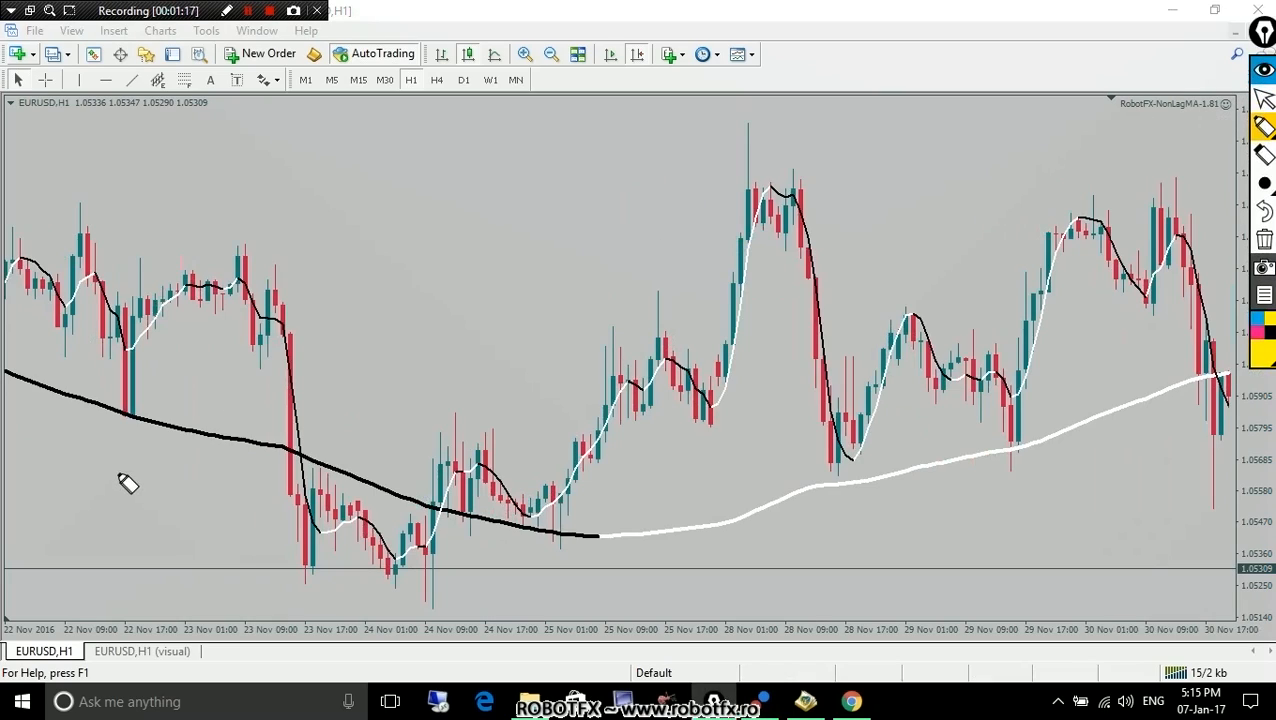
mouse_move(328, 188)
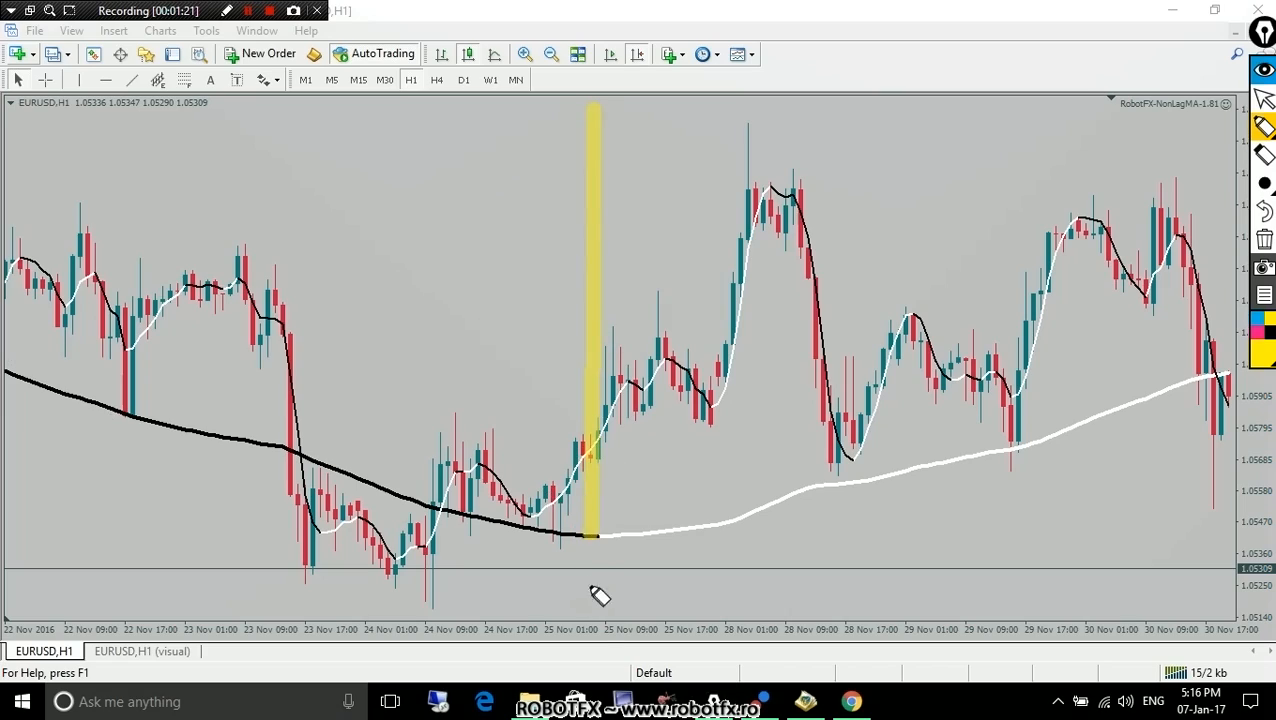
mouse_move(878, 332)
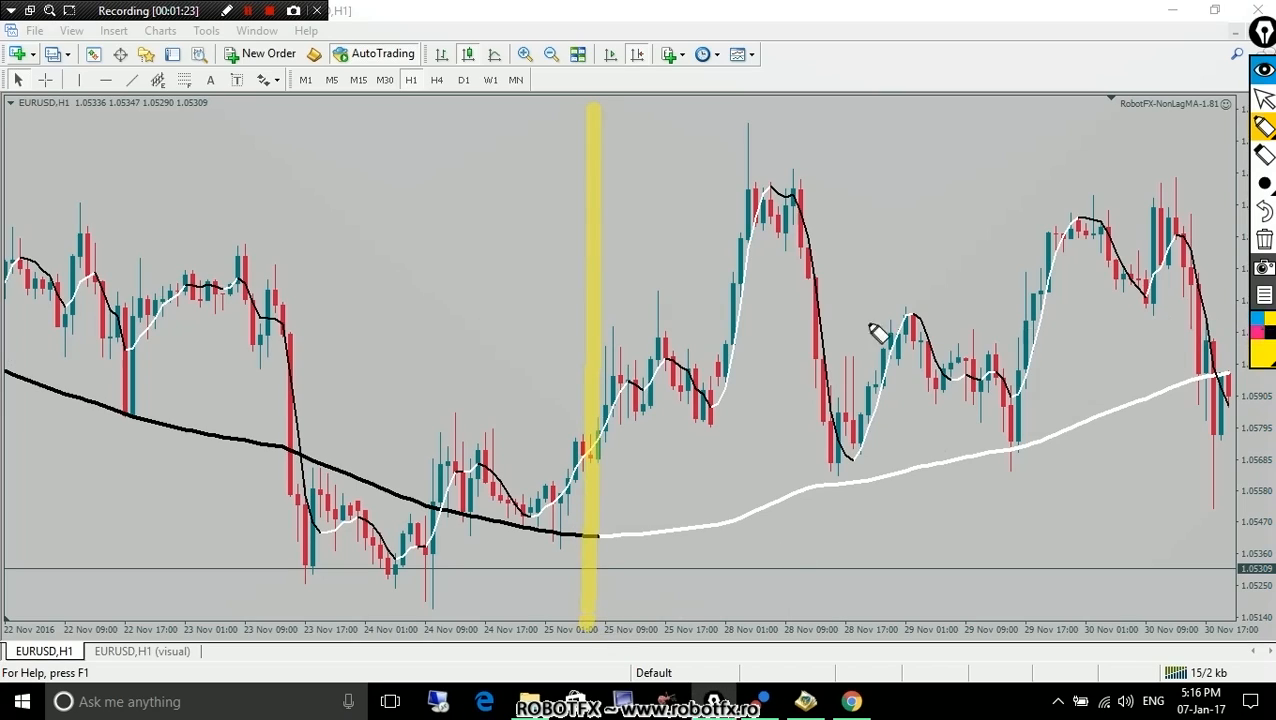
mouse_move(93, 152)
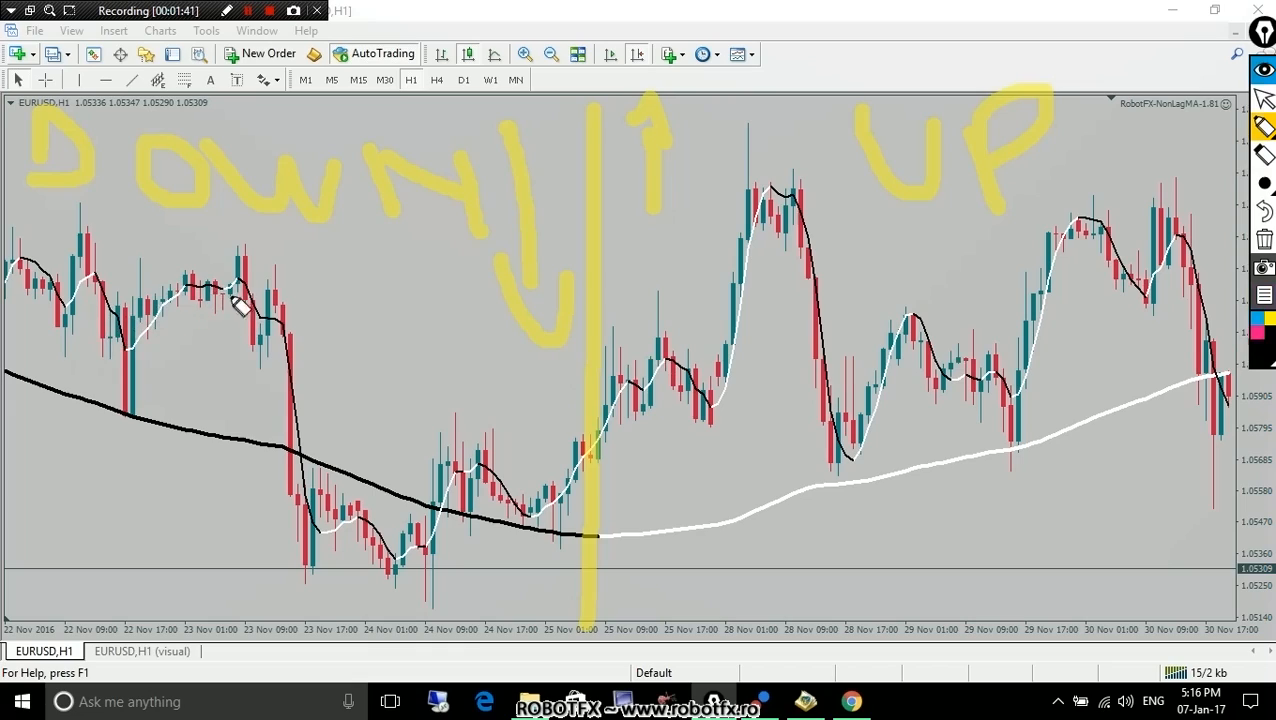
mouse_move(758, 363)
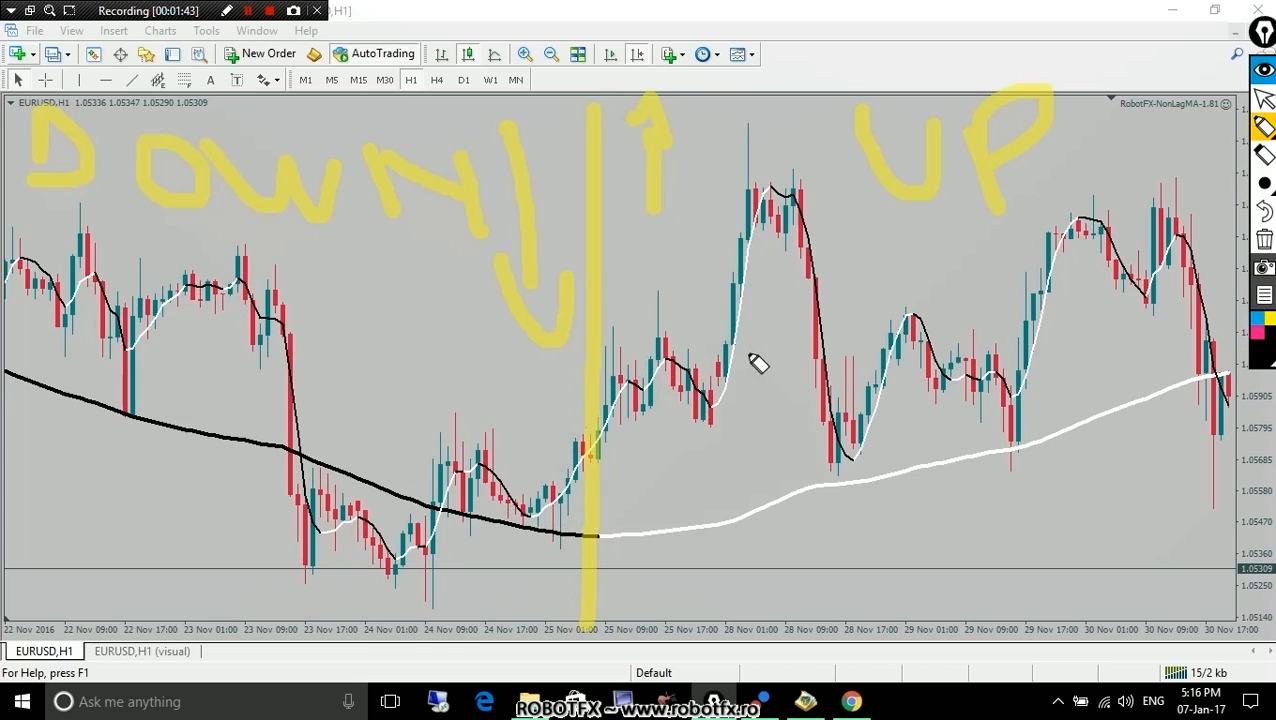
mouse_move(393, 458)
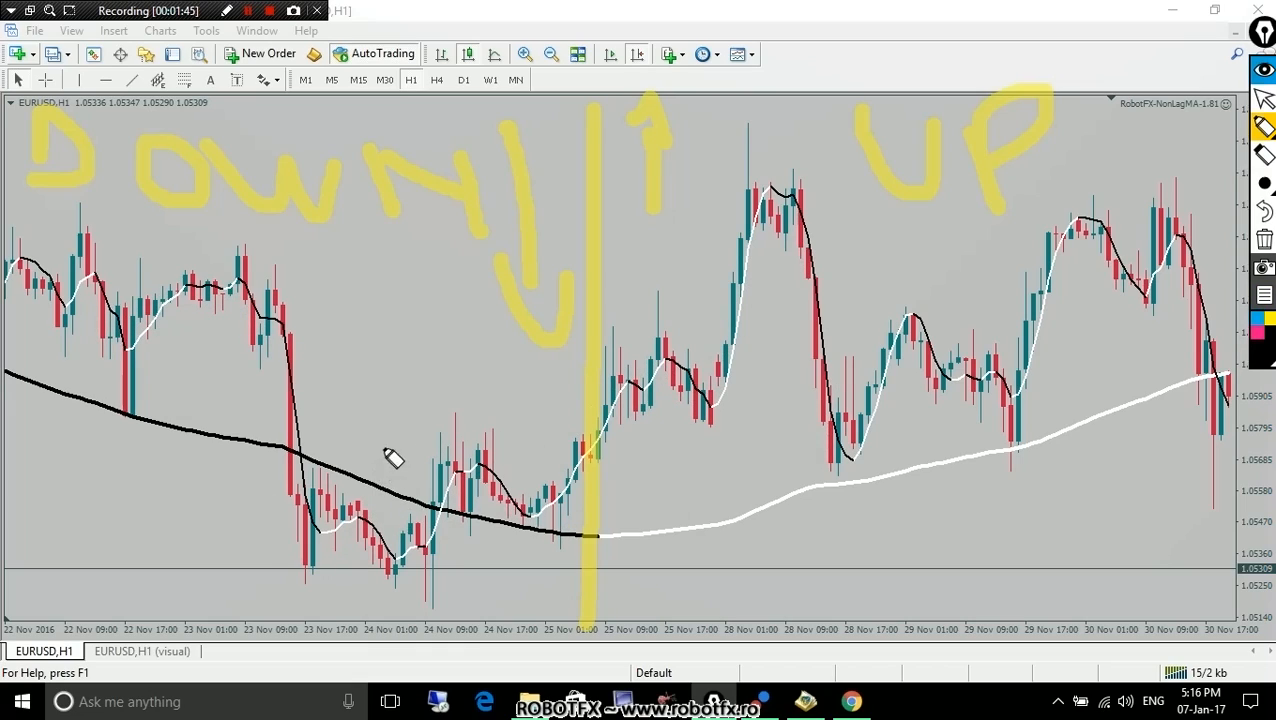
mouse_move(383, 555)
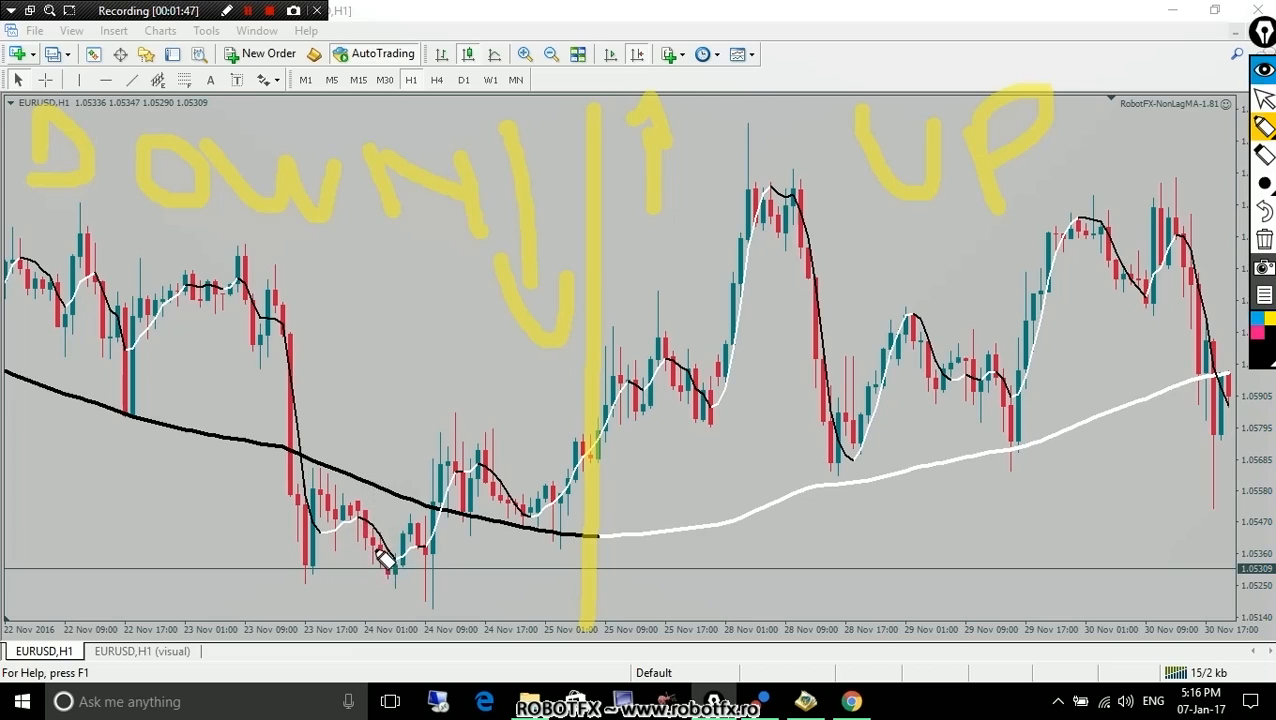
- Highlight the price dip near 24 Nov 01:00 with the grey screen pen
left_click(1263, 182)
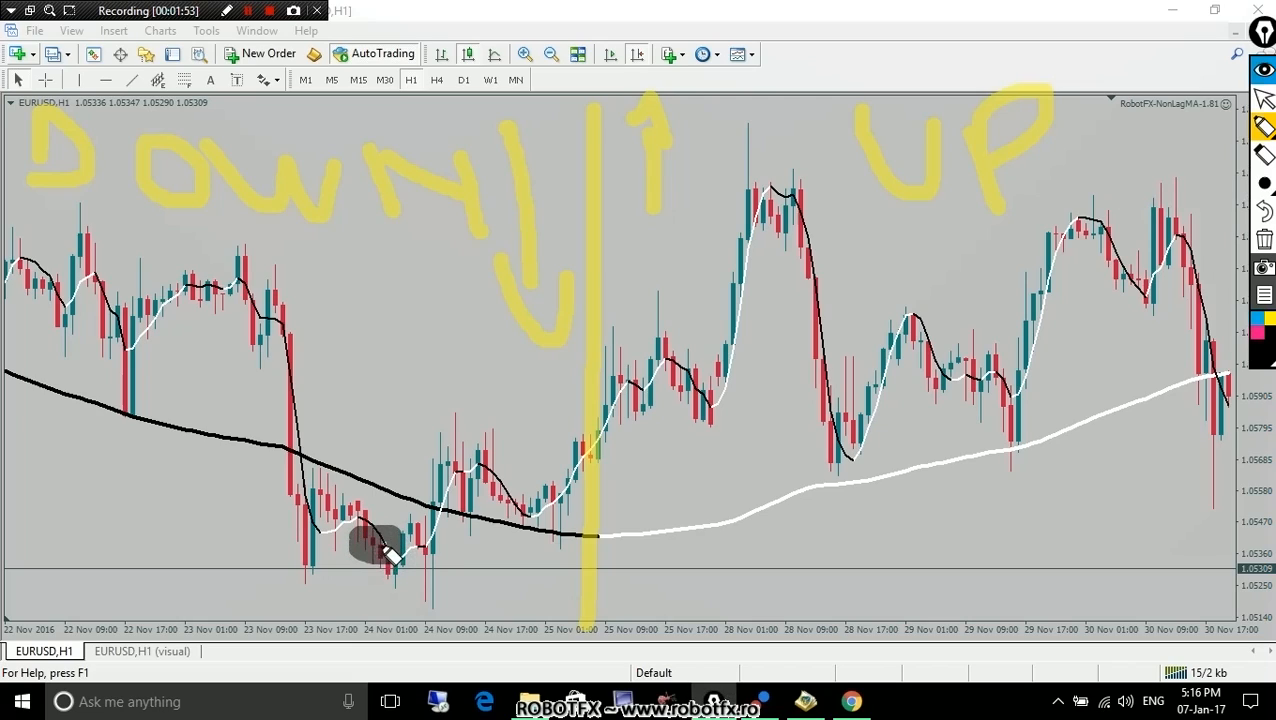
mouse_move(15, 388)
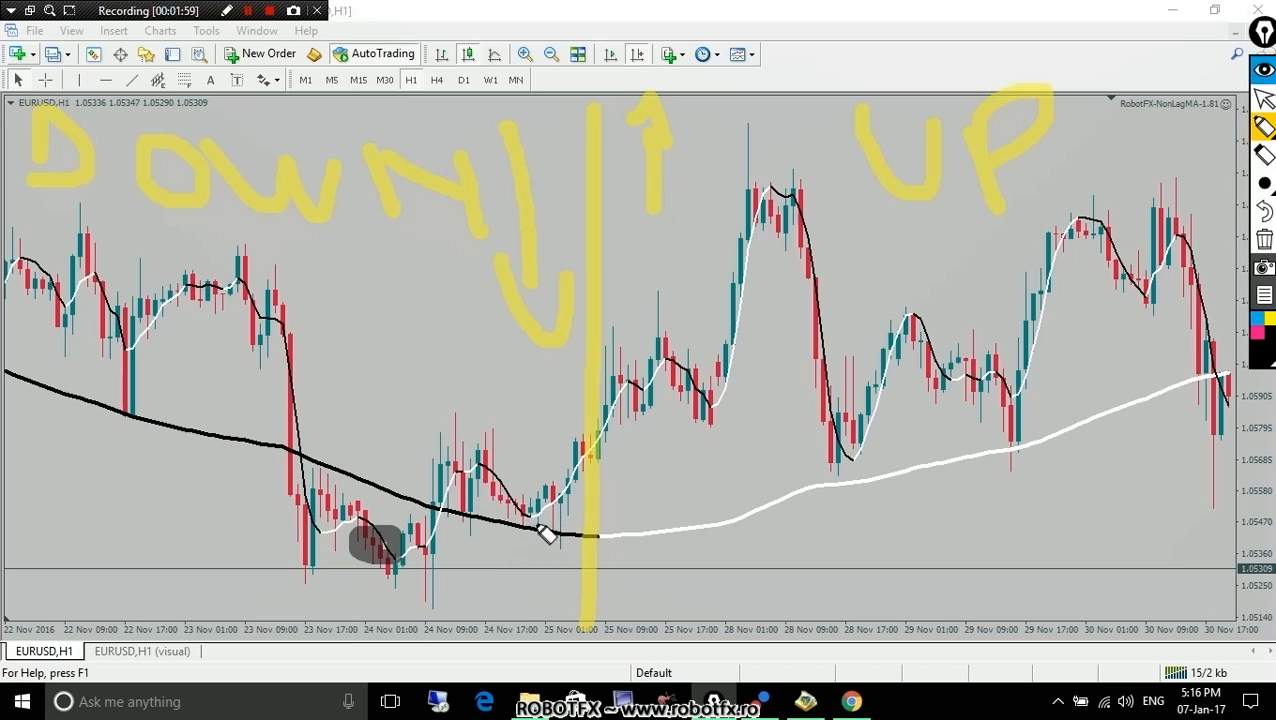
mouse_move(360, 540)
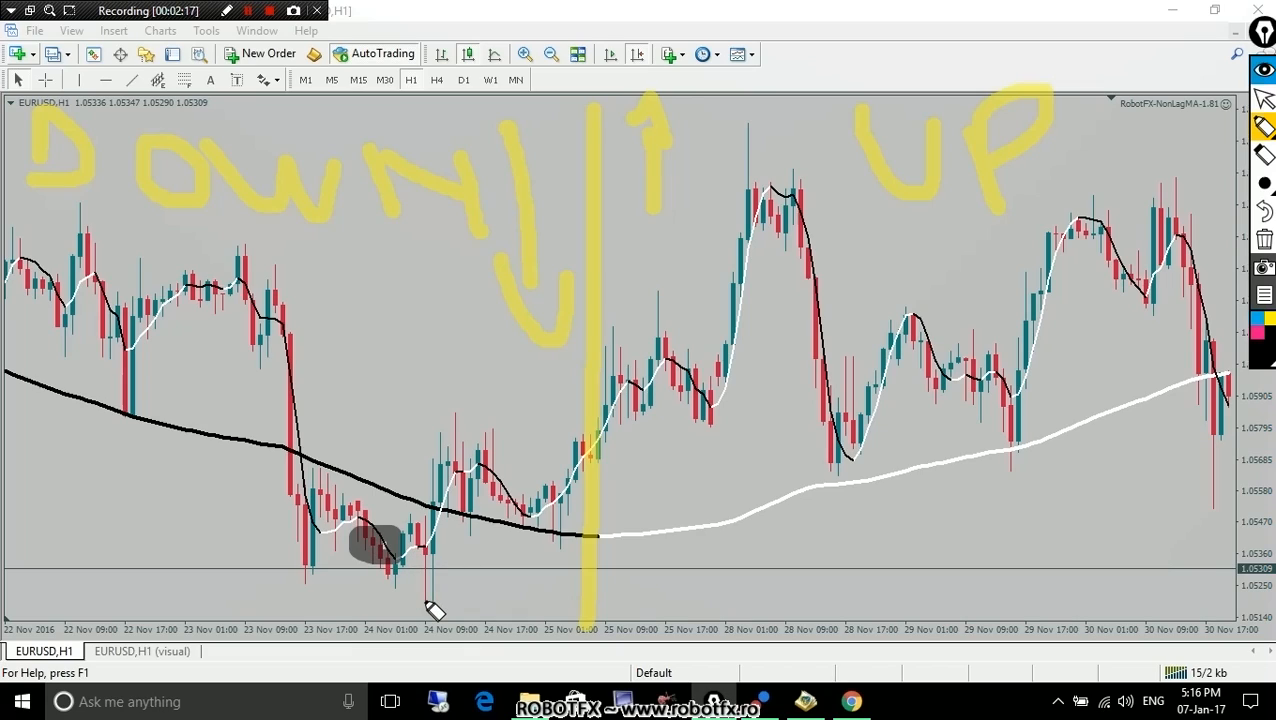
mouse_move(385, 555)
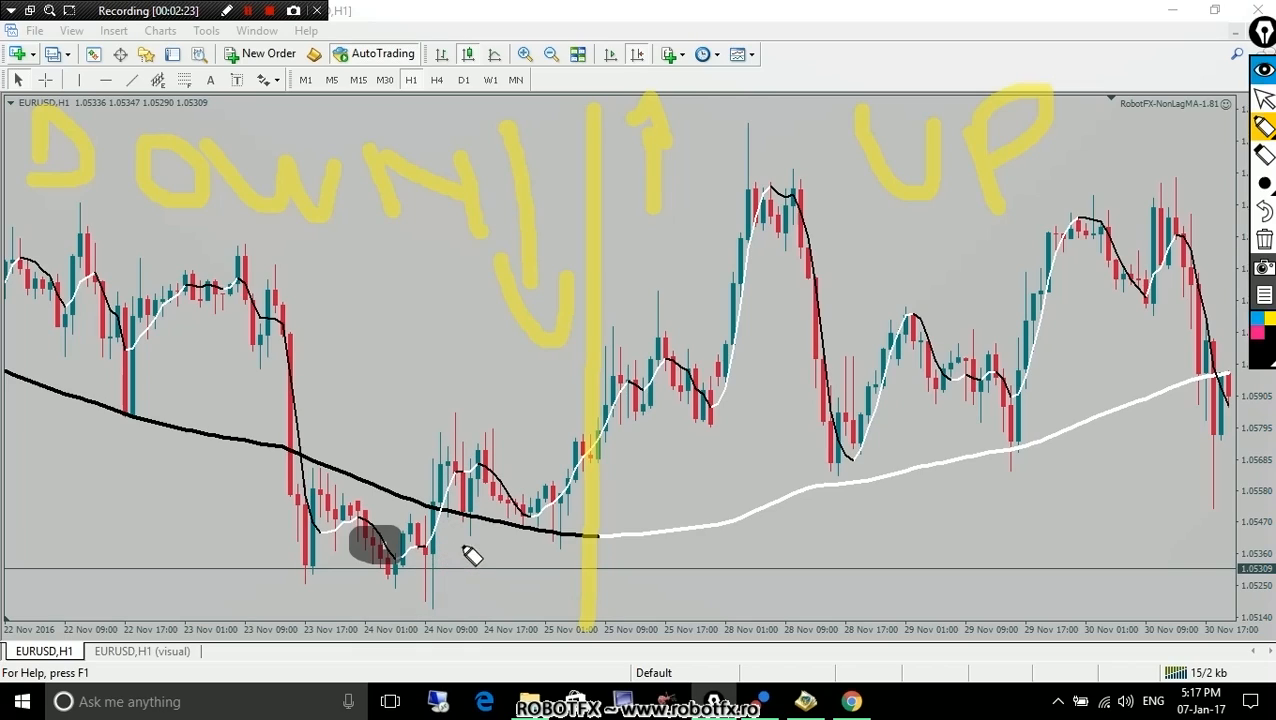
mouse_move(458, 548)
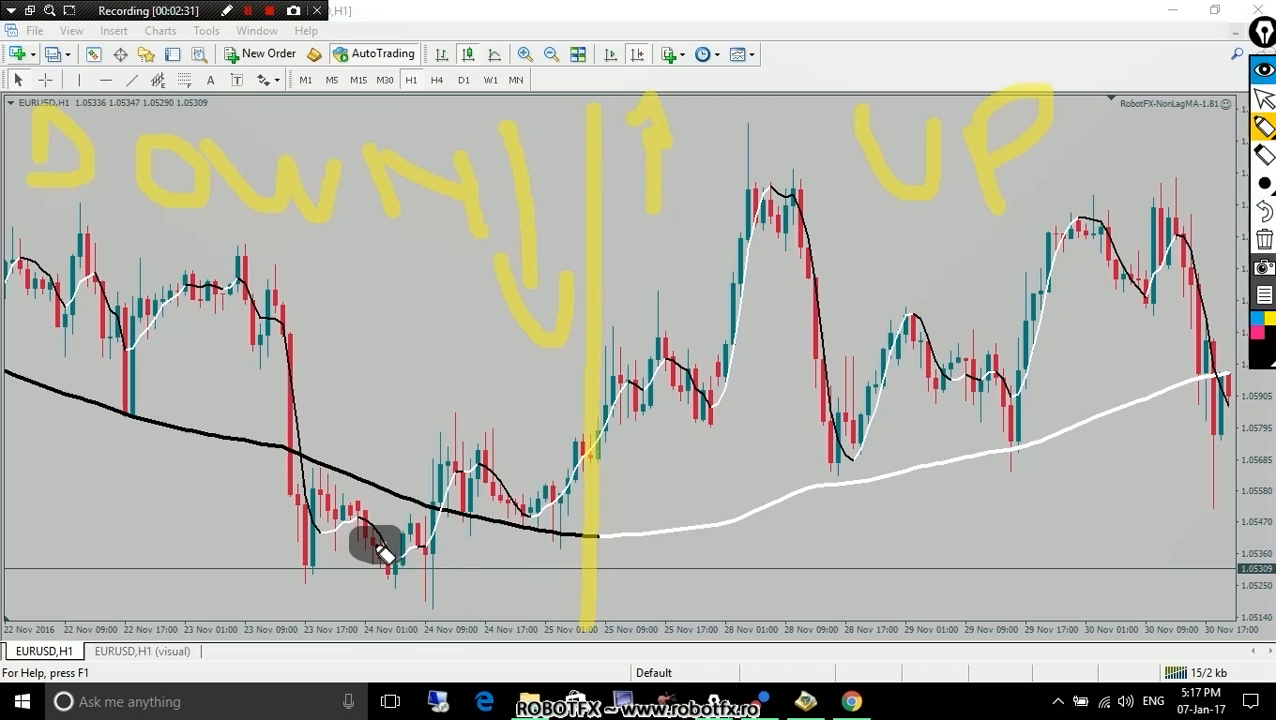
- Draw two grey horizontal strokes across the trend divide, one starting from the dip
left_click_drag(385, 548, 635, 548)
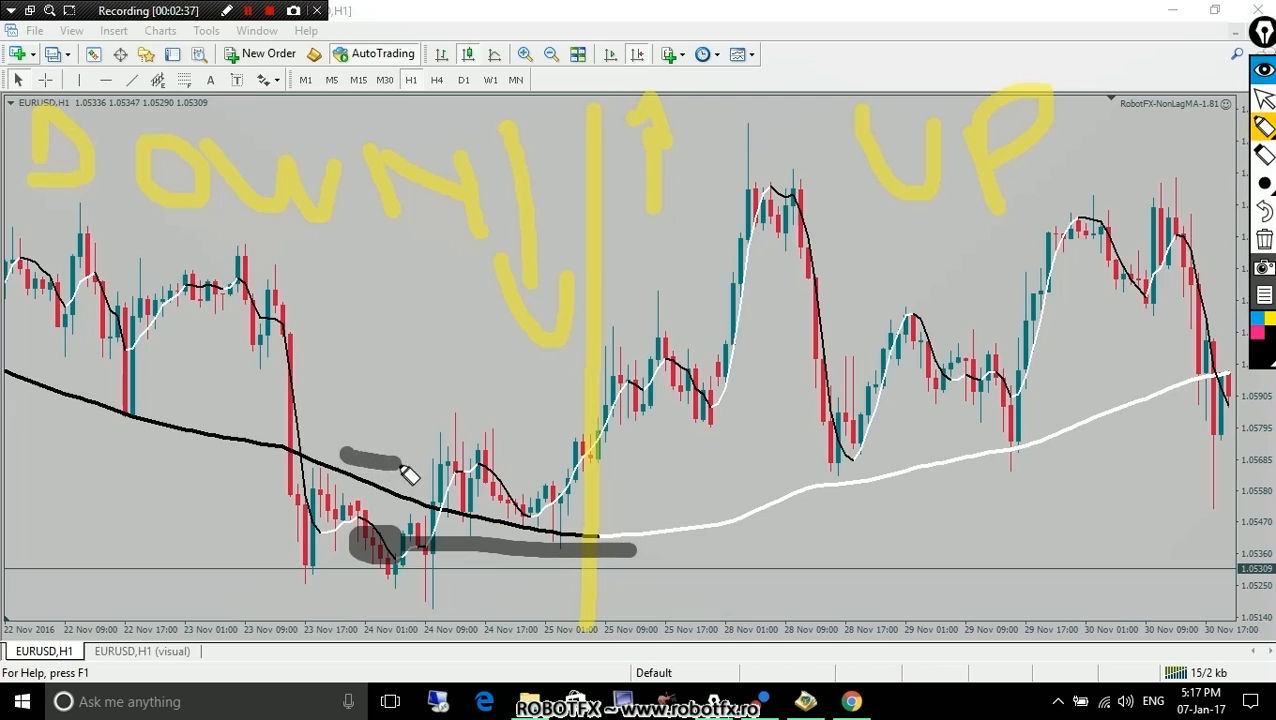
left_click_drag(400, 470, 710, 470)
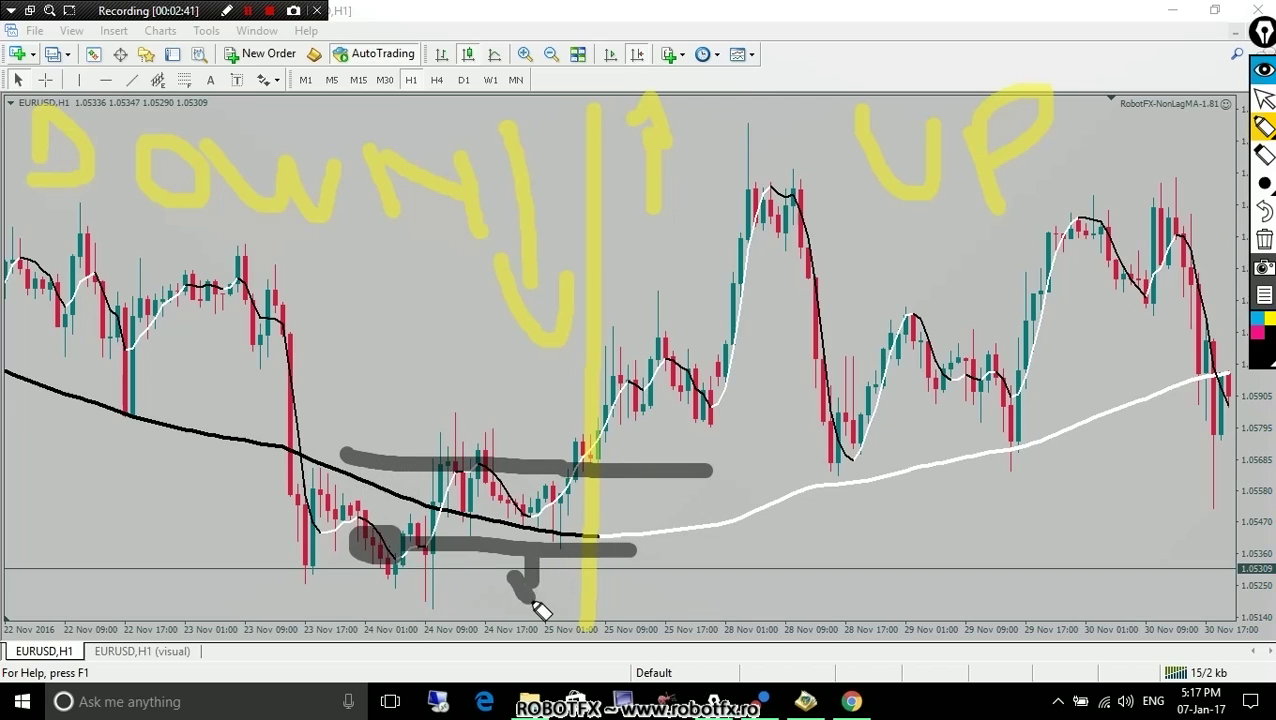
mouse_move(450, 460)
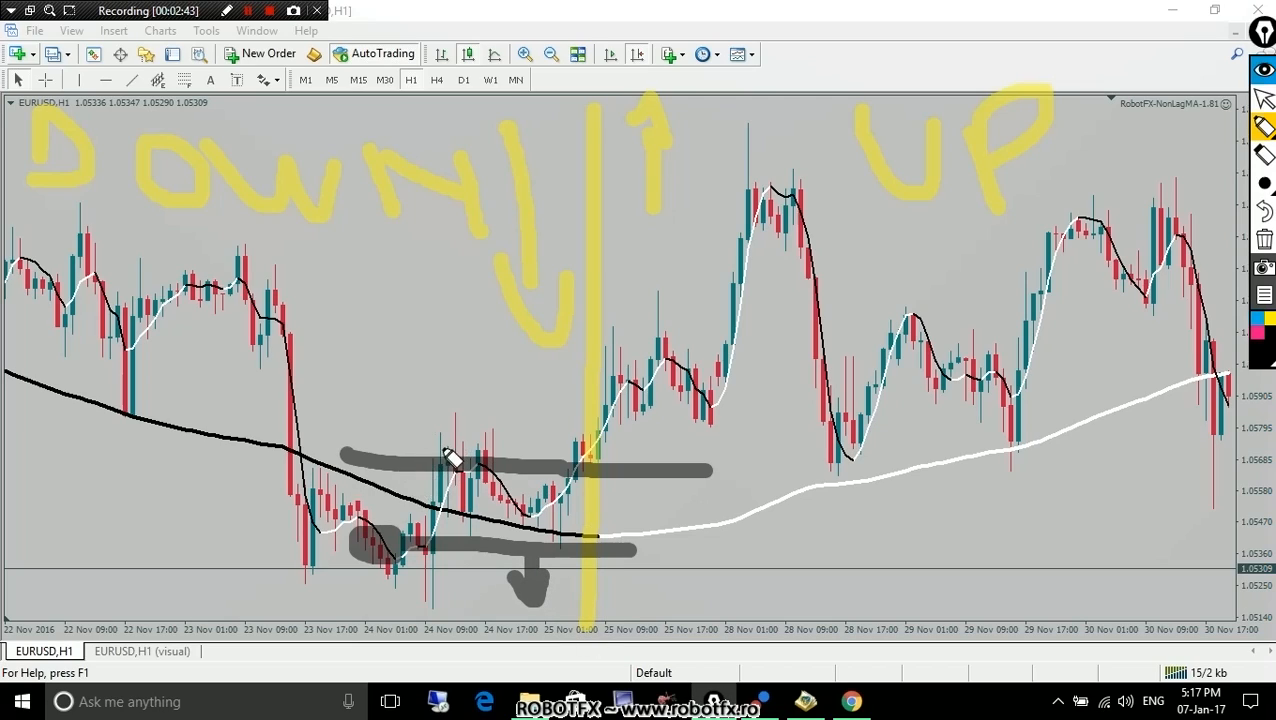
mouse_move(420, 505)
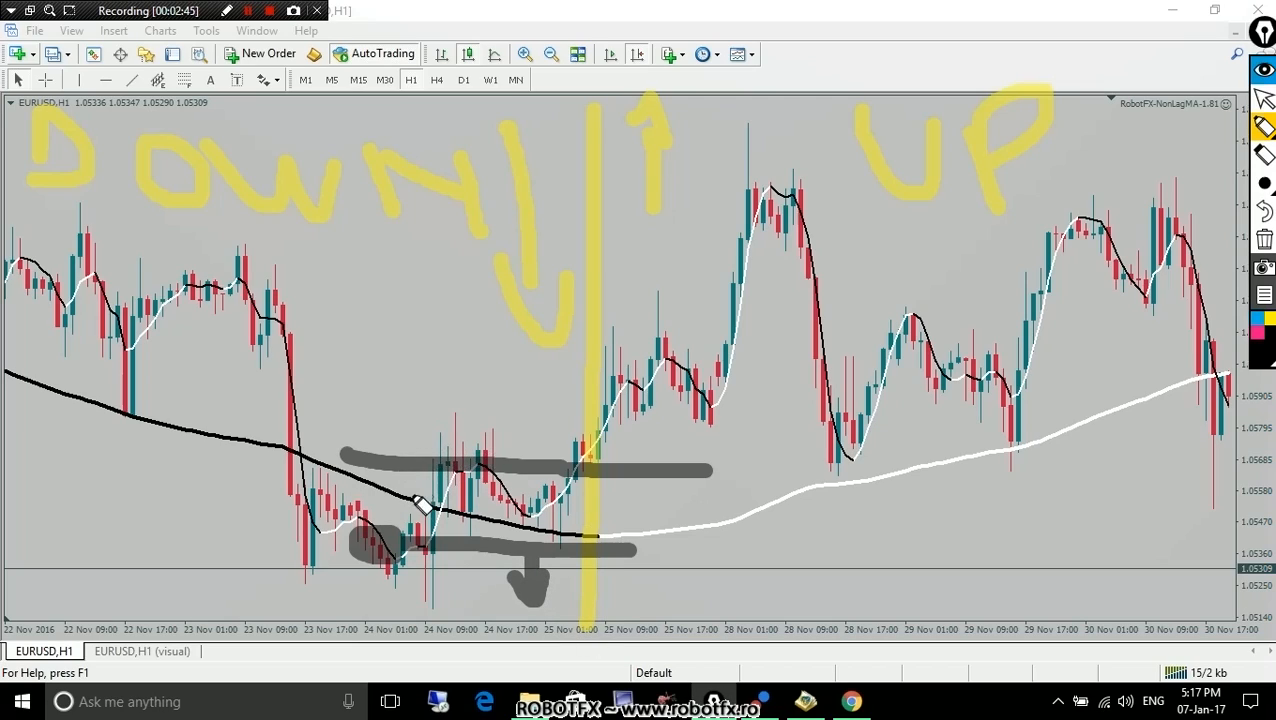
mouse_move(400, 512)
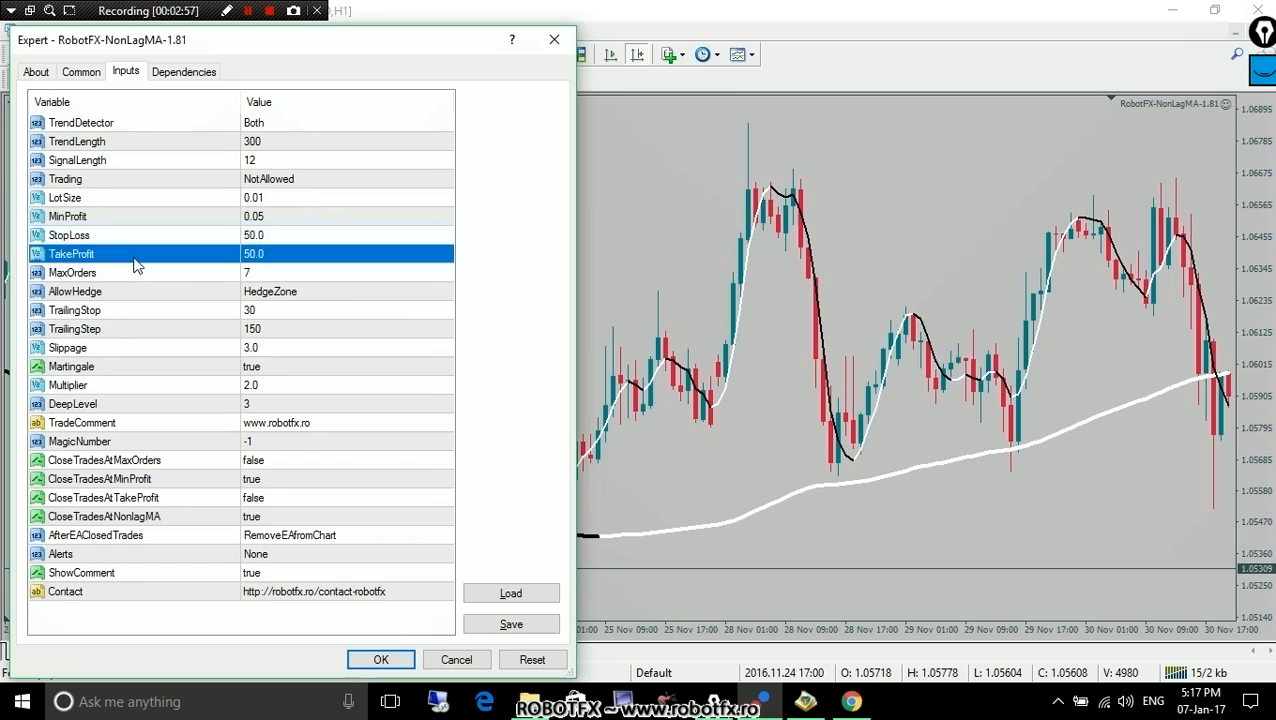
mouse_move(463, 577)
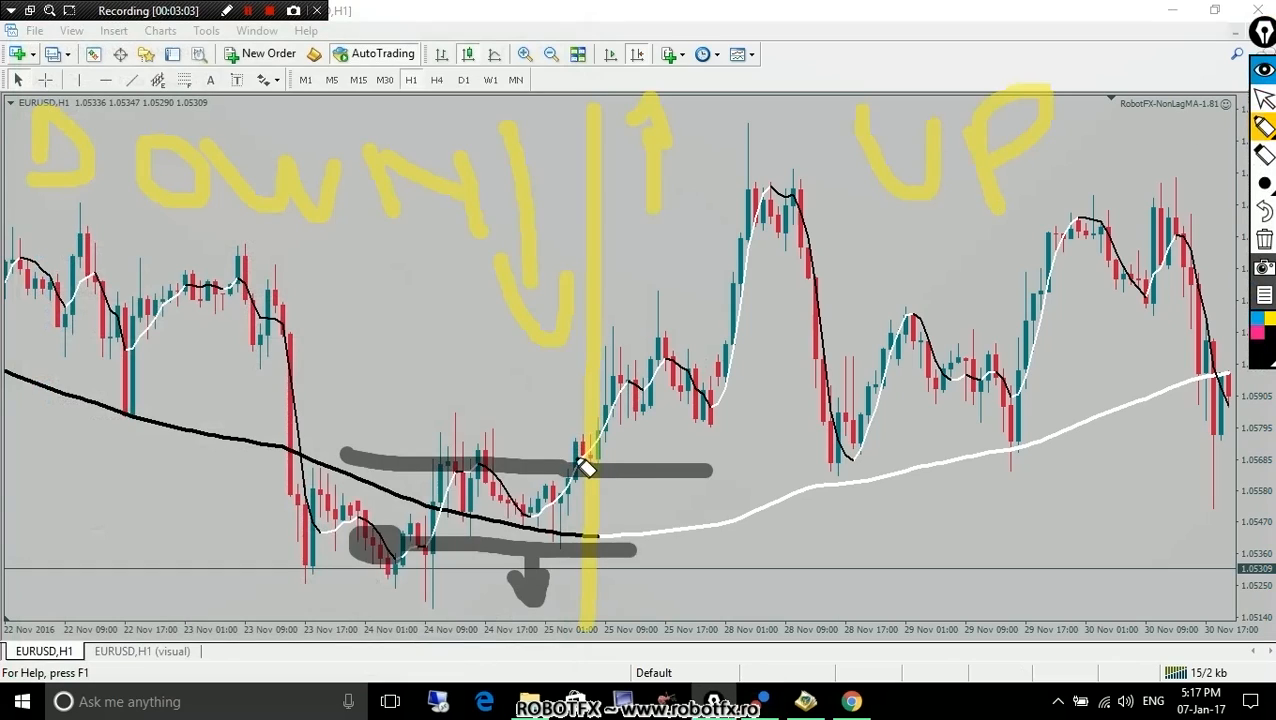
mouse_move(483, 458)
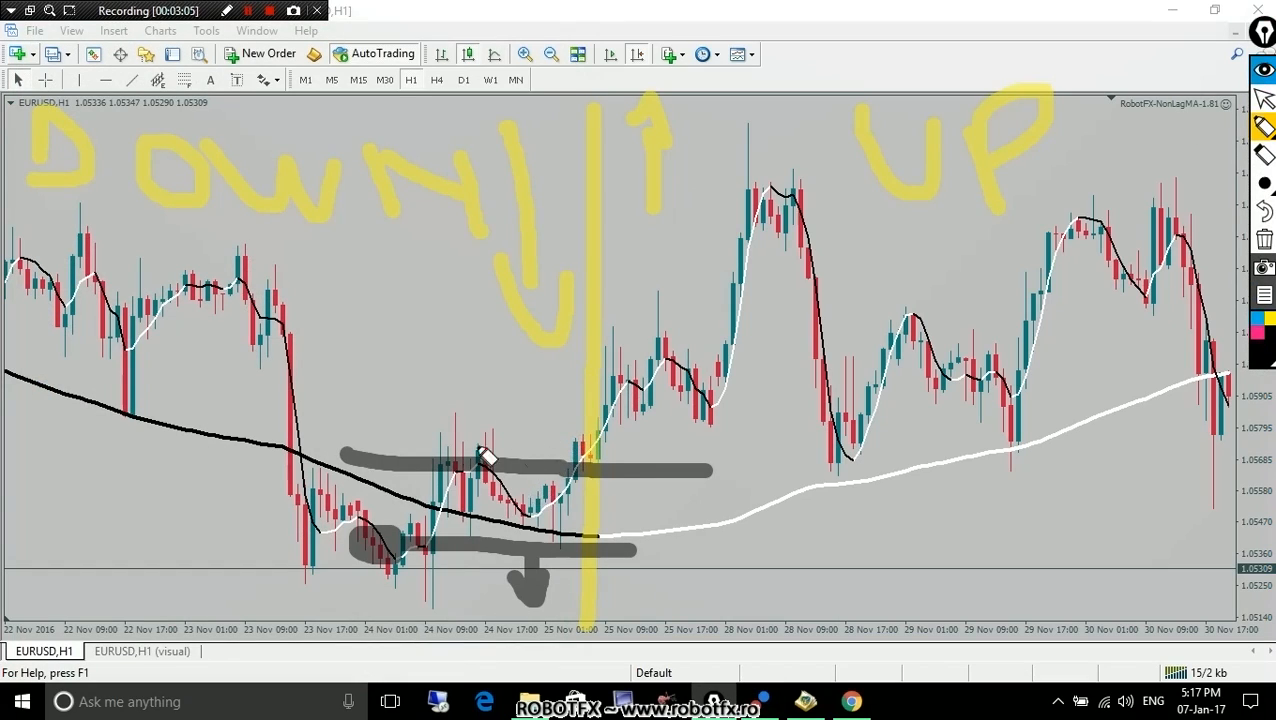
mouse_move(455, 585)
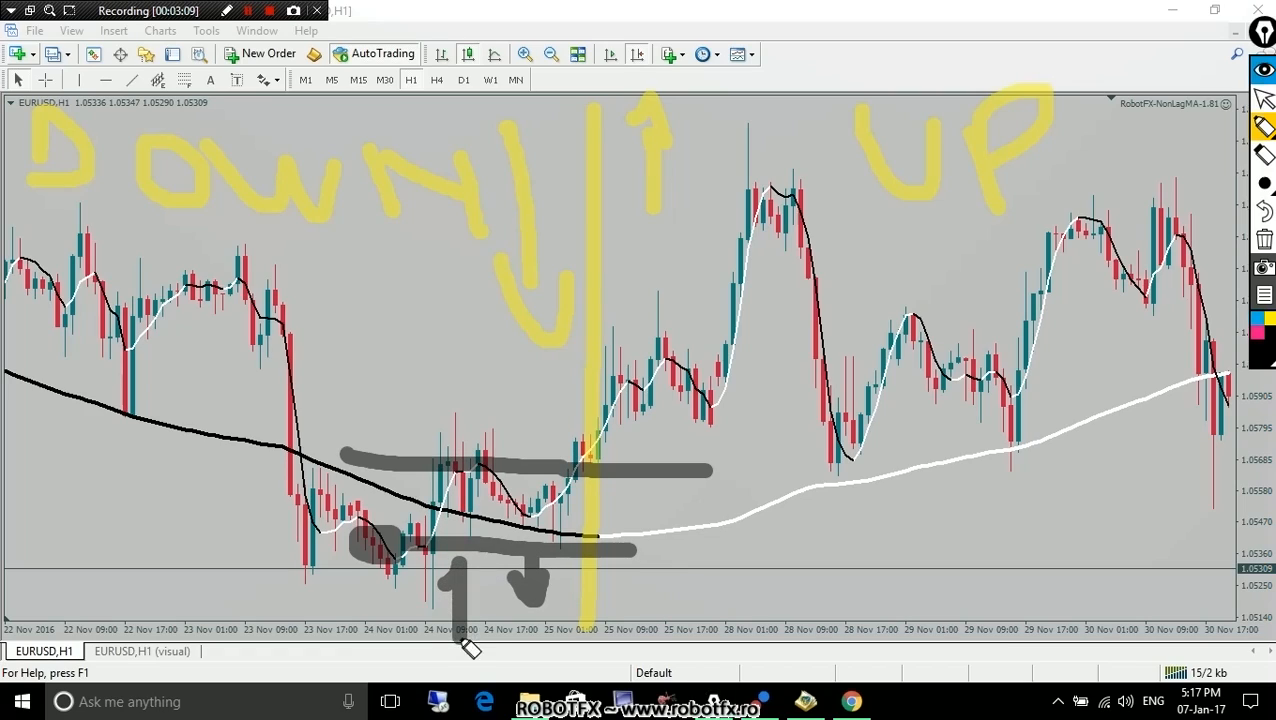
mouse_move(378, 386)
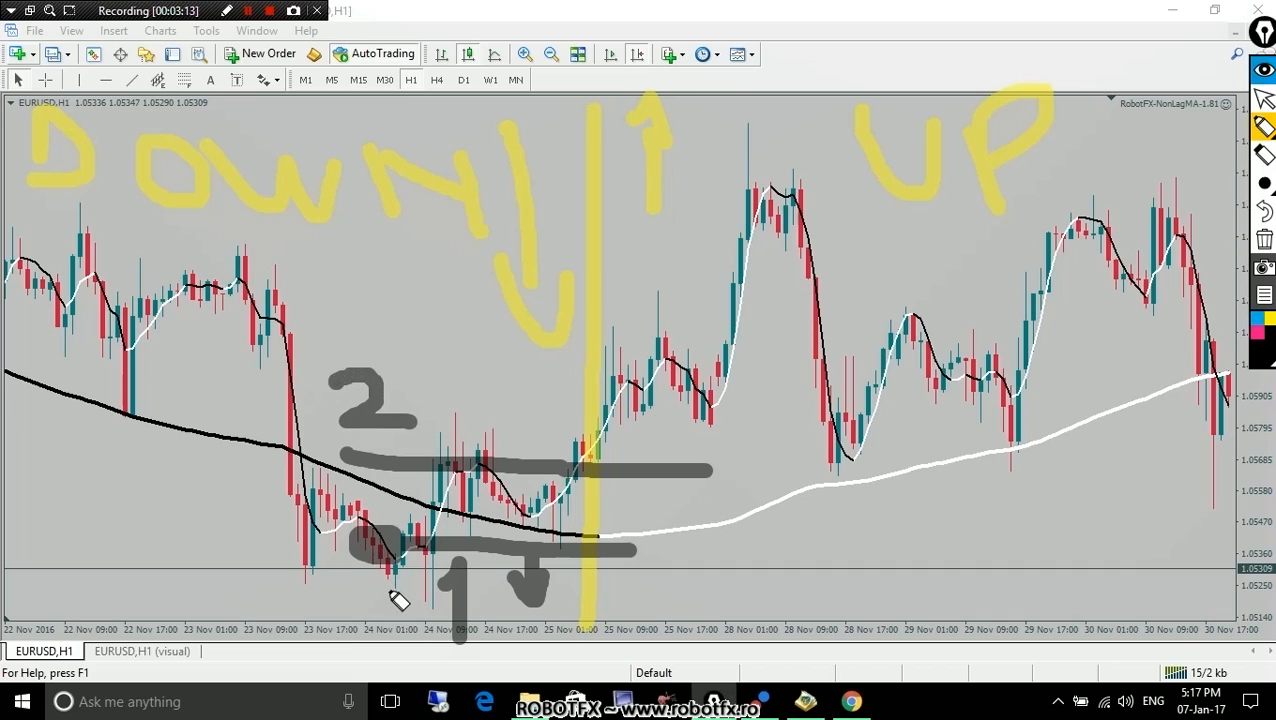
mouse_move(700, 465)
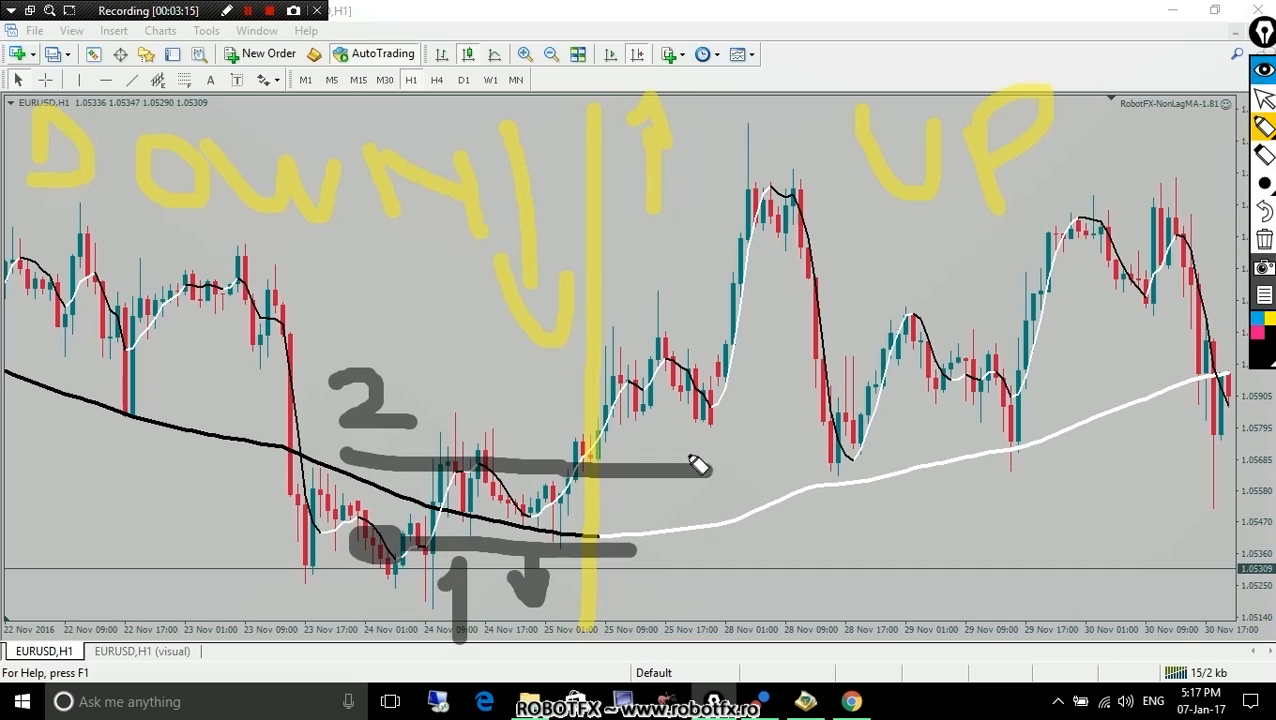
mouse_move(607, 468)
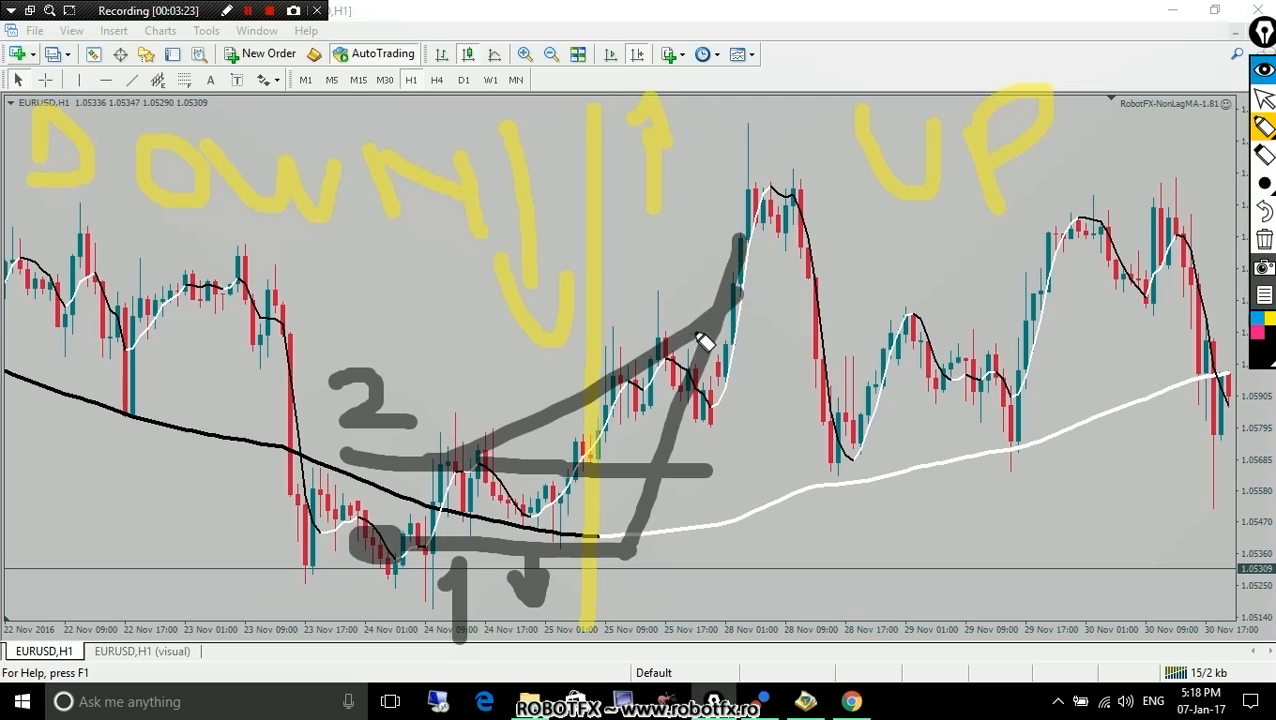
- Draw a grey line rising from the lower mark toward the 28 Nov peak
left_click_drag(700, 345, 660, 330)
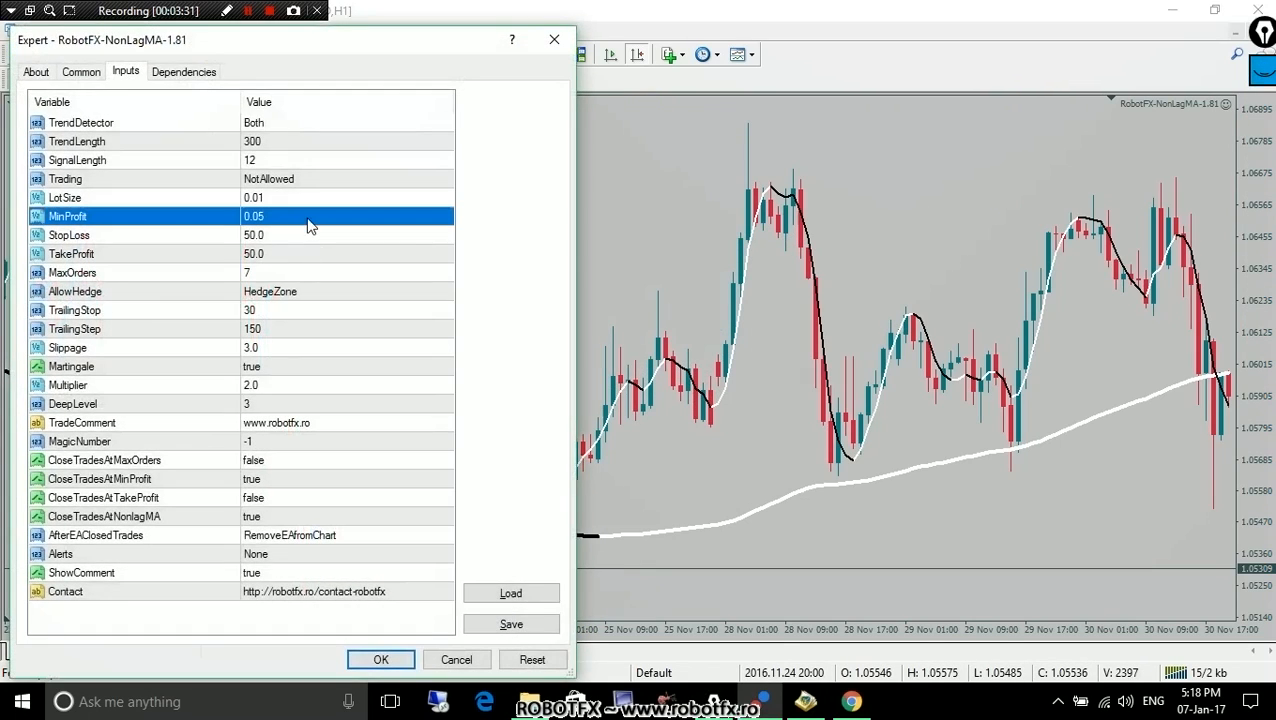
mouse_move(318, 226)
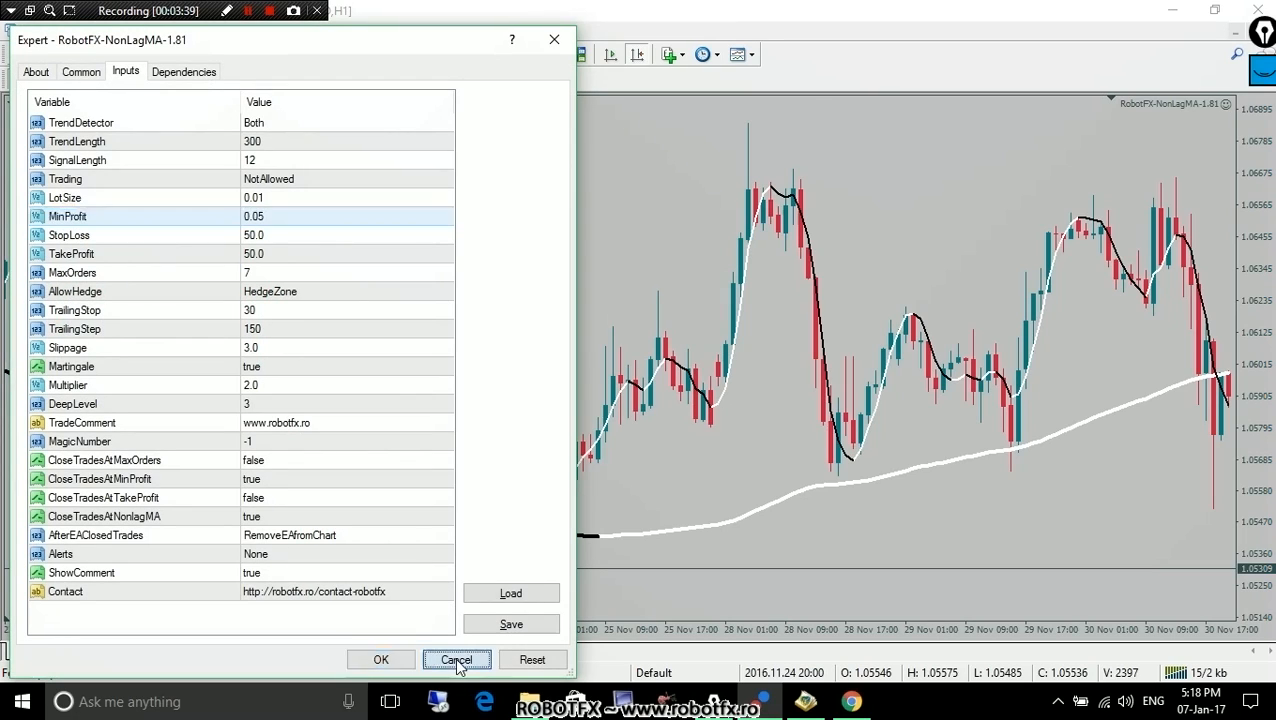
left_click(456, 659)
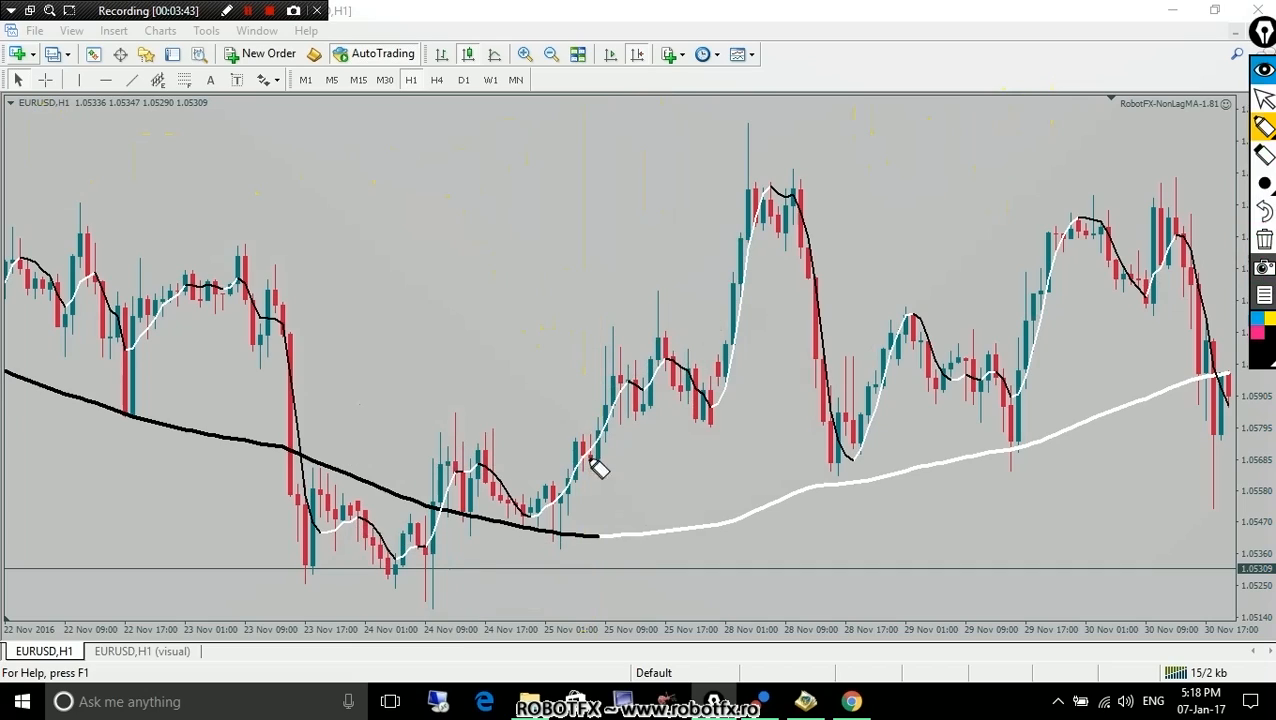
- Select the screen-annotation marker on the cleared EURUSD H1 chart
left_click(1264, 182)
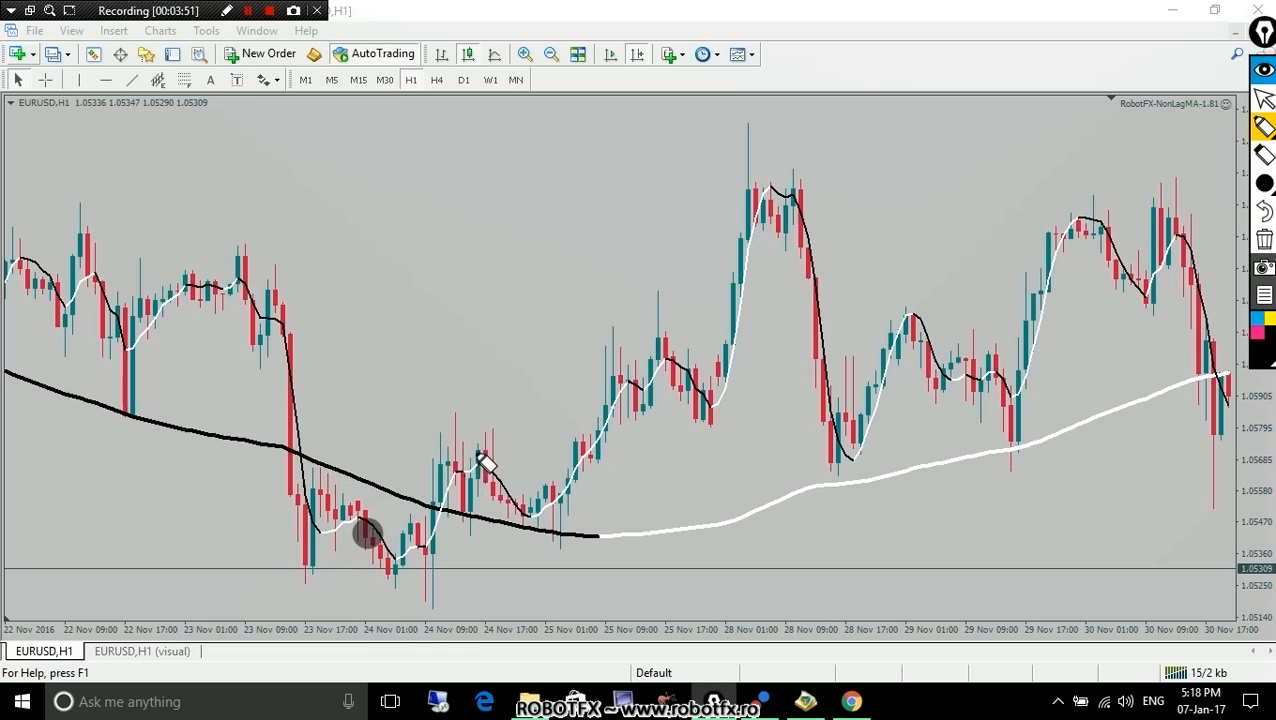
mouse_move(410, 488)
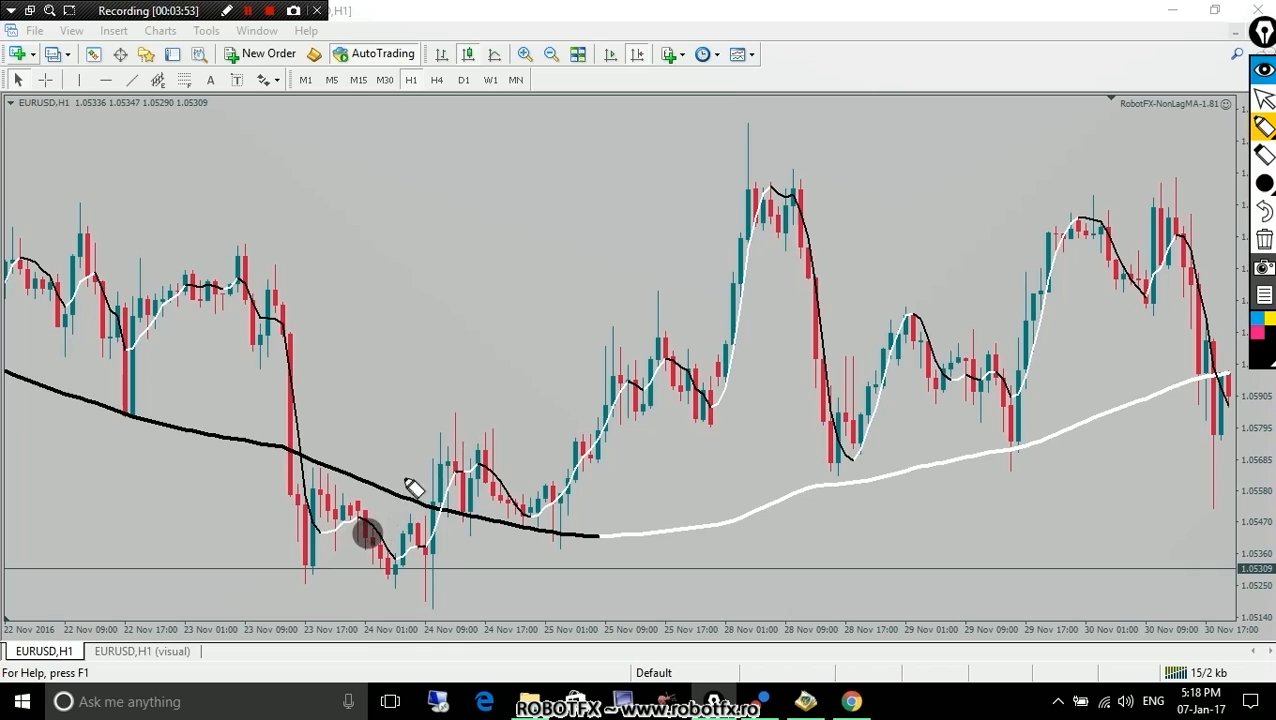
mouse_move(470, 470)
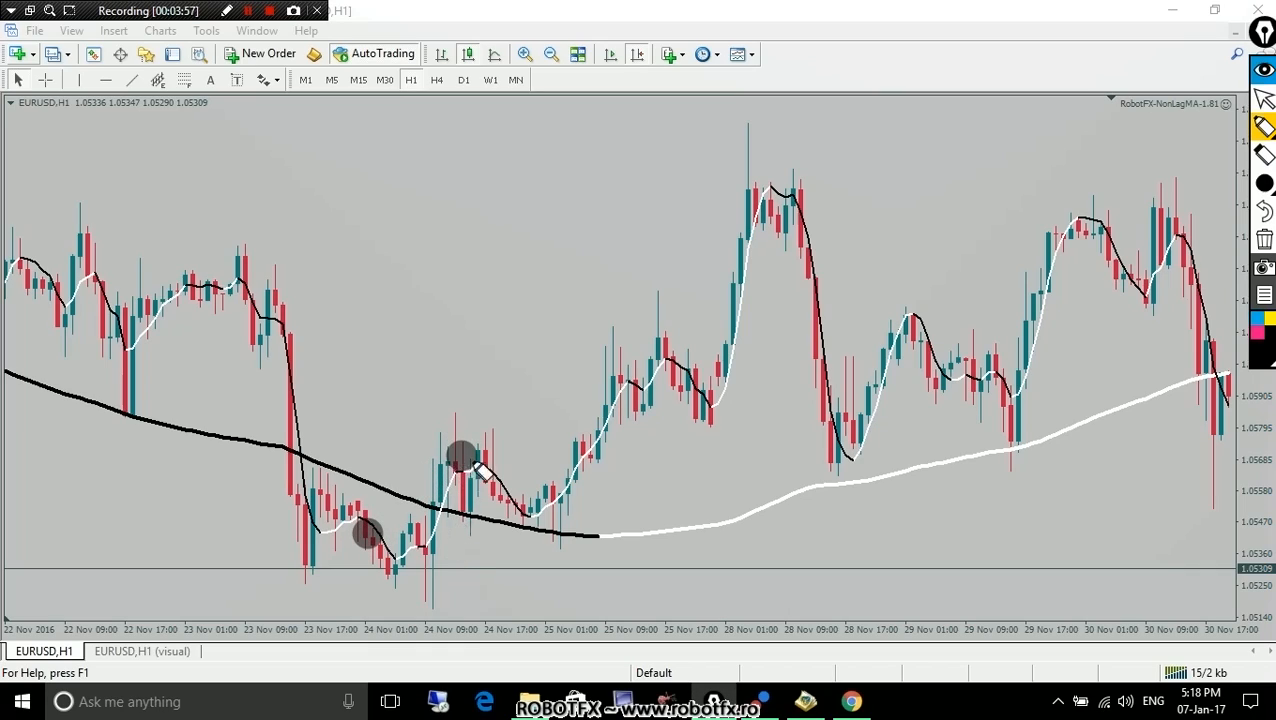
mouse_move(480, 555)
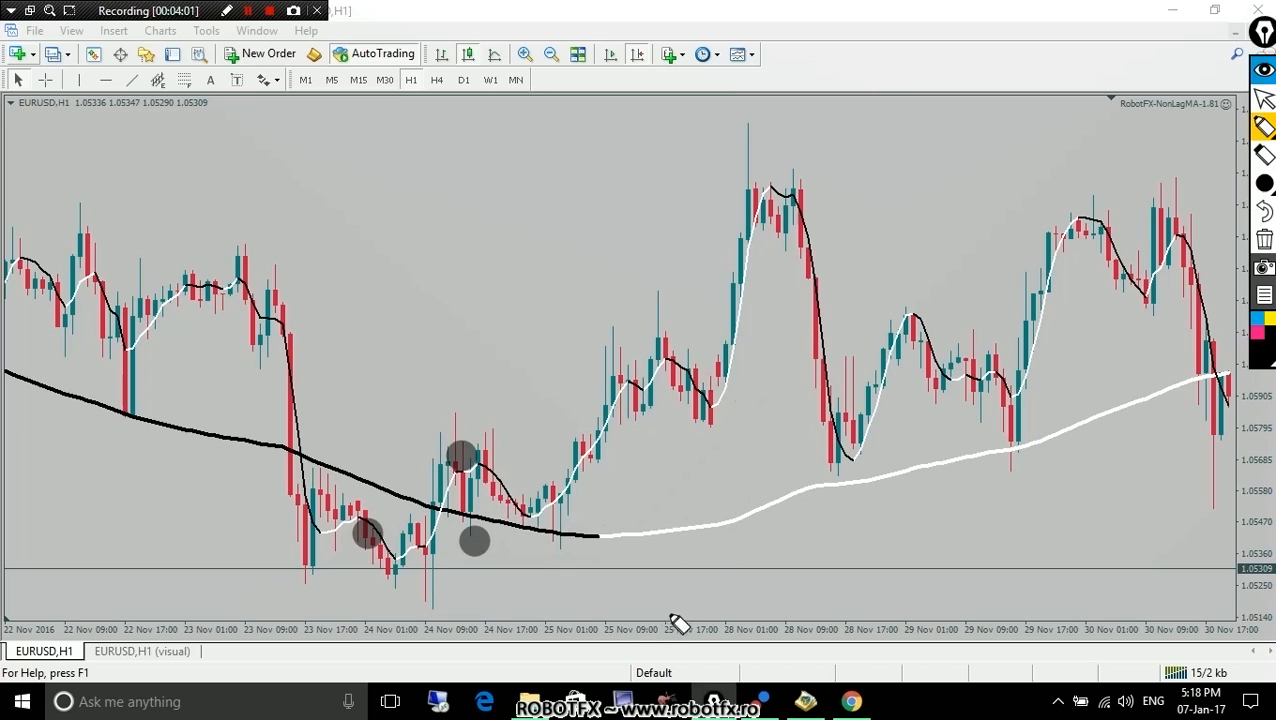
mouse_move(795, 455)
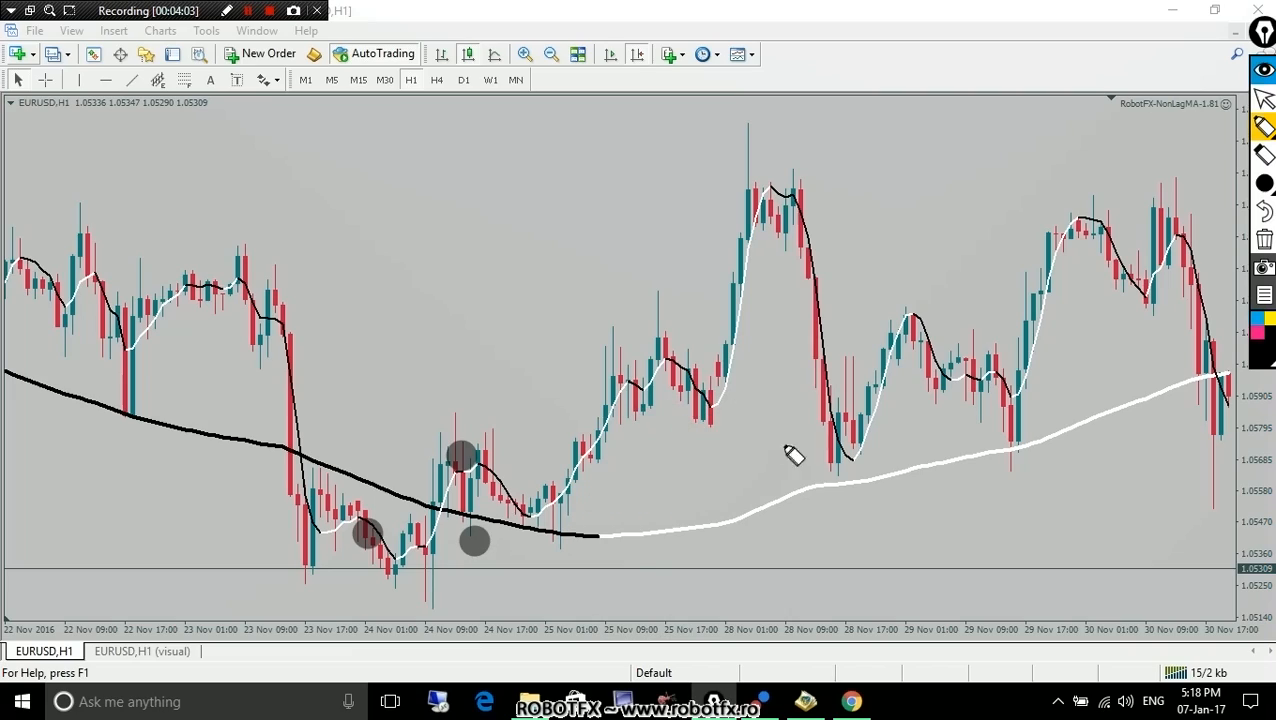
mouse_move(610, 548)
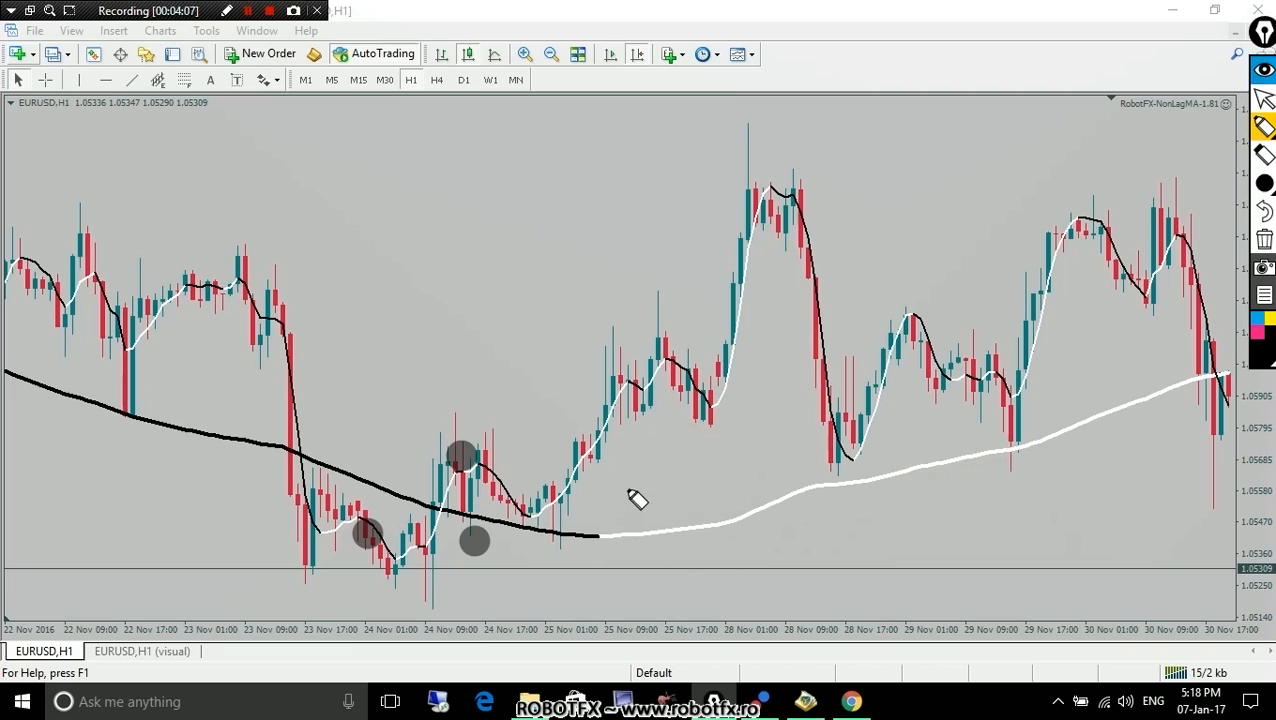
mouse_move(610, 547)
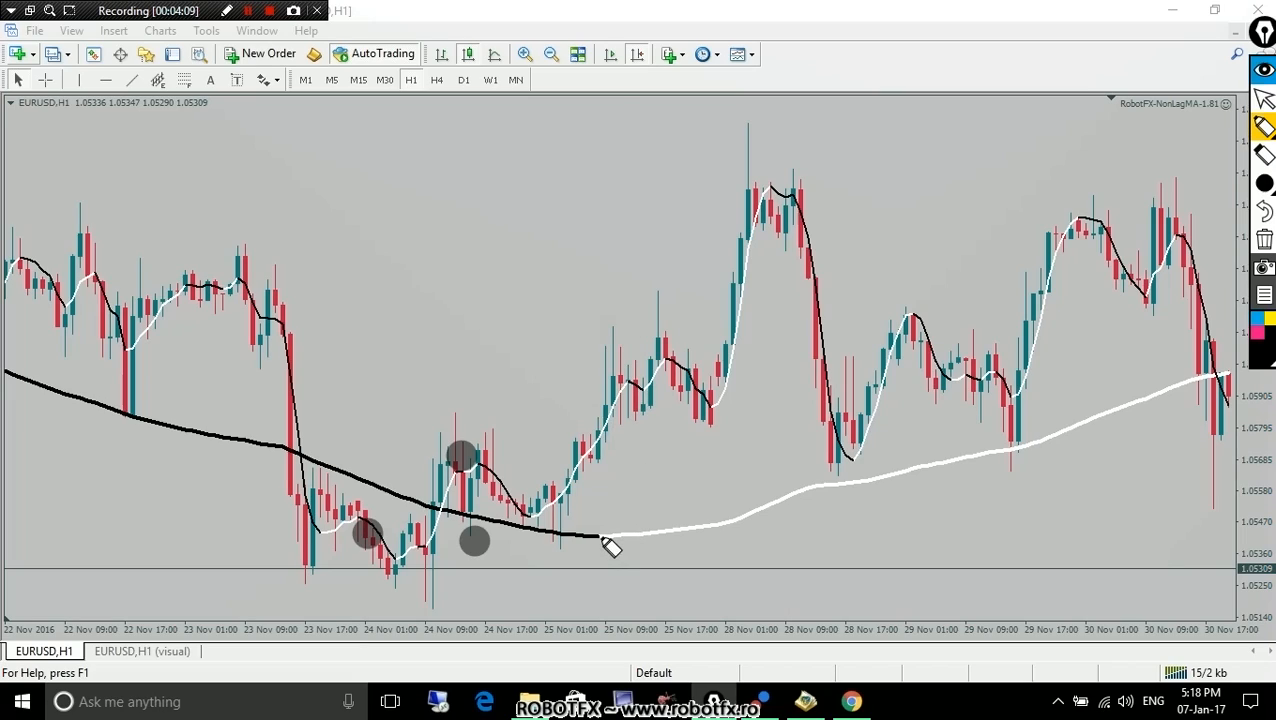
- Draw a vertical stroke marking the 25 Nov 01:00 turning point
left_click_drag(600, 540, 628, 70)
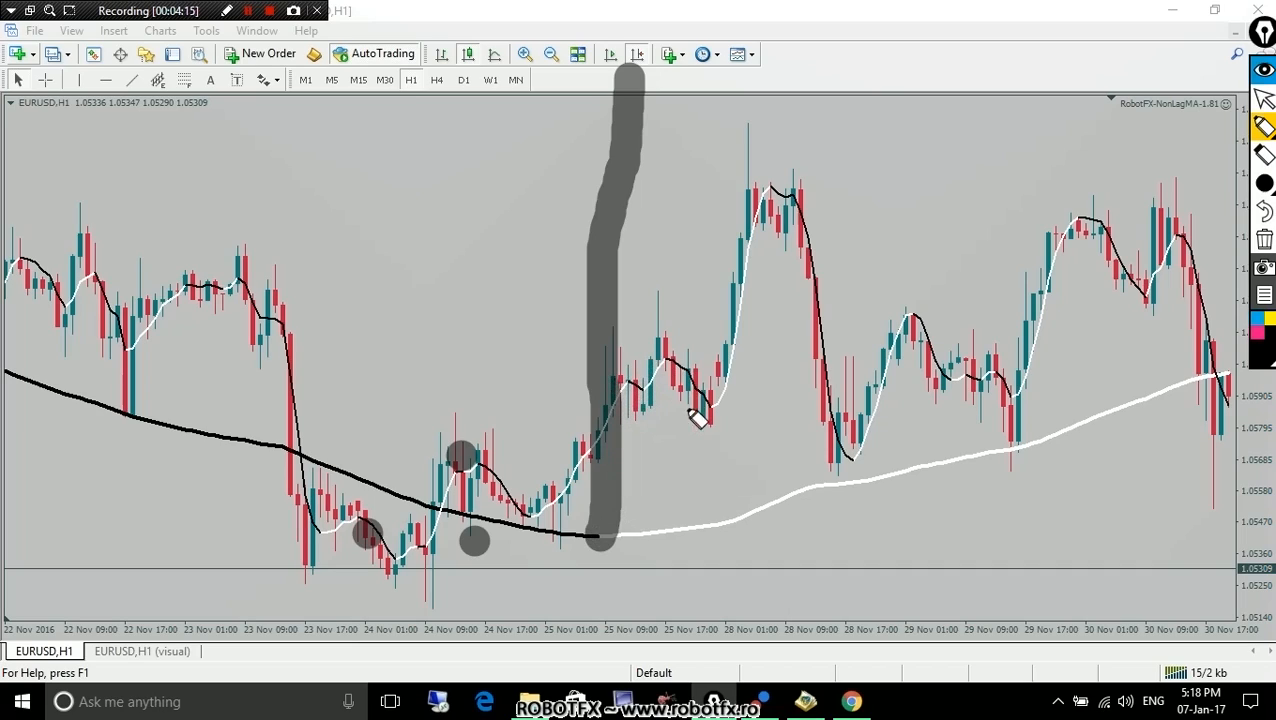
mouse_move(1230, 385)
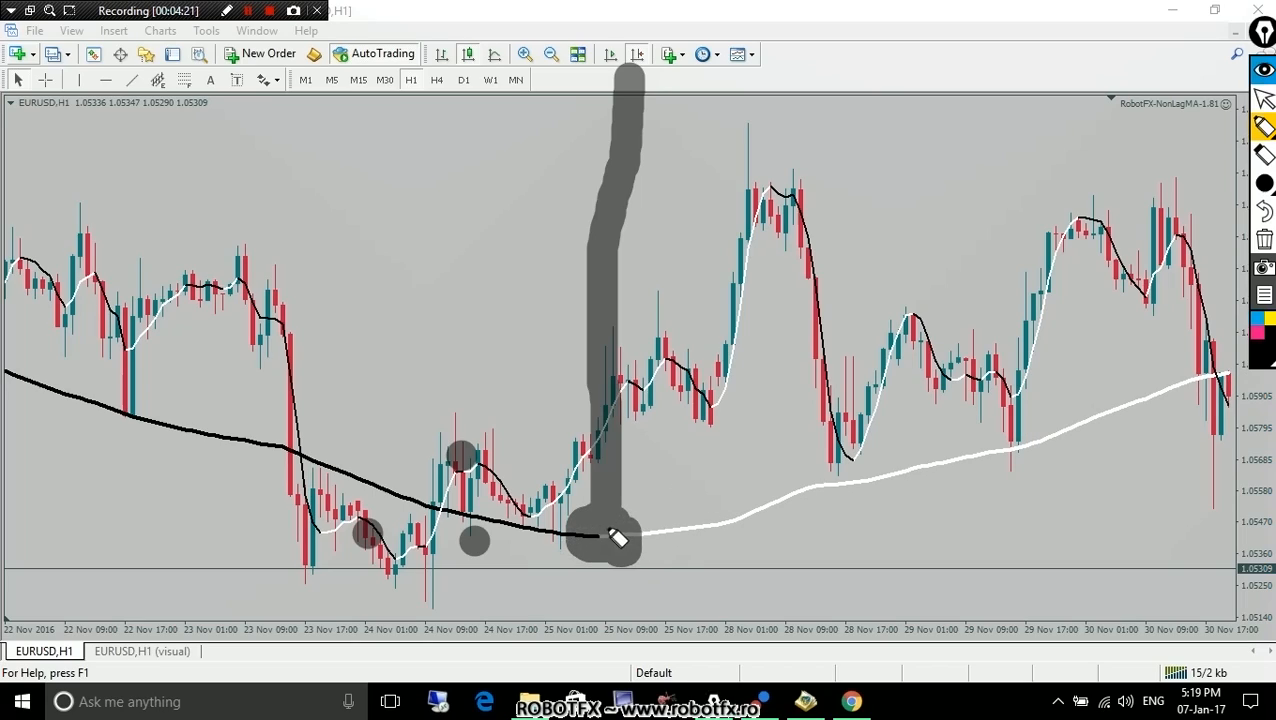
mouse_move(725, 540)
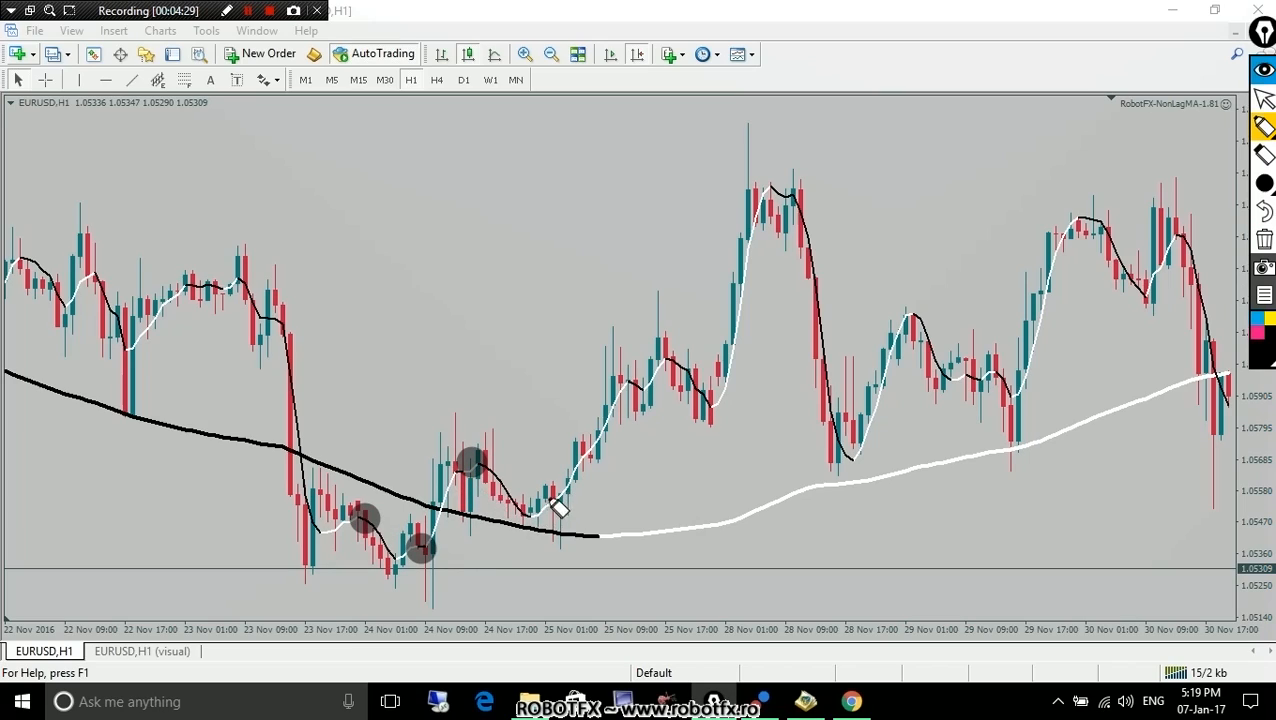
mouse_move(670, 385)
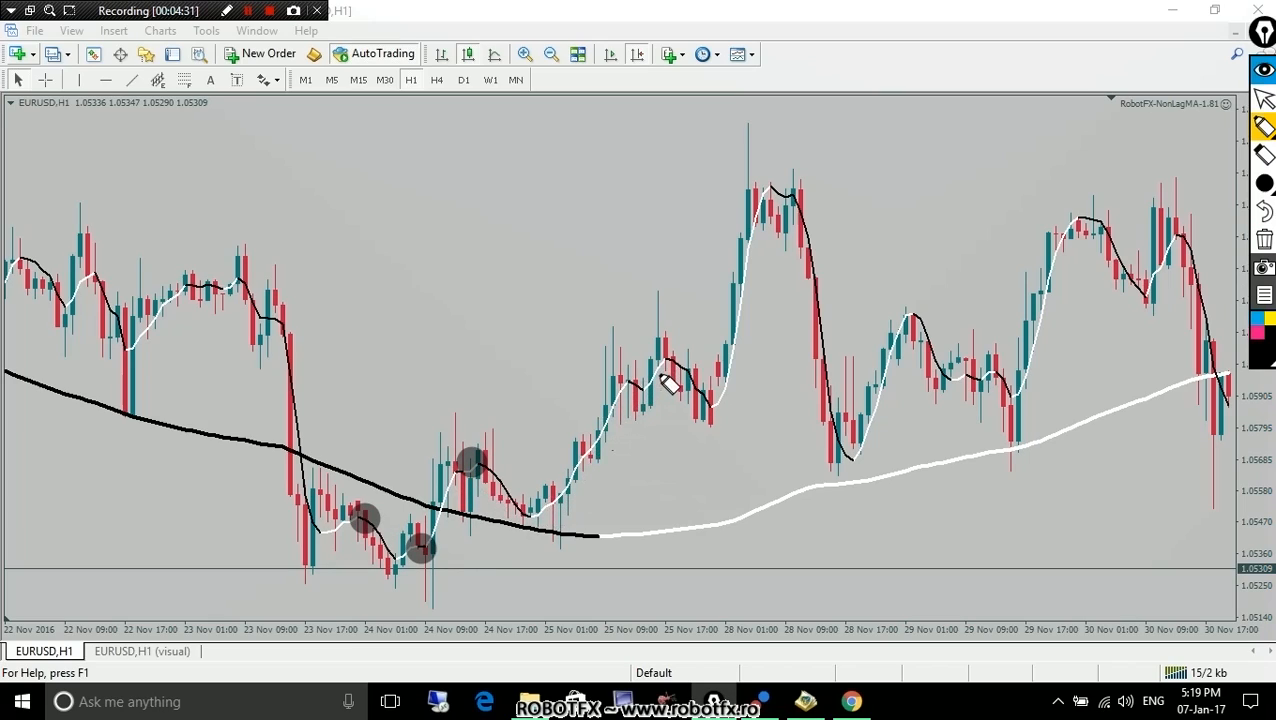
mouse_move(735, 383)
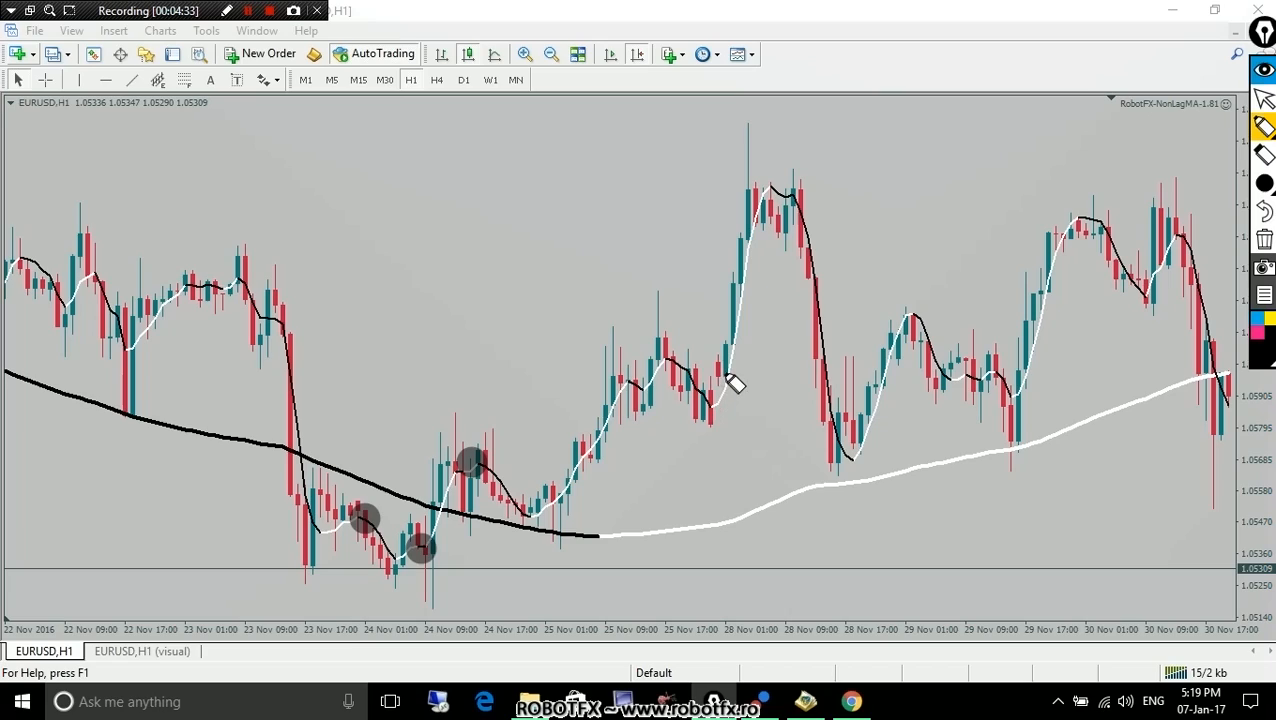
mouse_move(771, 393)
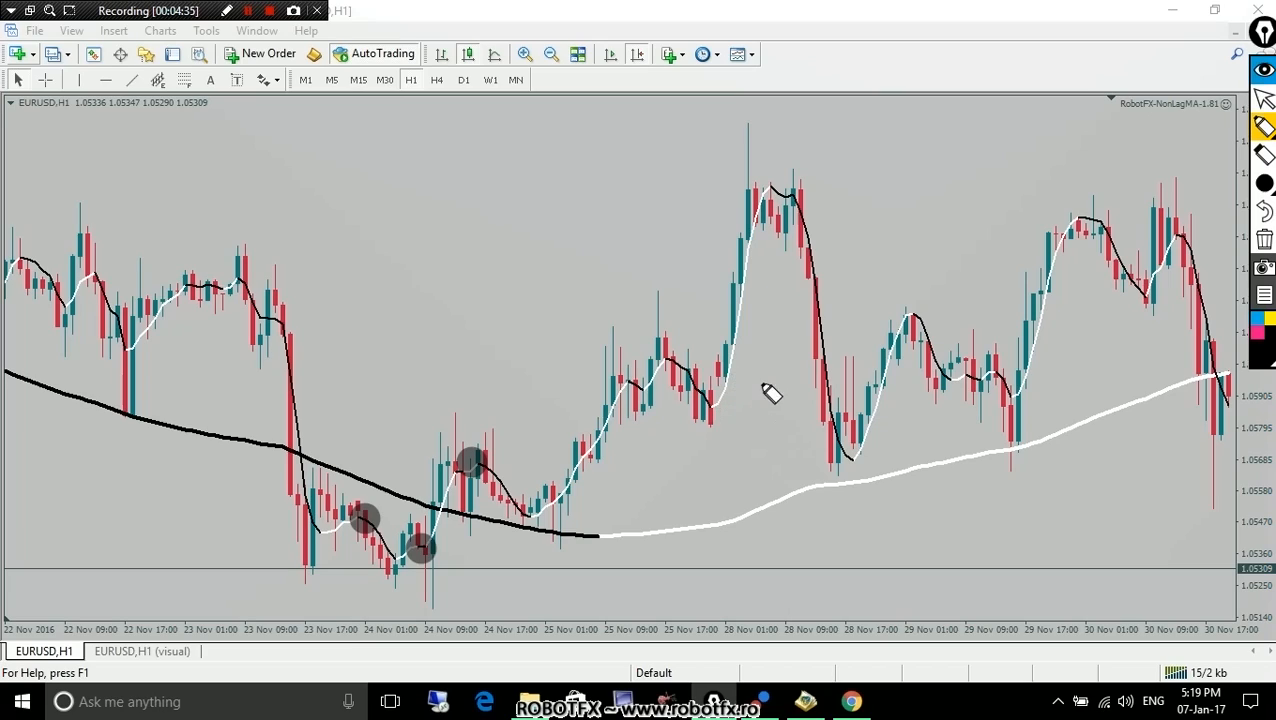
mouse_move(710, 370)
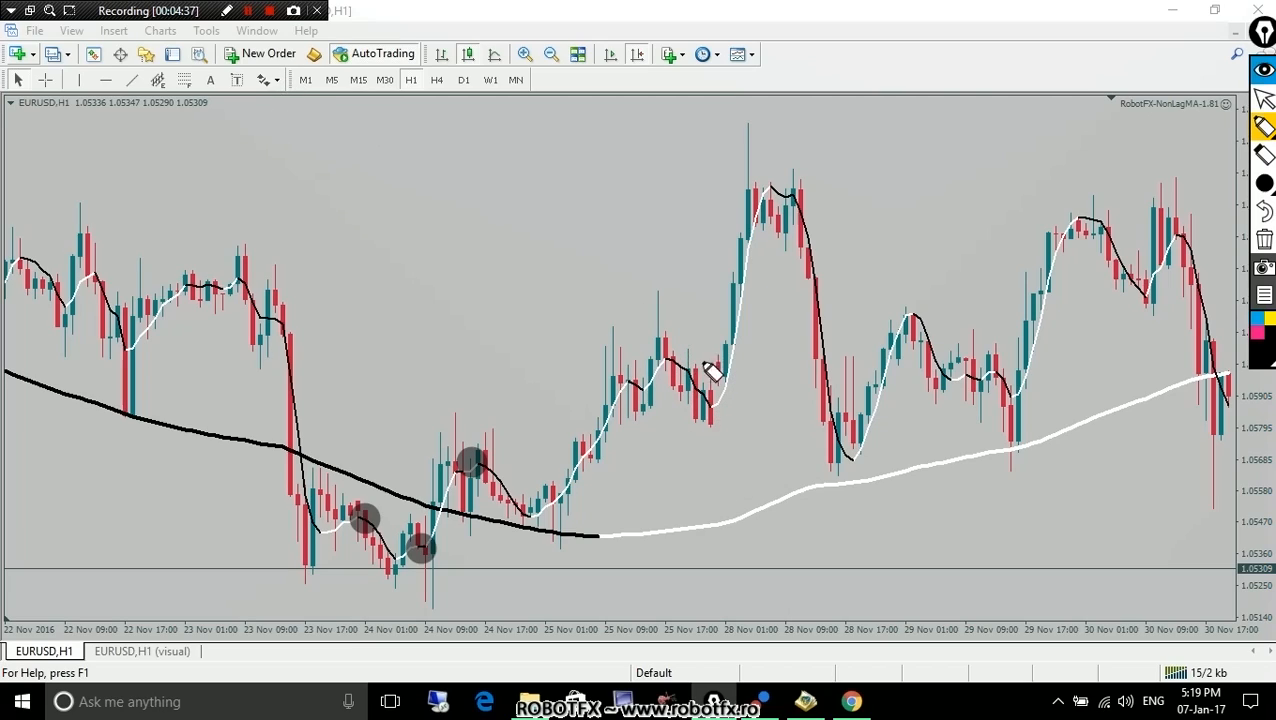
mouse_move(795, 330)
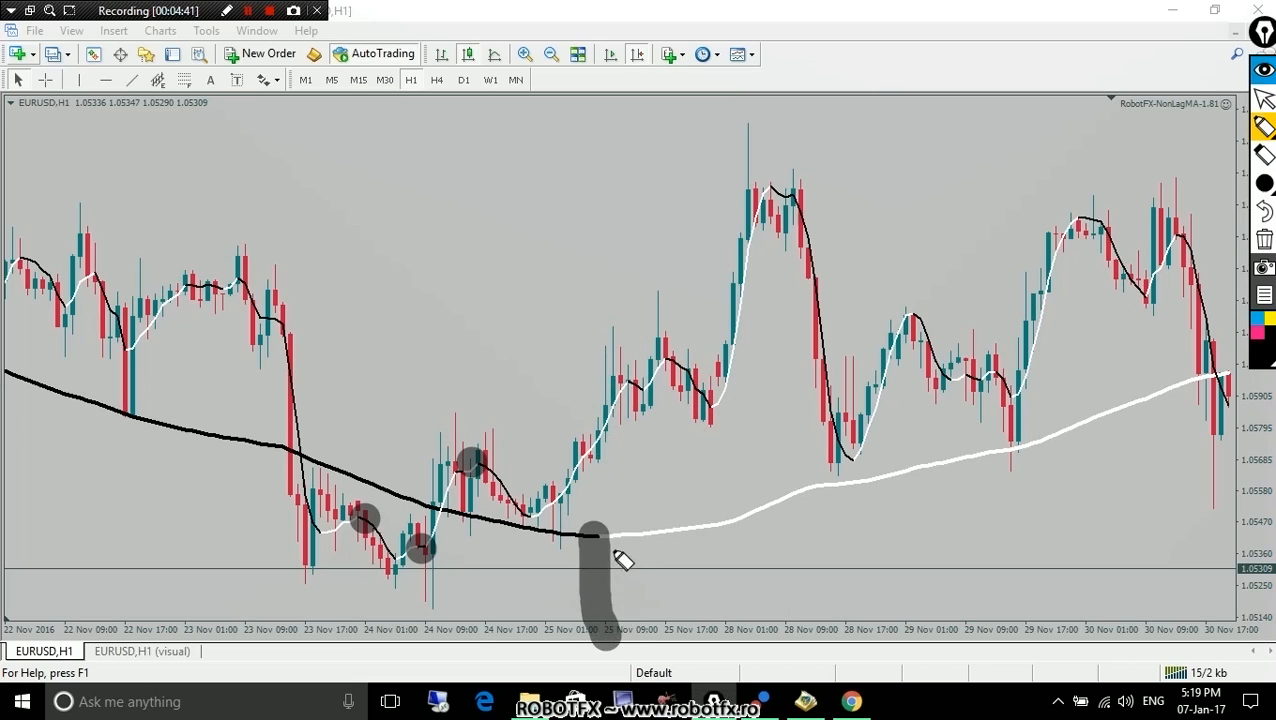
mouse_move(645, 395)
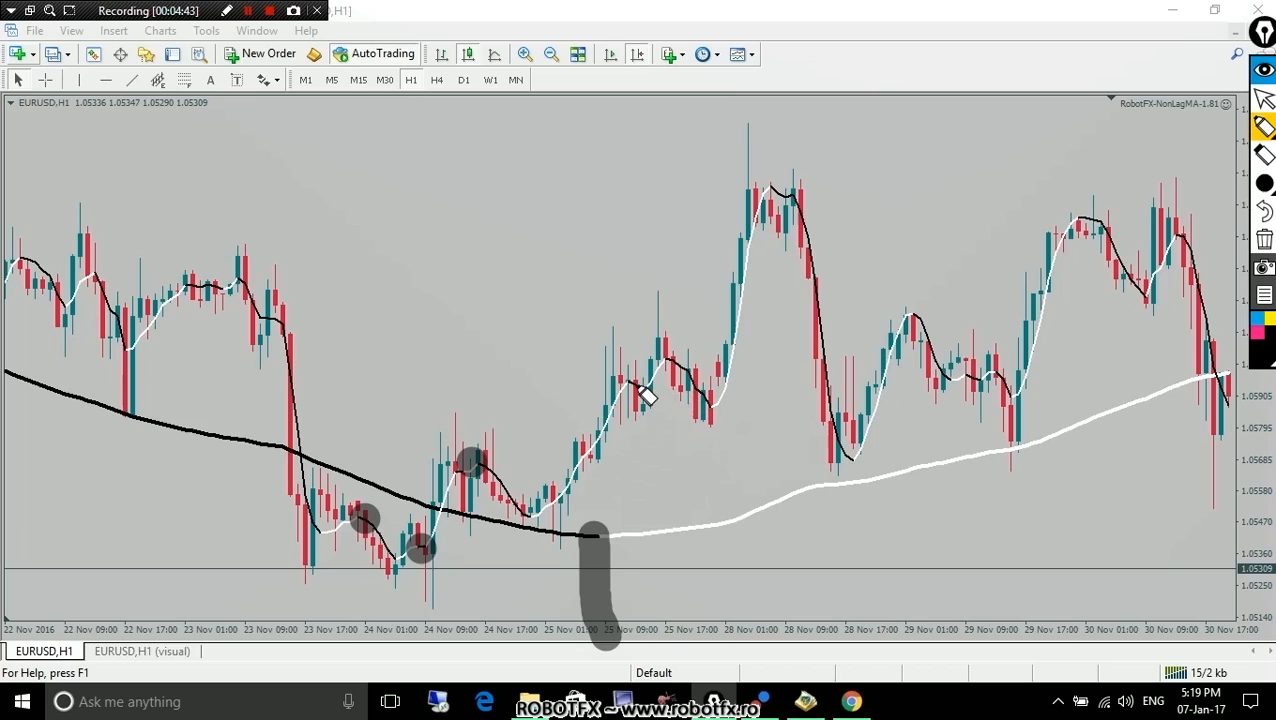
mouse_move(652, 405)
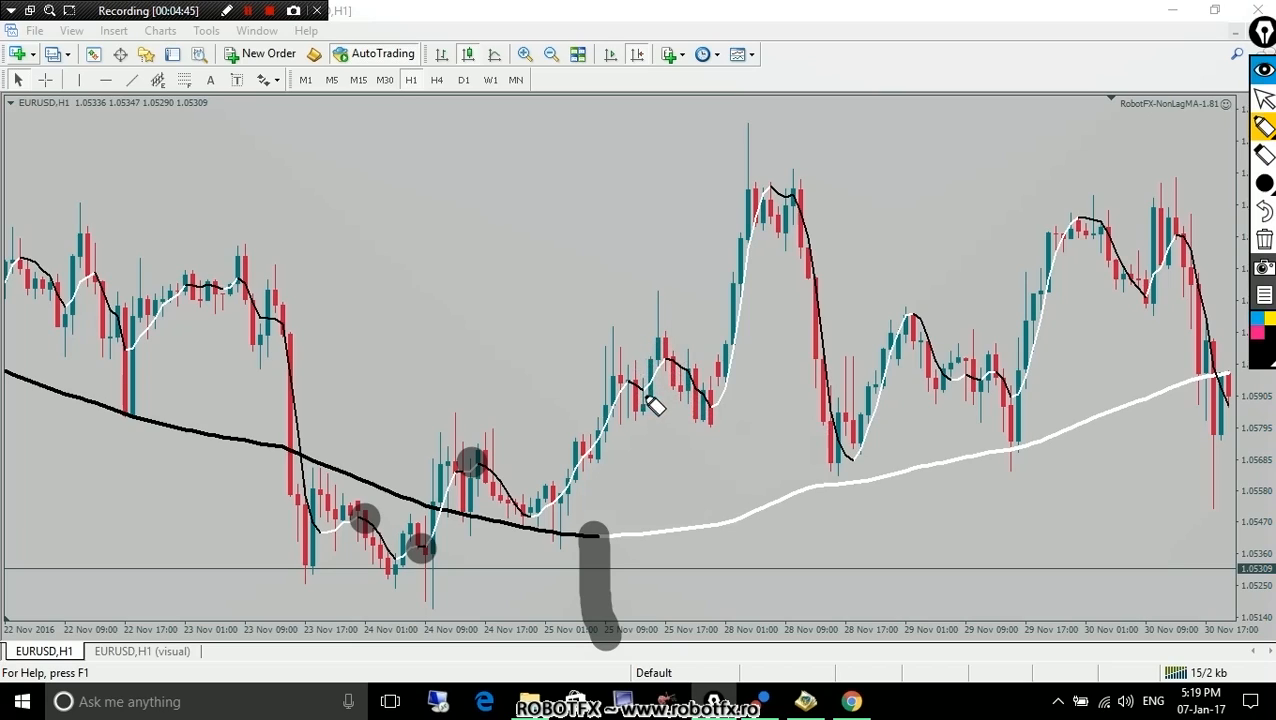
mouse_move(650, 410)
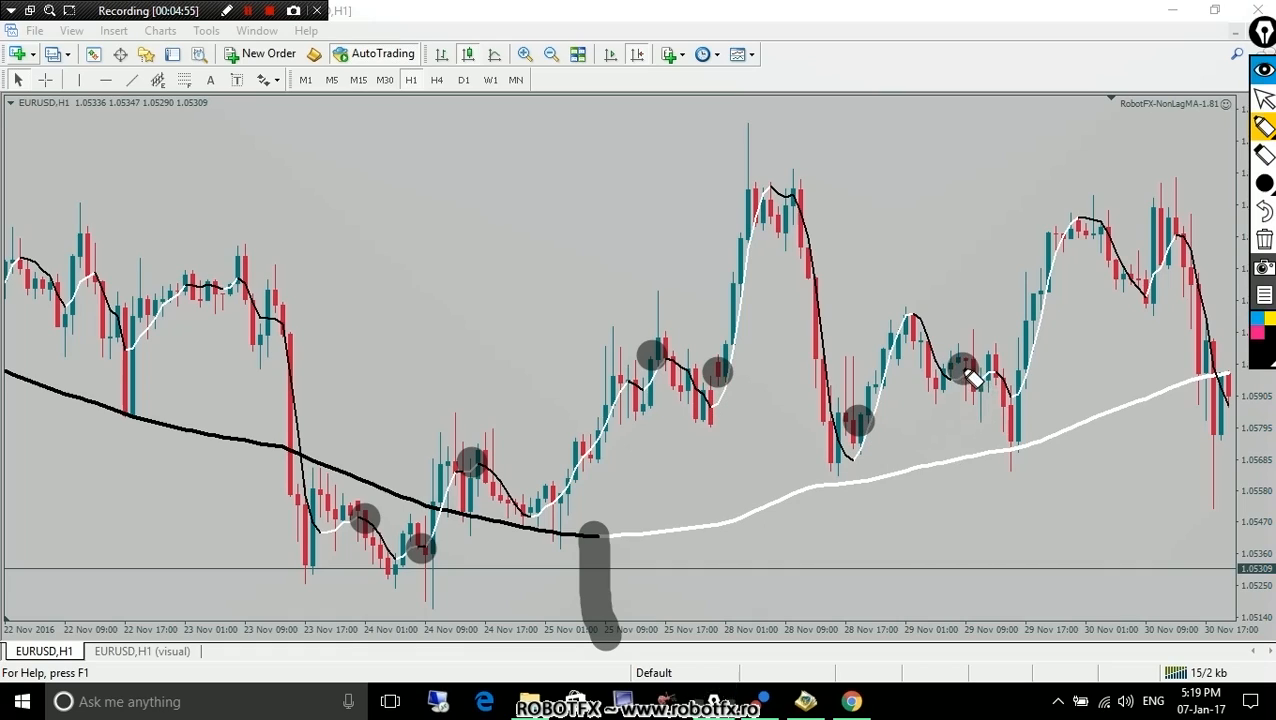
mouse_move(735, 383)
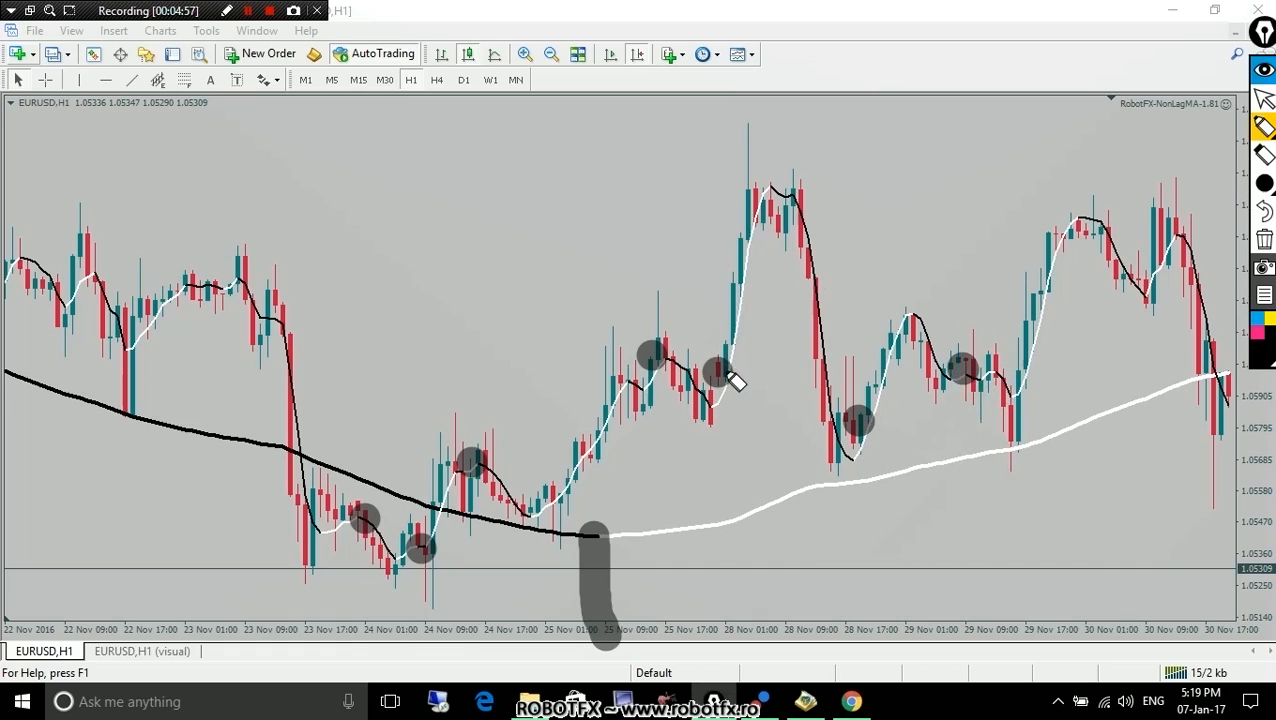
mouse_move(787, 282)
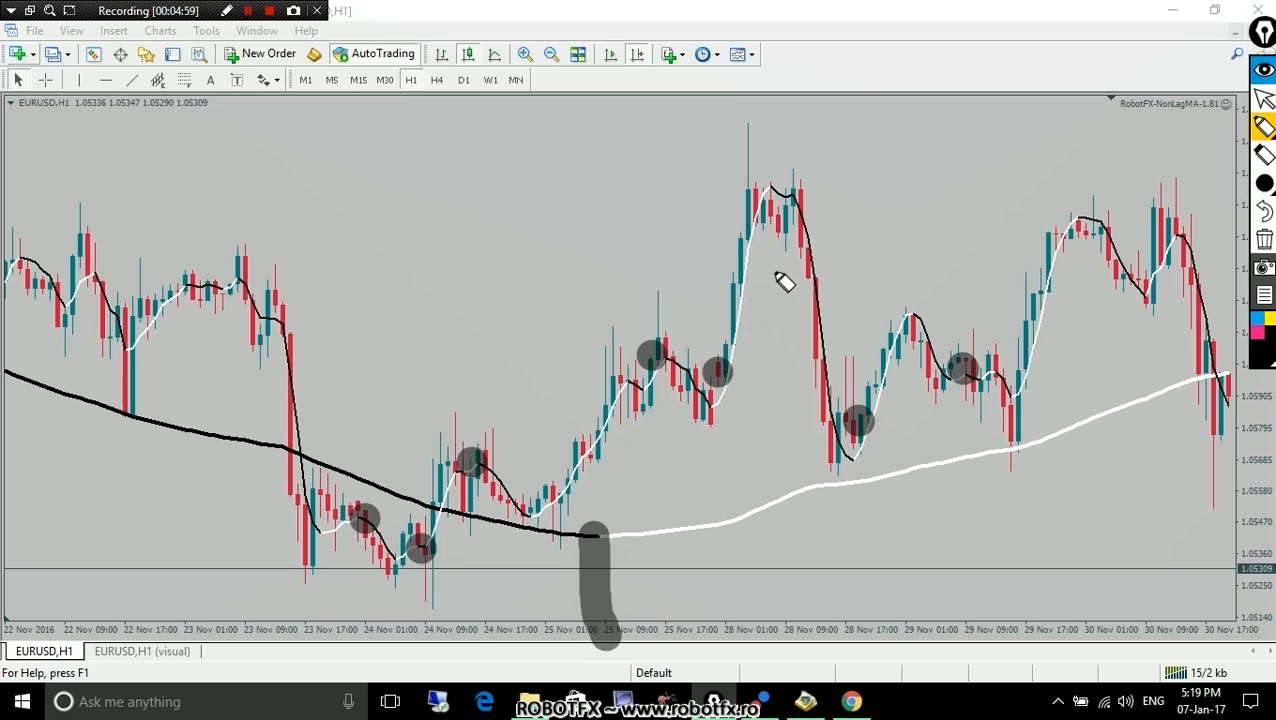
mouse_move(817, 203)
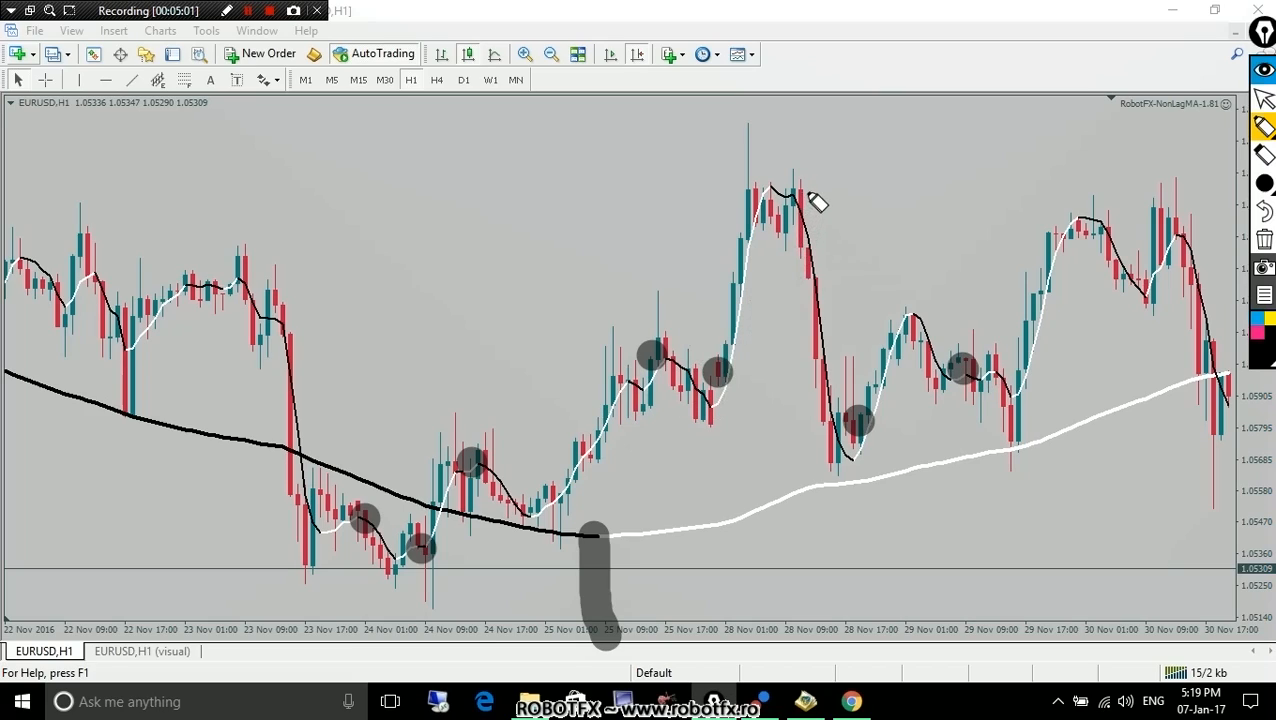
mouse_move(660, 362)
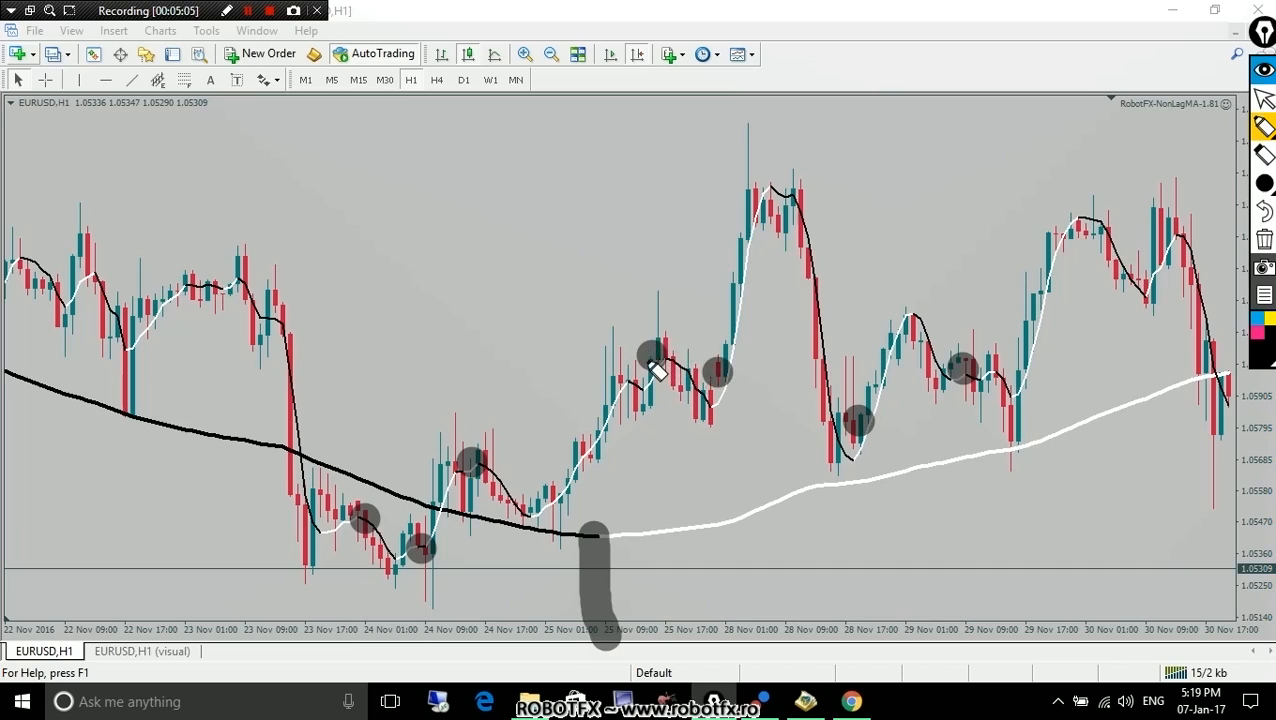
mouse_move(615, 440)
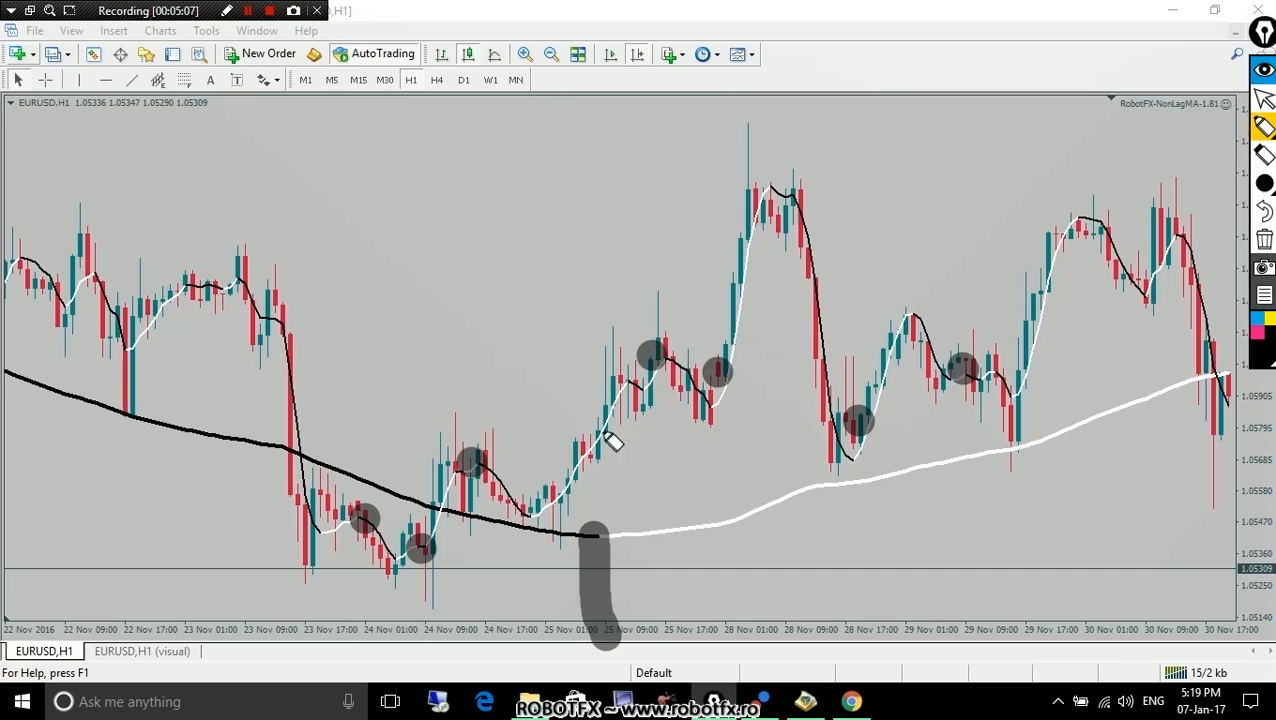
mouse_move(658, 378)
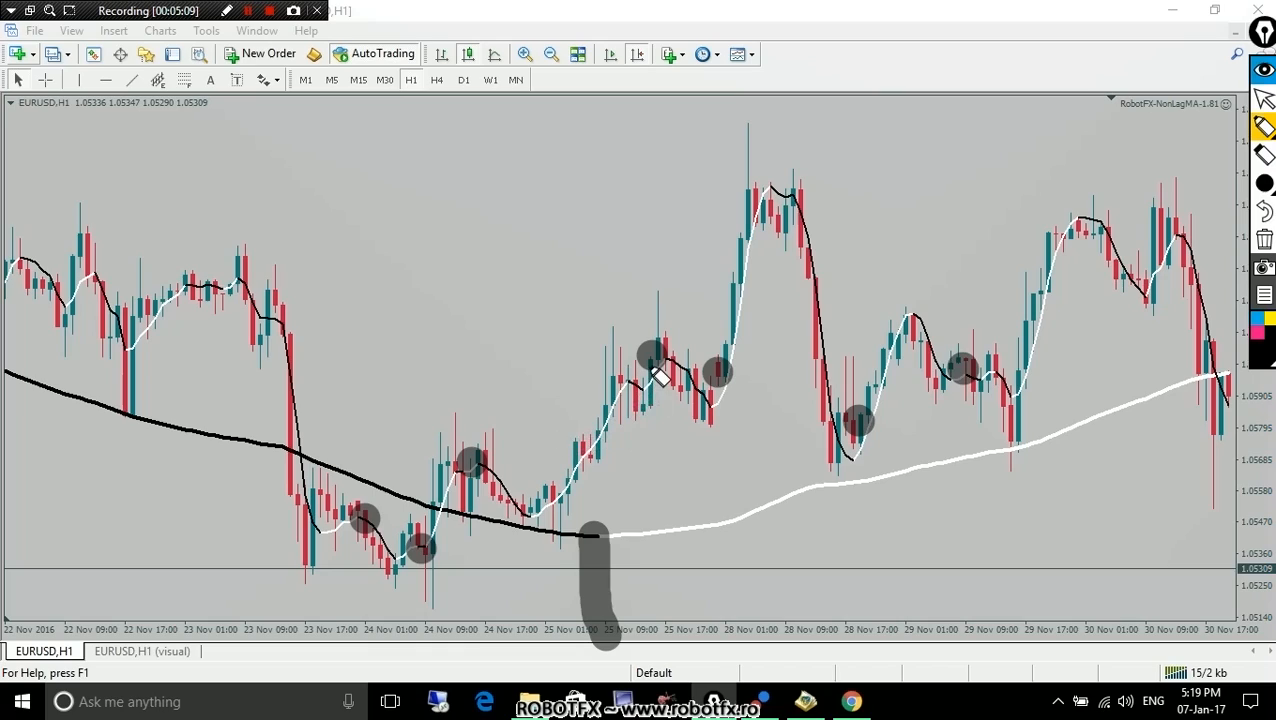
mouse_move(665, 352)
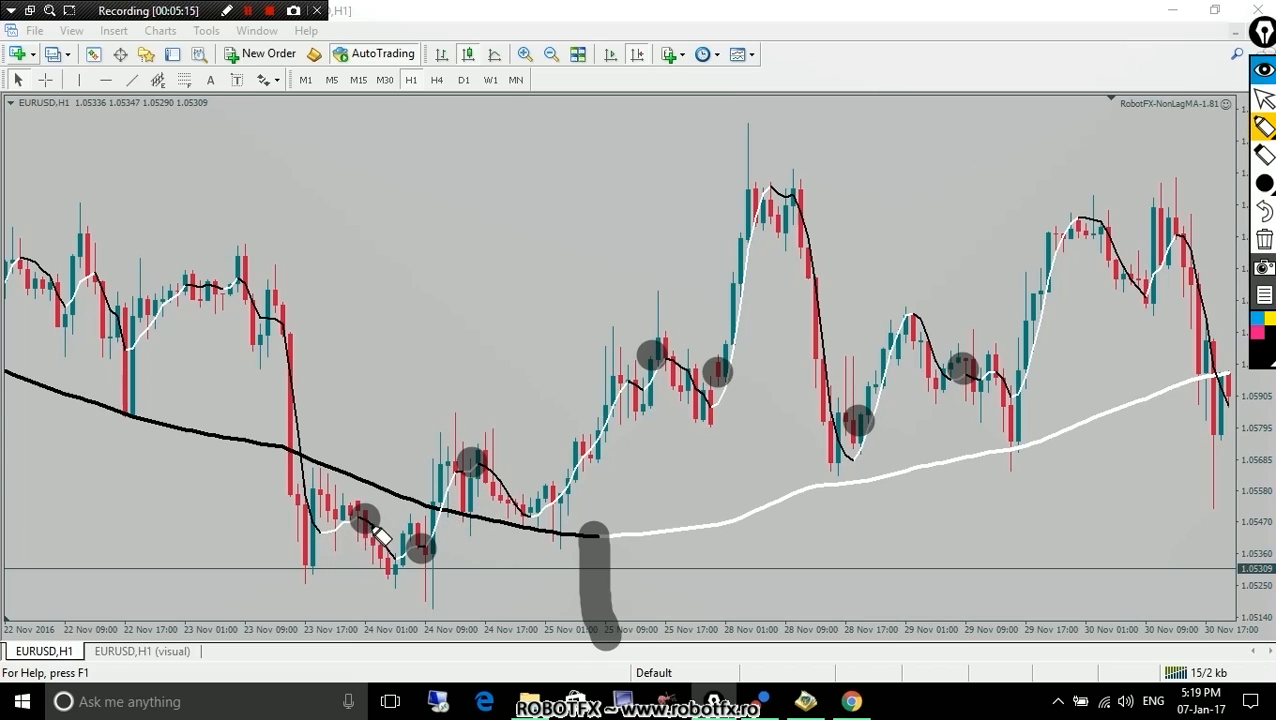
mouse_move(355, 555)
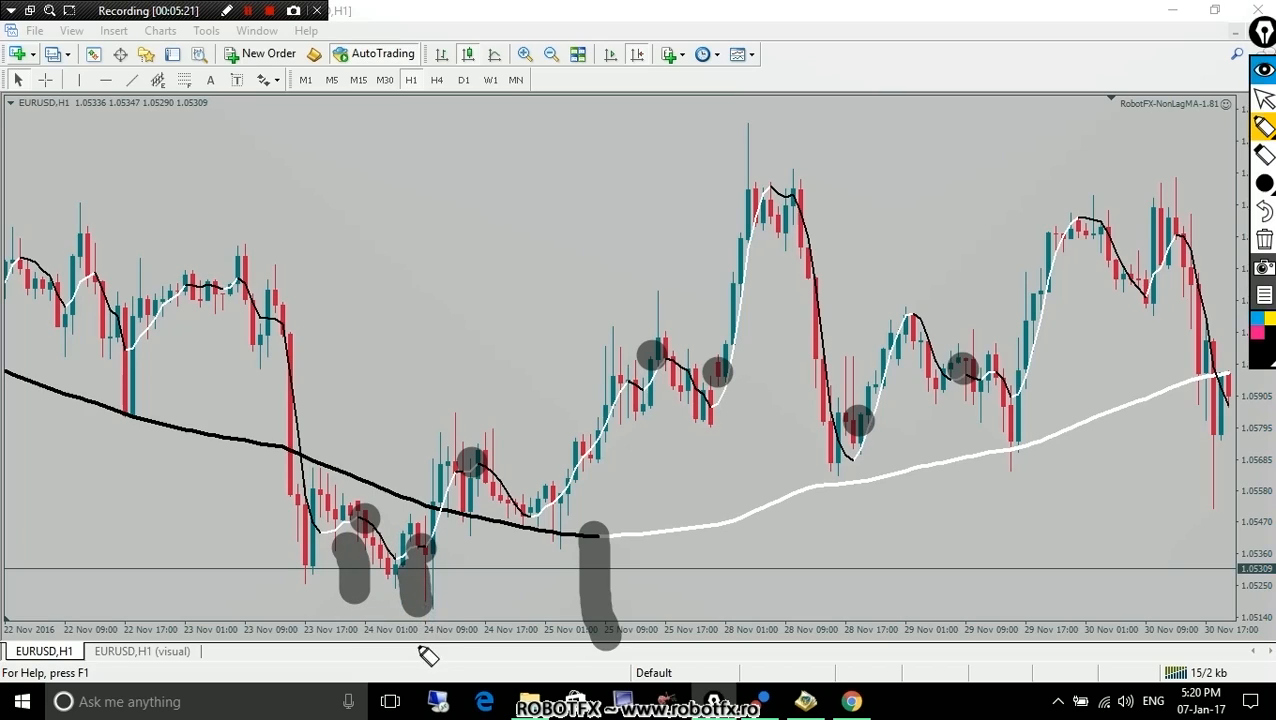
mouse_move(475, 480)
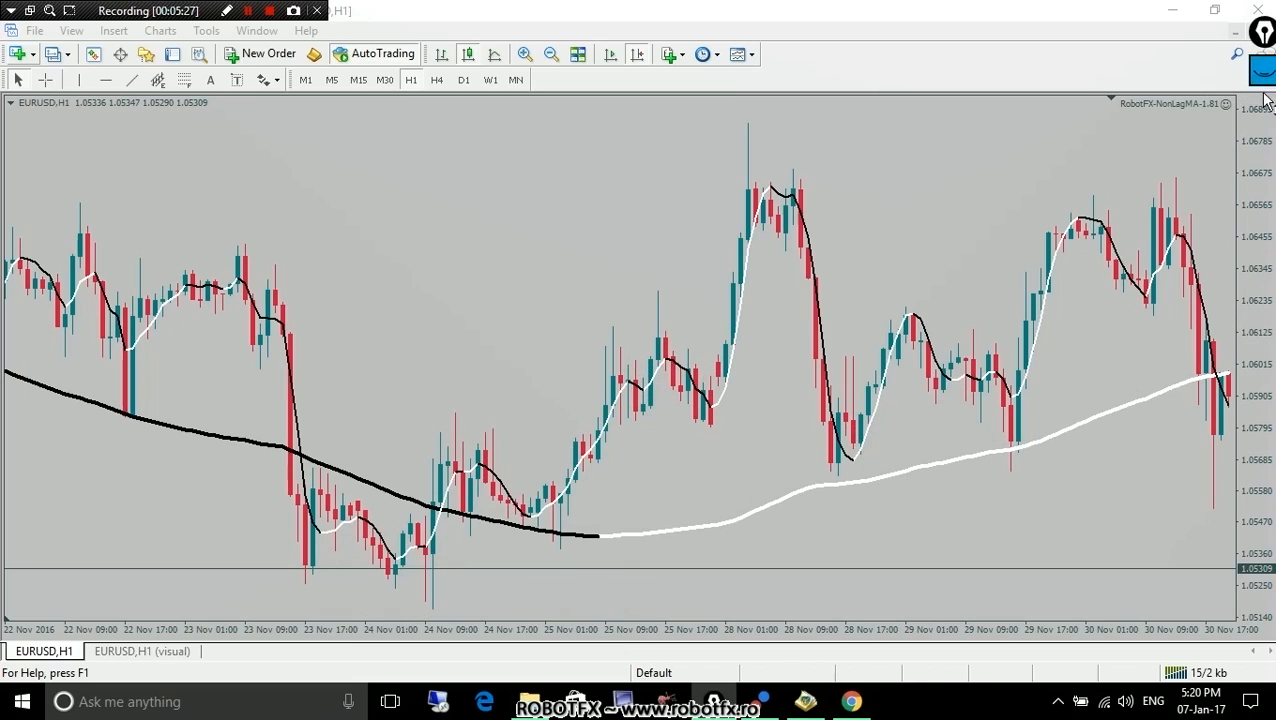
- Switch to the EURUSD,H1 (visual) chart tab
left_click(142, 651)
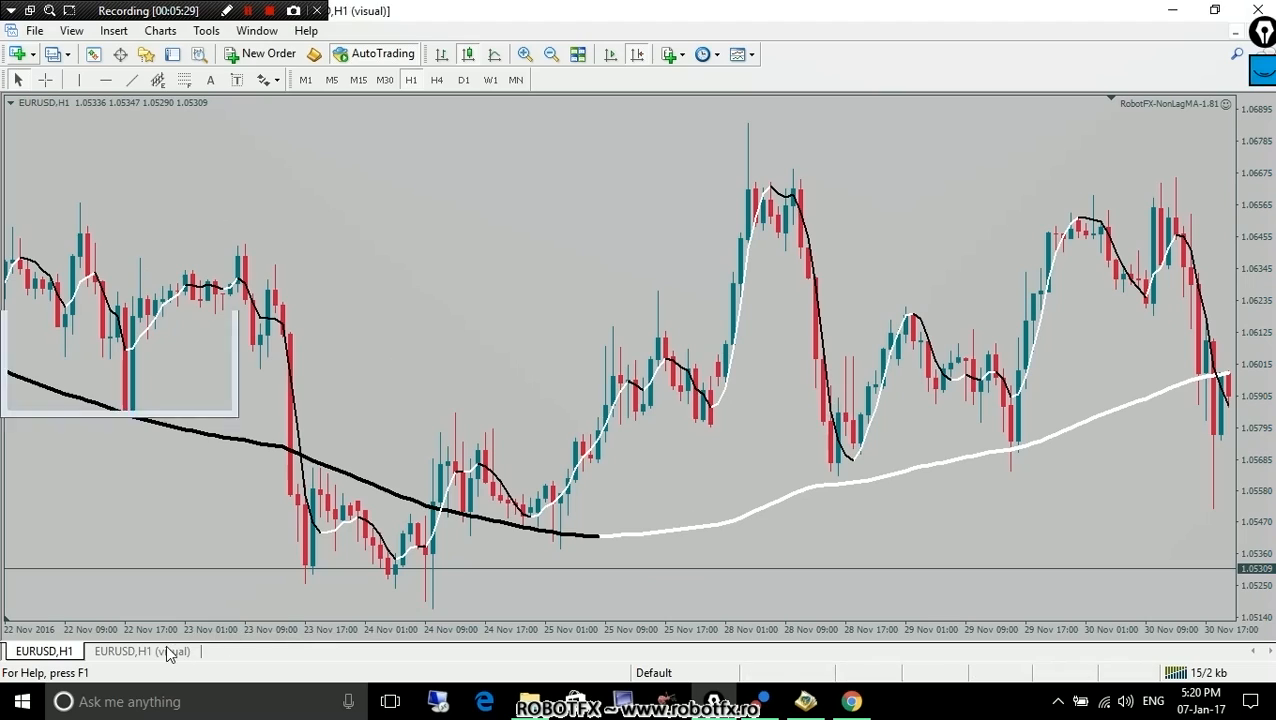
left_click(143, 651)
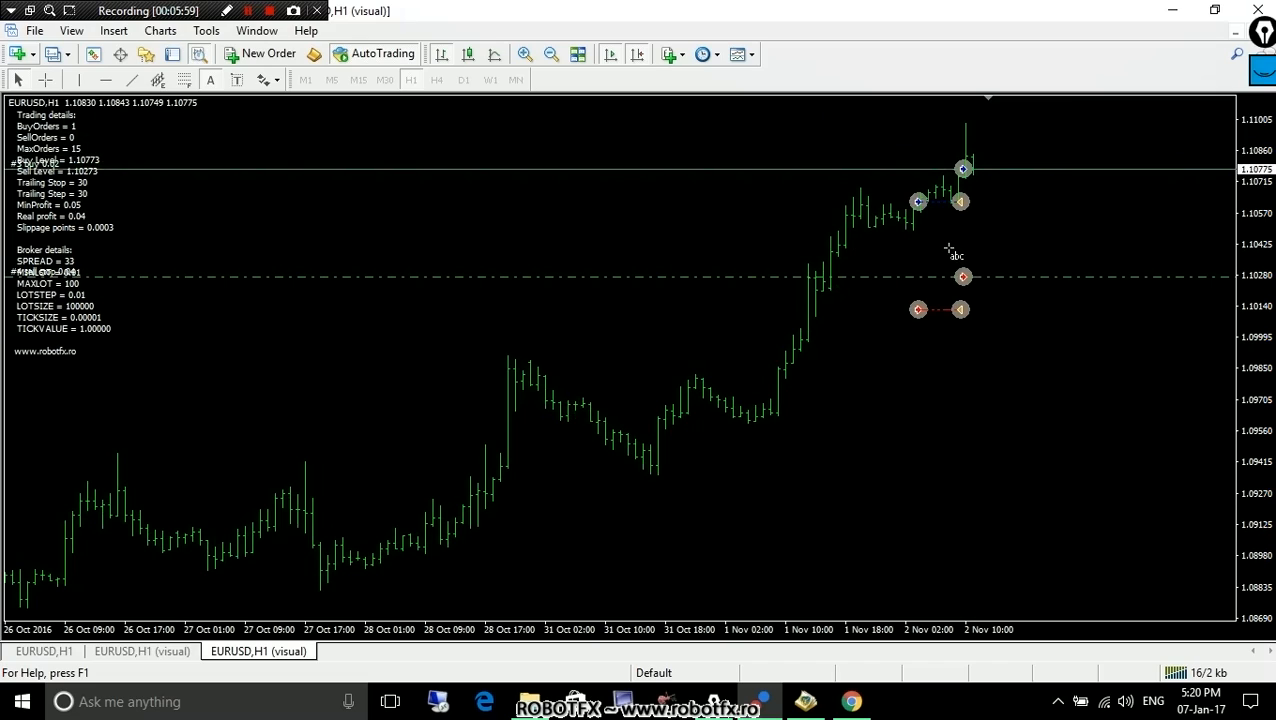
mouse_move(350, 250)
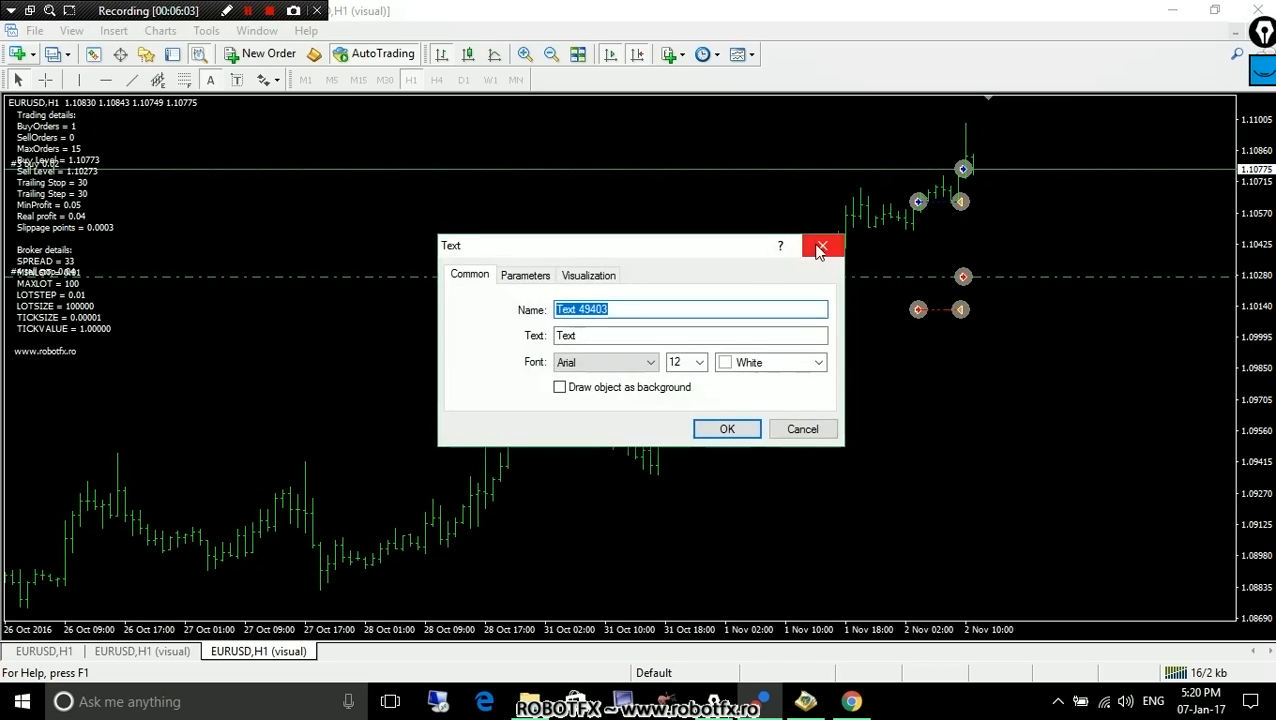
- Dismiss the accidental Text object, scroll forward, and read a bar's date and price
left_click(822, 247)
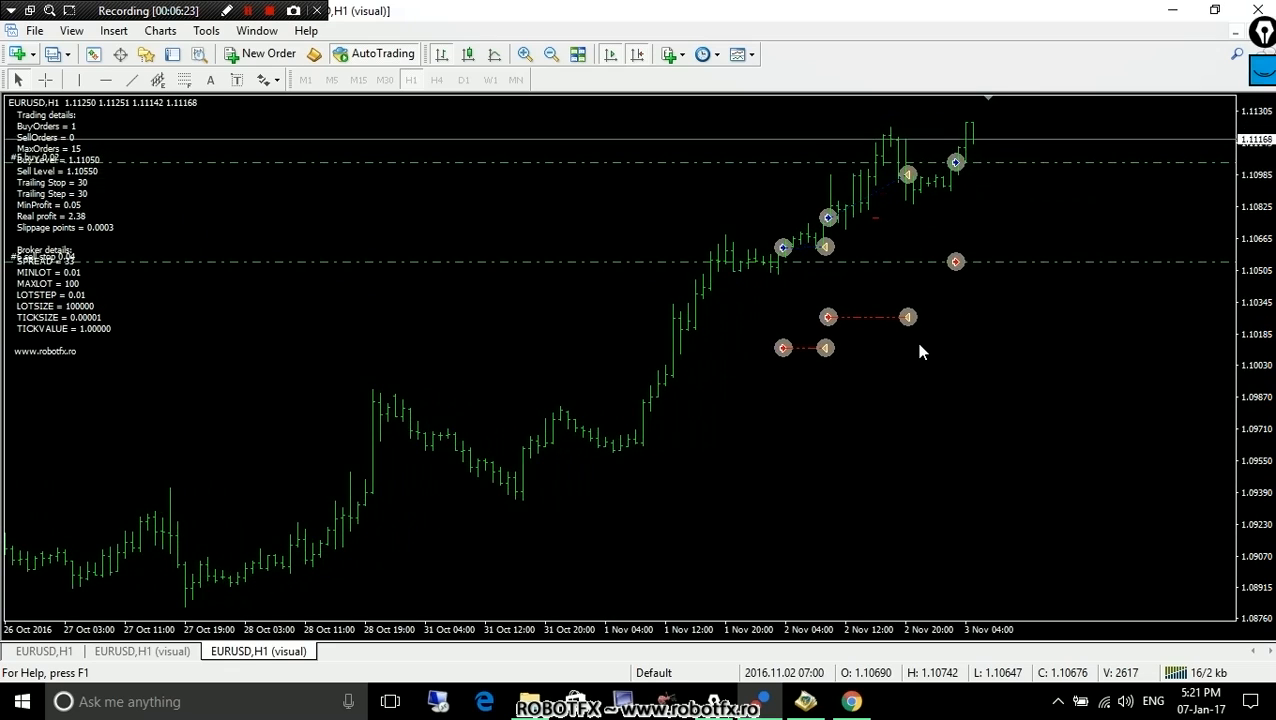
scroll("right", 3)
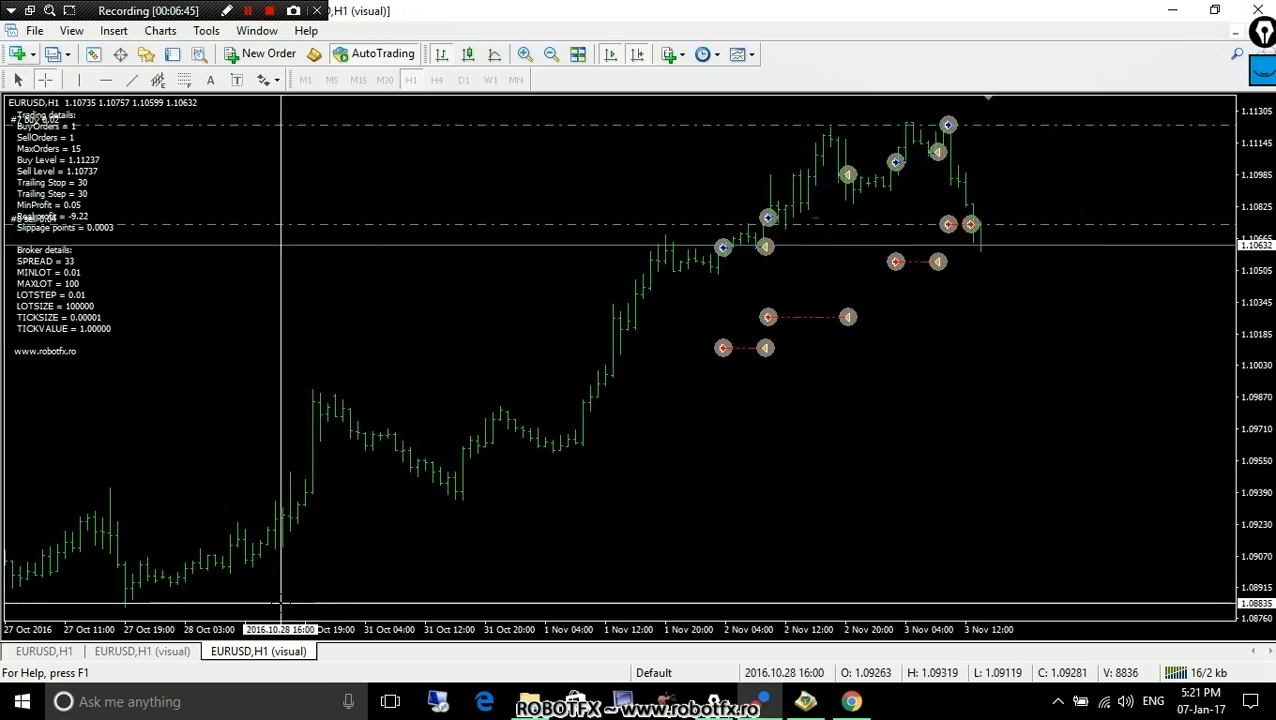
left_click_drag(188, 590, 1155, 175)
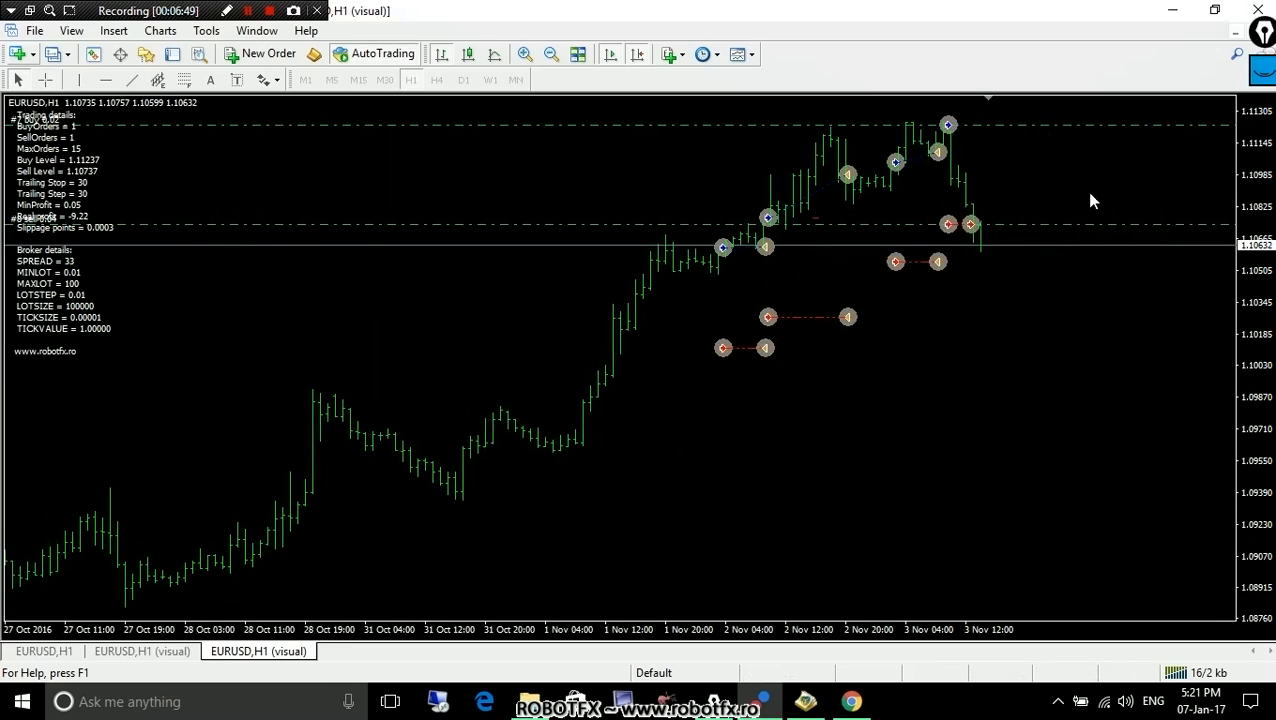
mouse_move(987, 249)
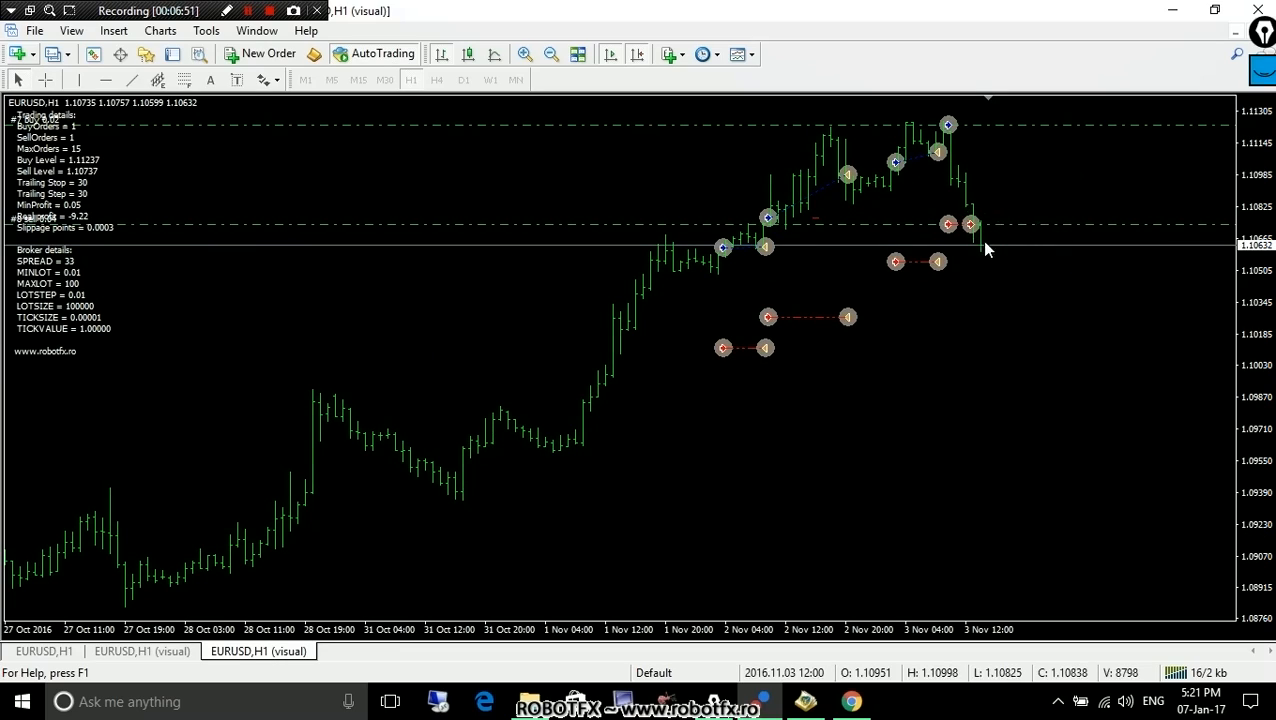
mouse_move(980, 326)
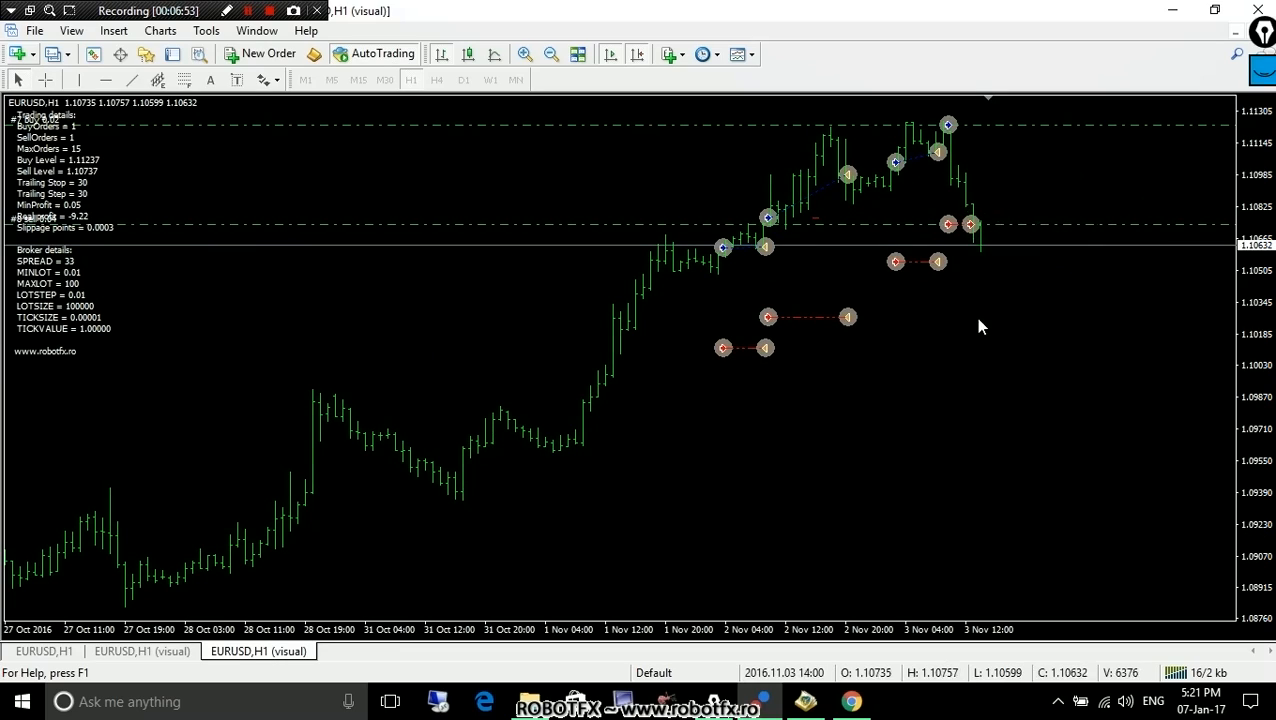
mouse_move(990, 196)
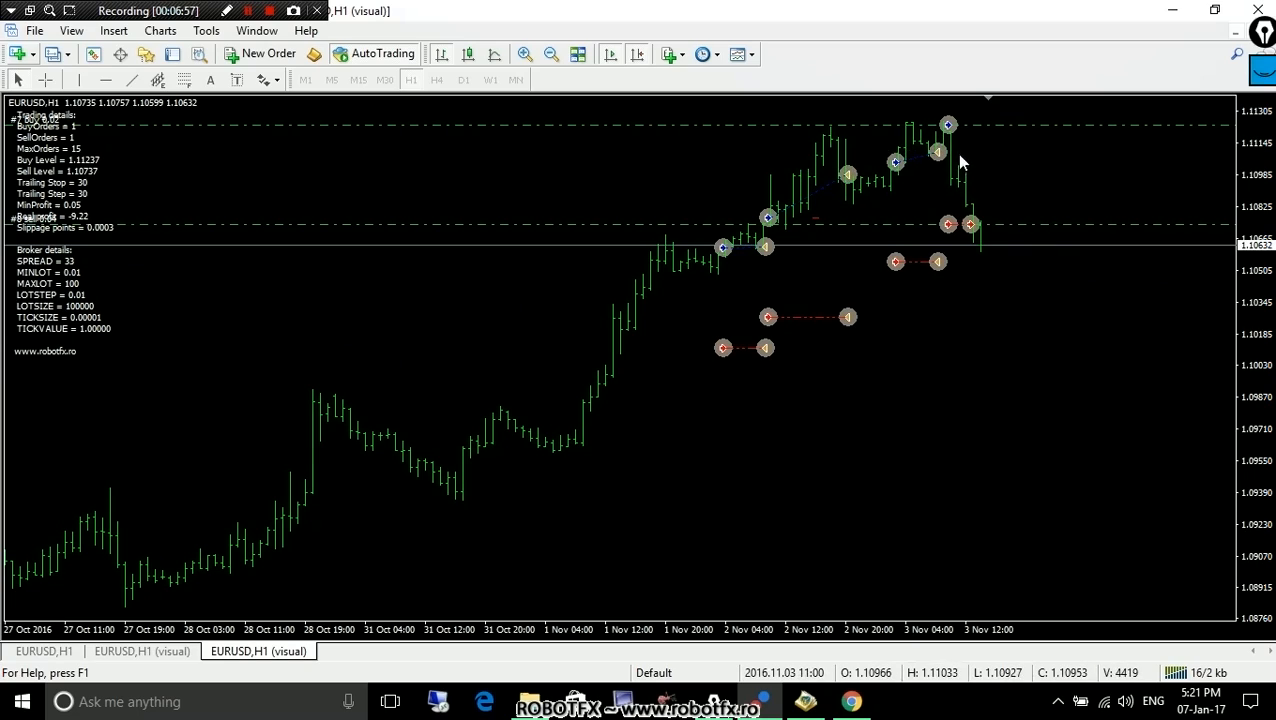
mouse_move(1069, 170)
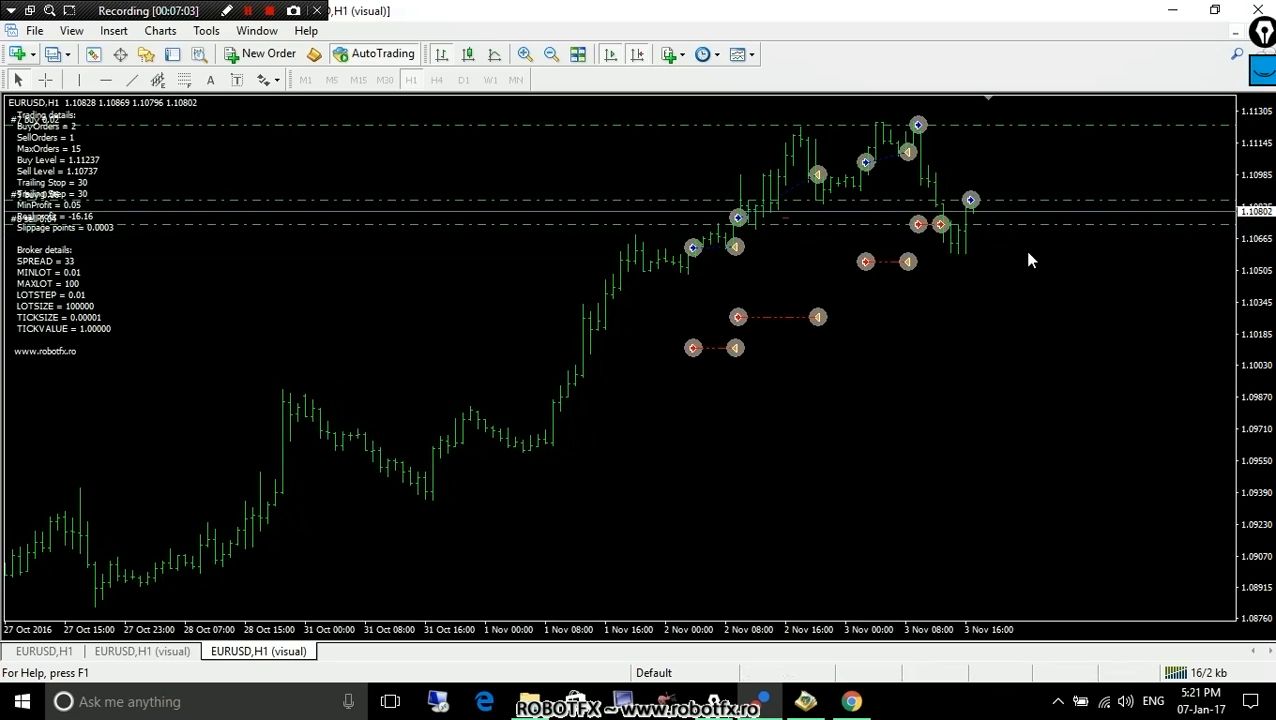
mouse_move(1250, 250)
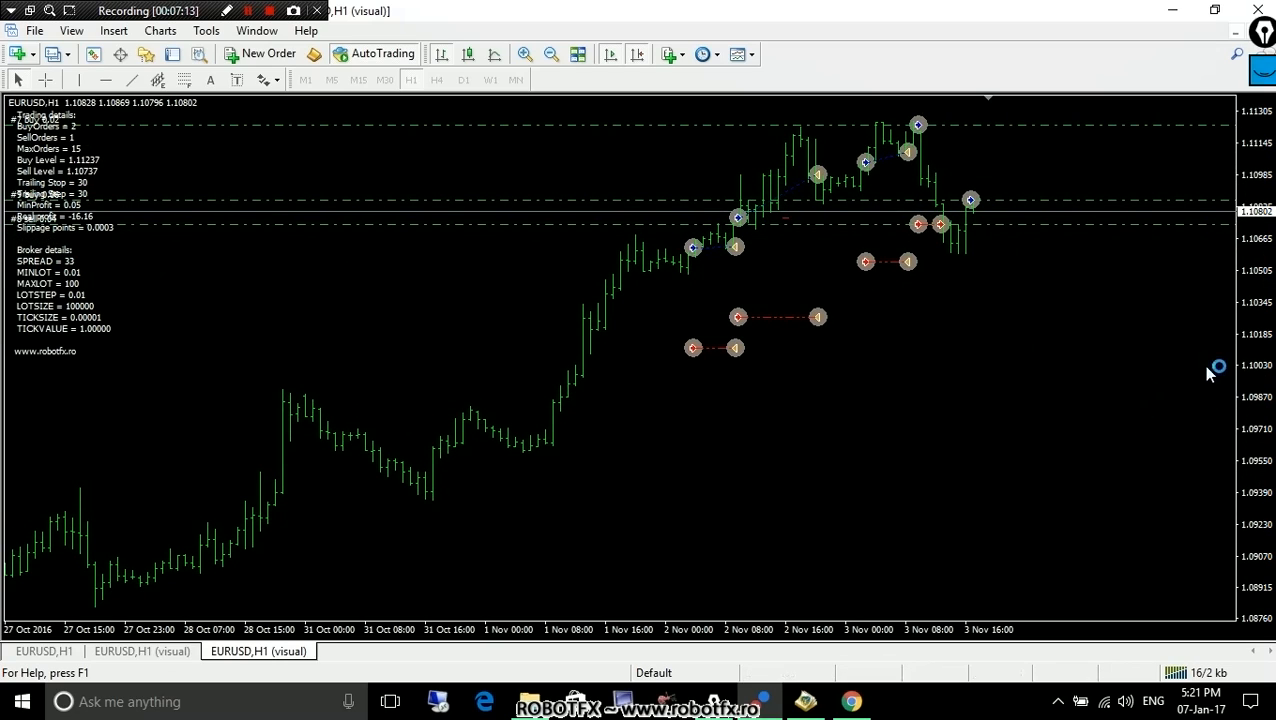
mouse_move(1210, 372)
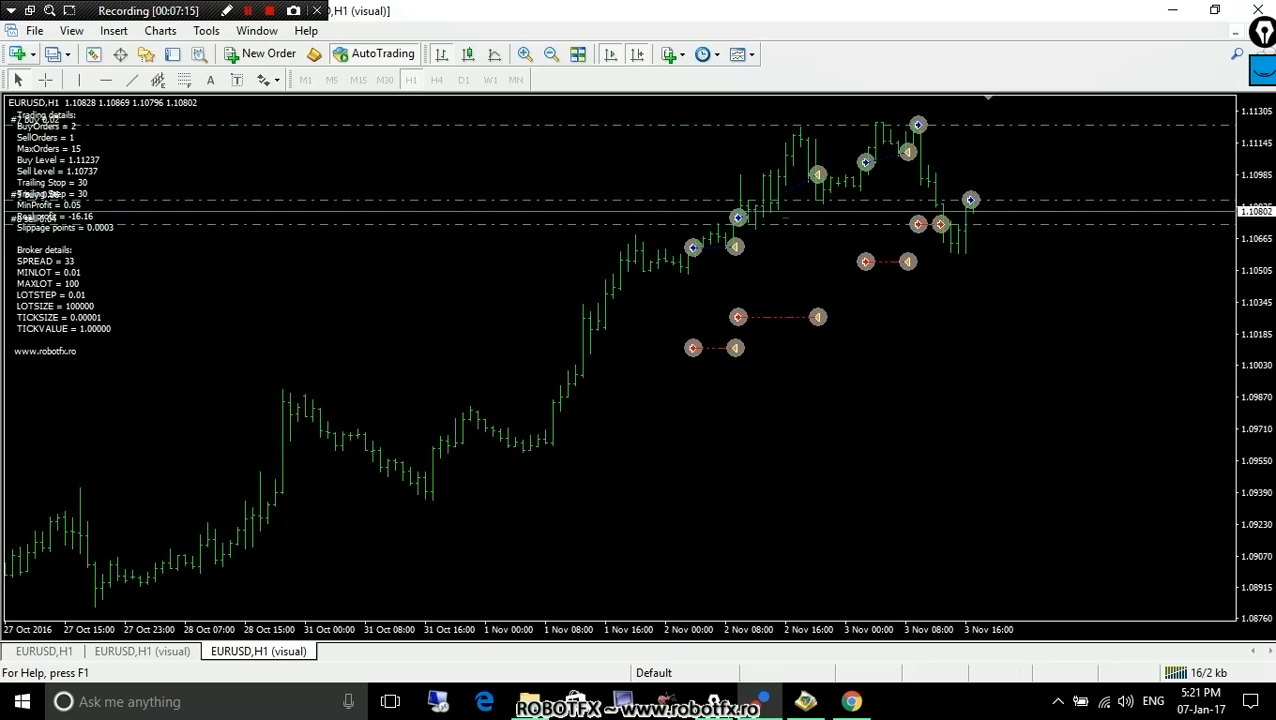
mouse_move(1008, 252)
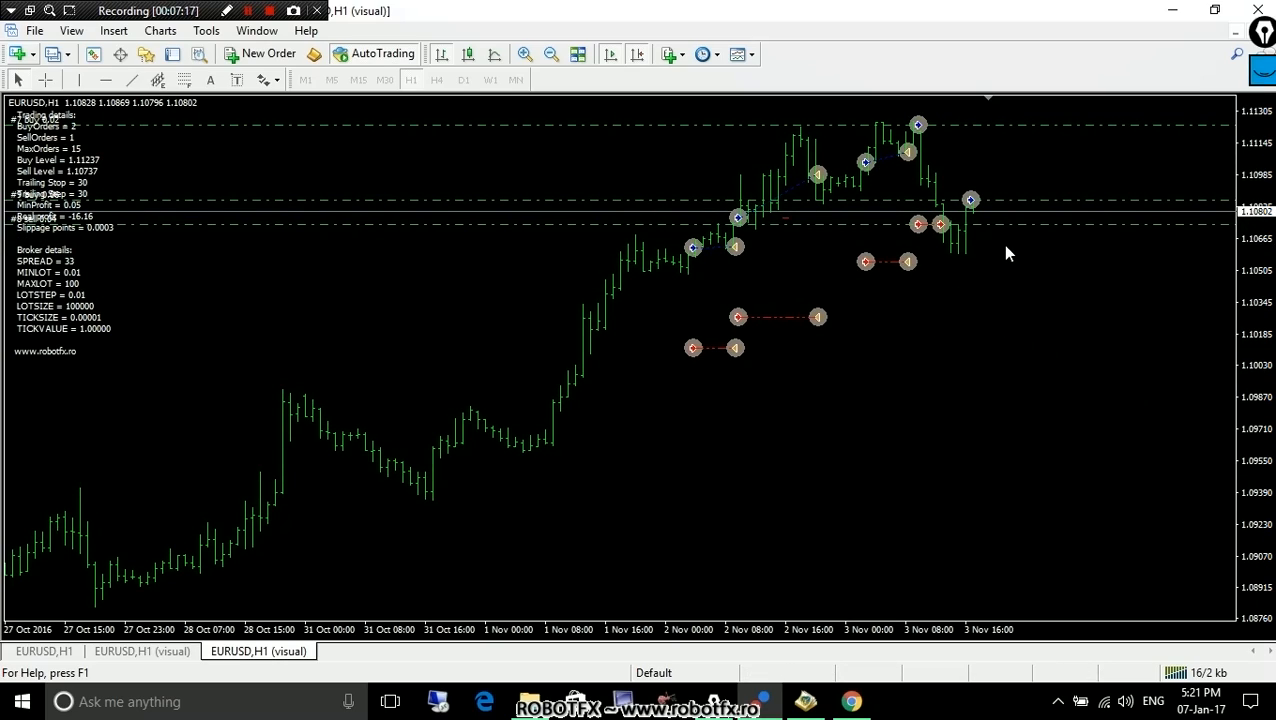
mouse_move(1002, 234)
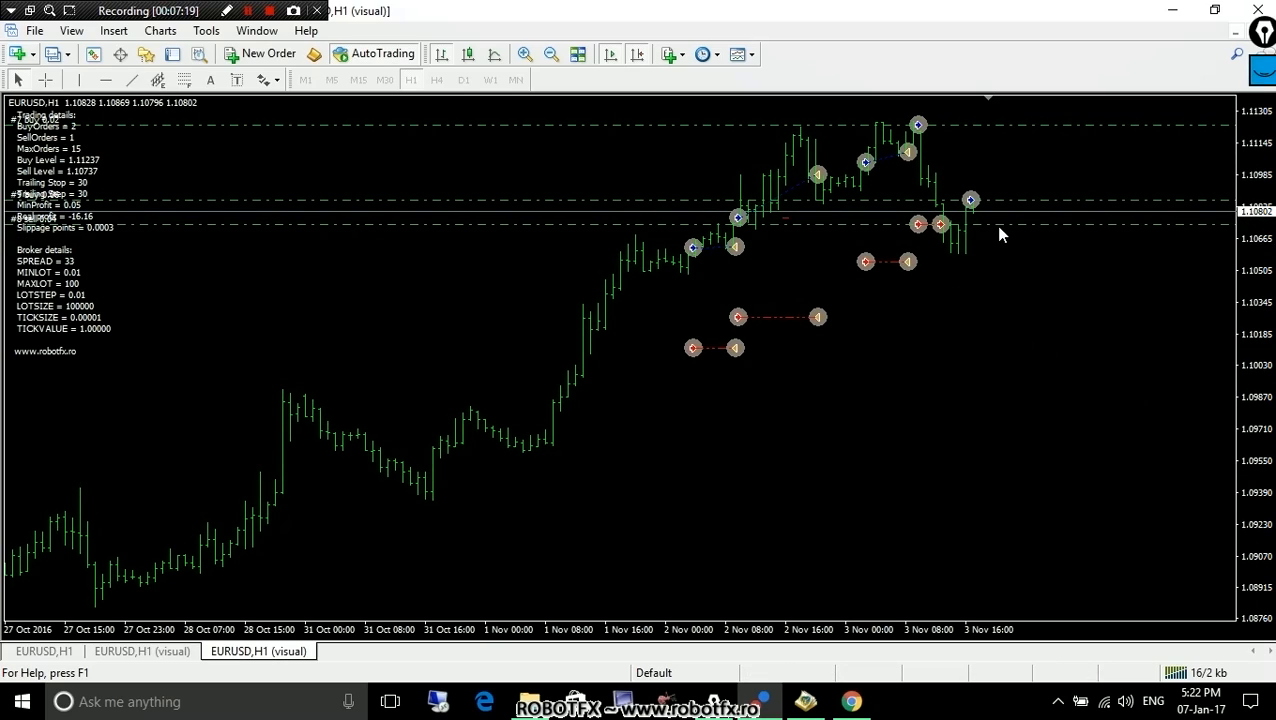
mouse_move(993, 222)
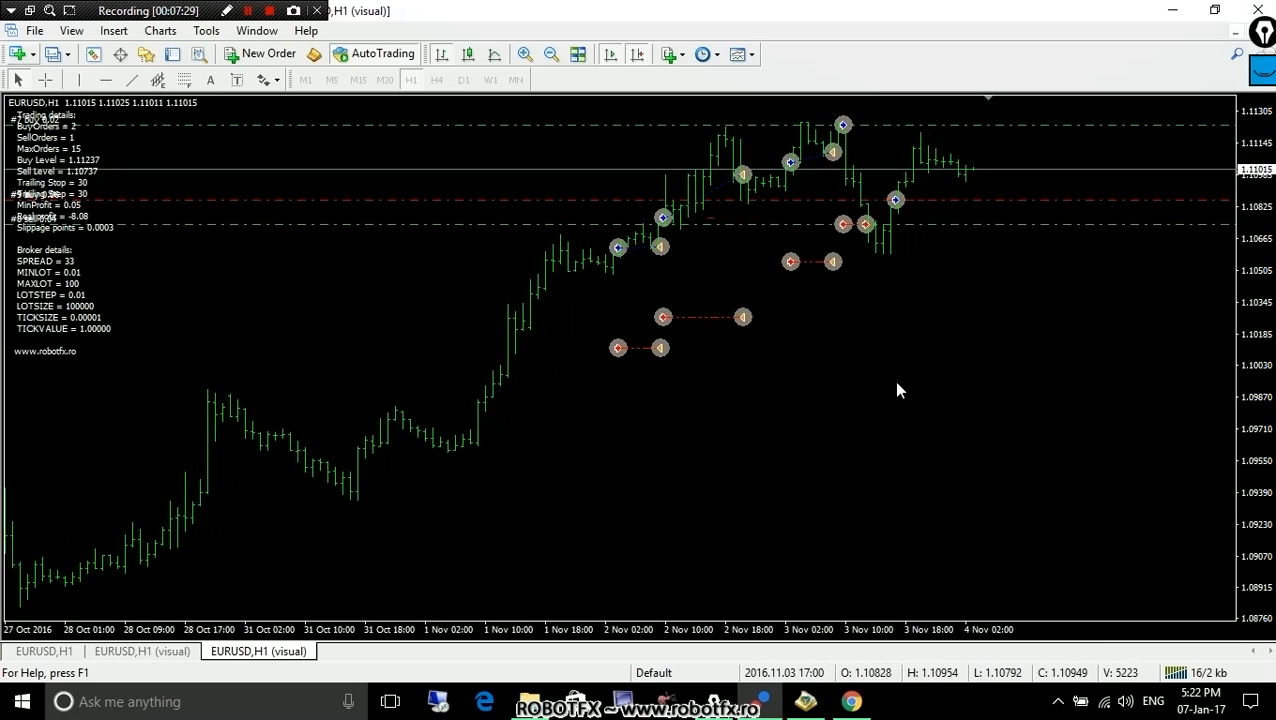
mouse_move(996, 259)
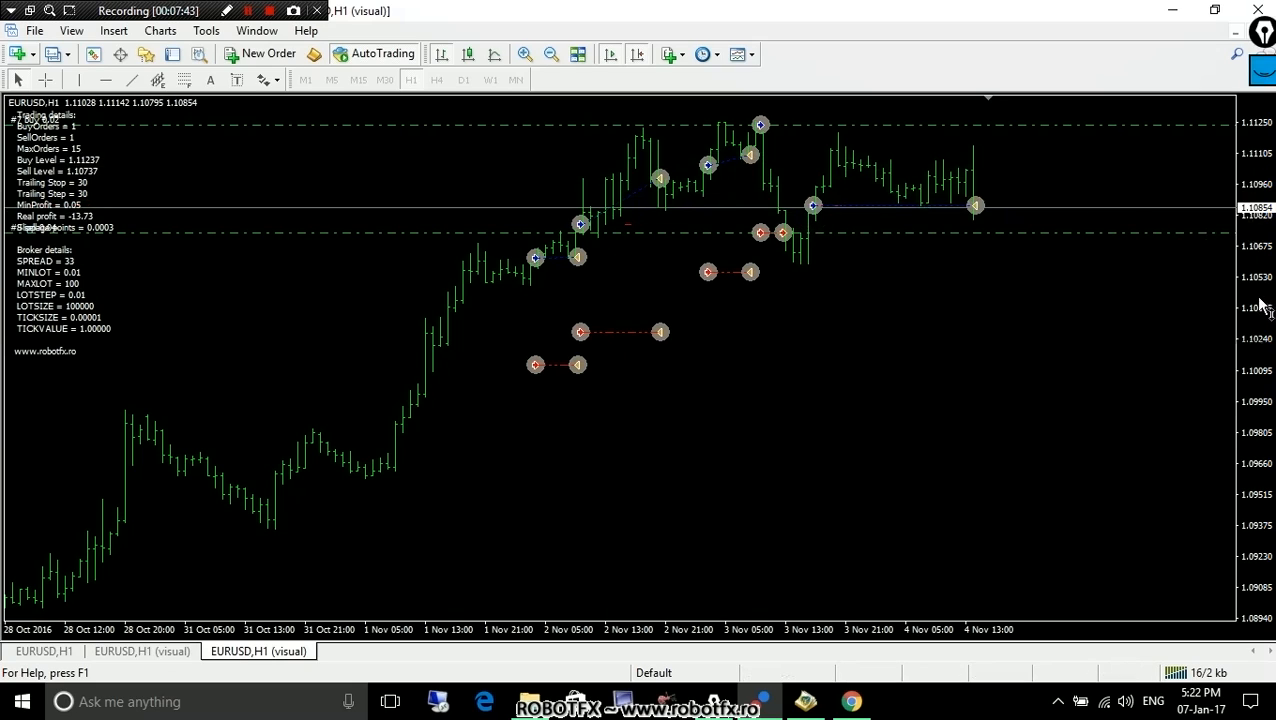
mouse_move(560, 258)
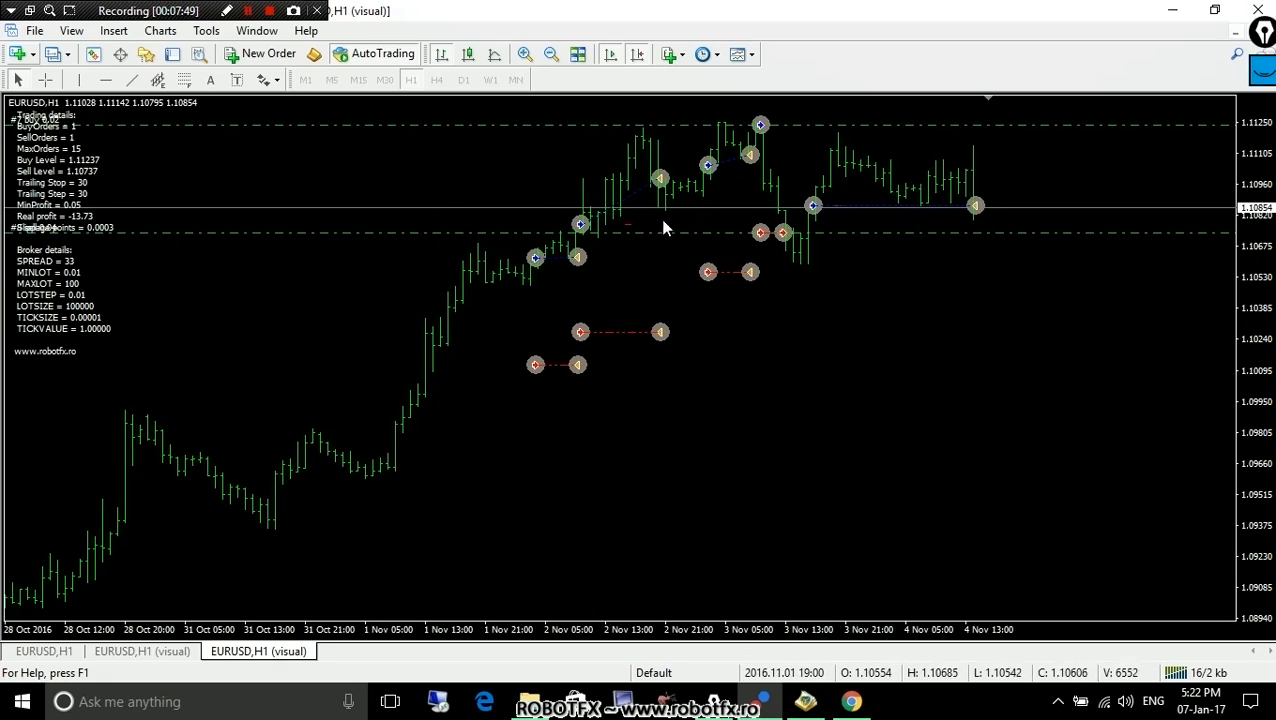
mouse_move(575, 398)
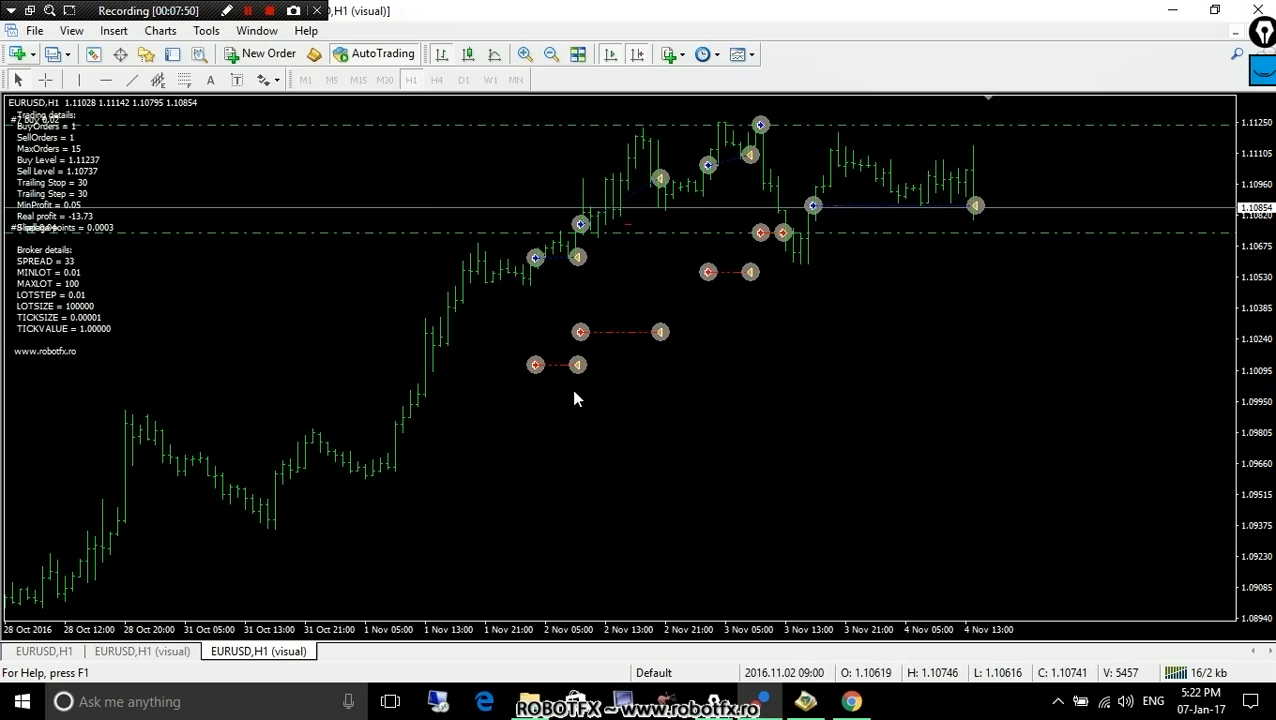
mouse_move(598, 393)
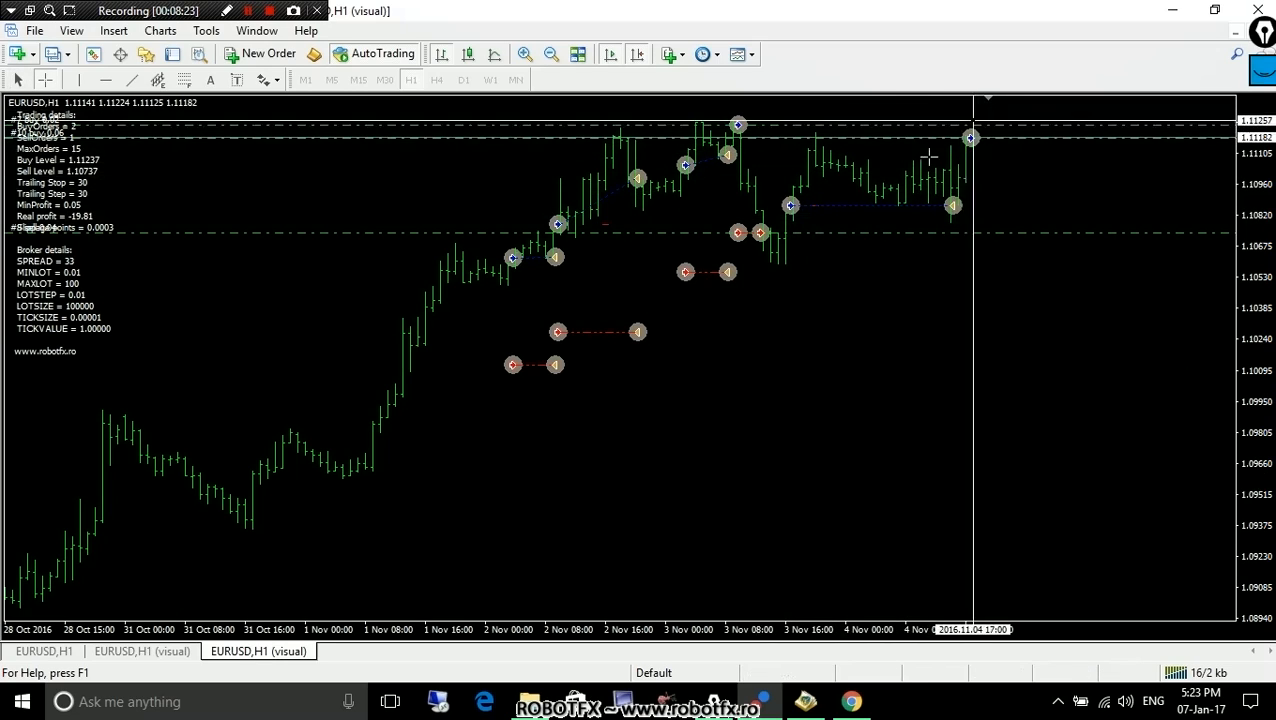
- Reopen the on-screen drawing tools while the visual test continues
left_click(131, 80)
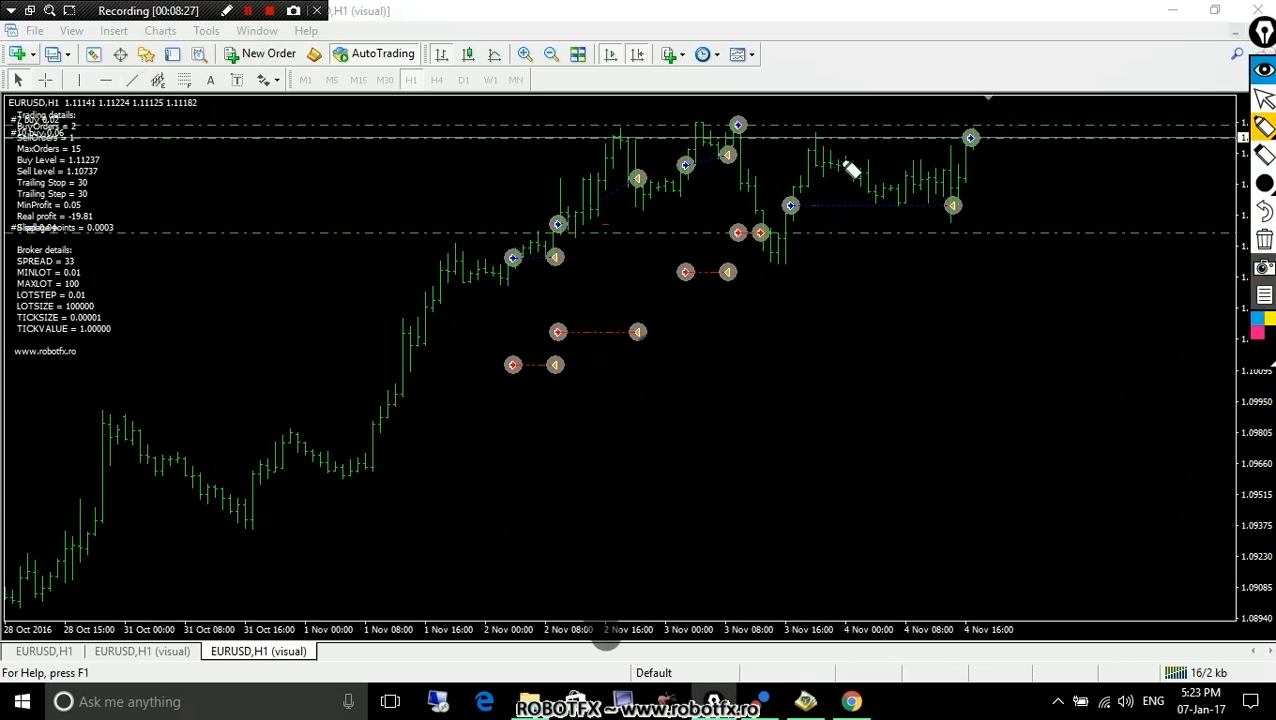
mouse_move(730, 237)
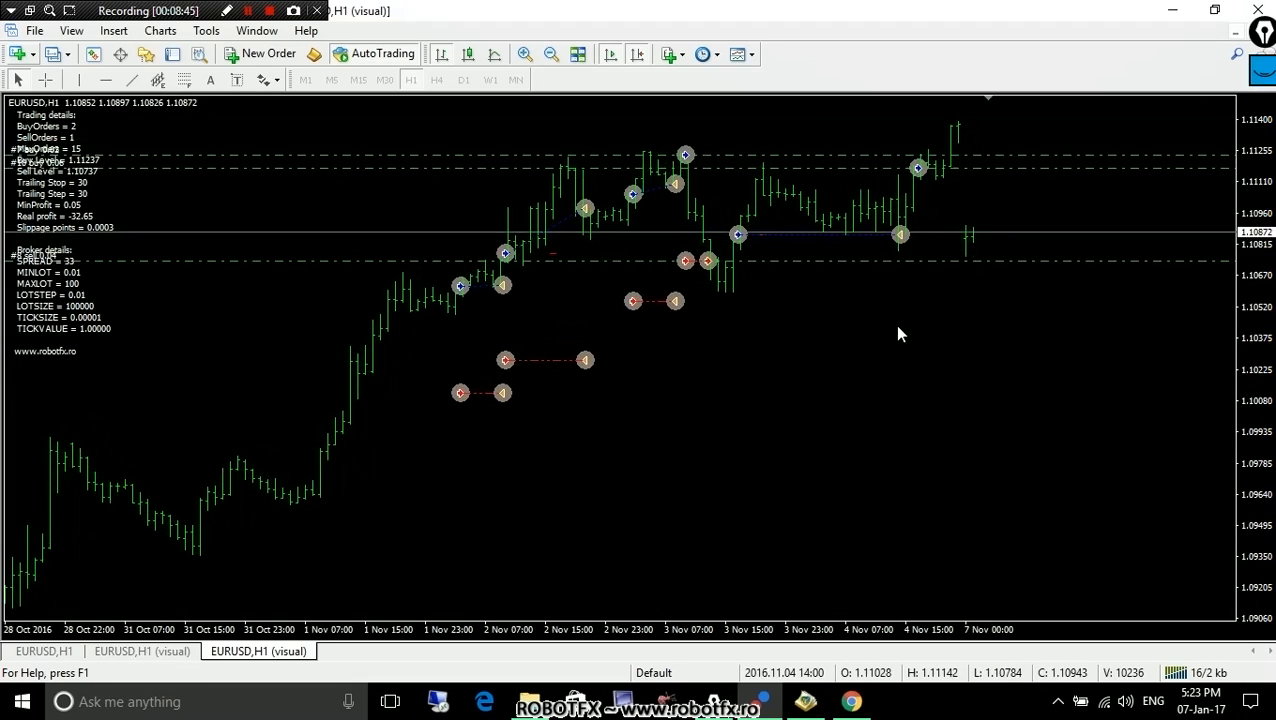
mouse_move(1018, 160)
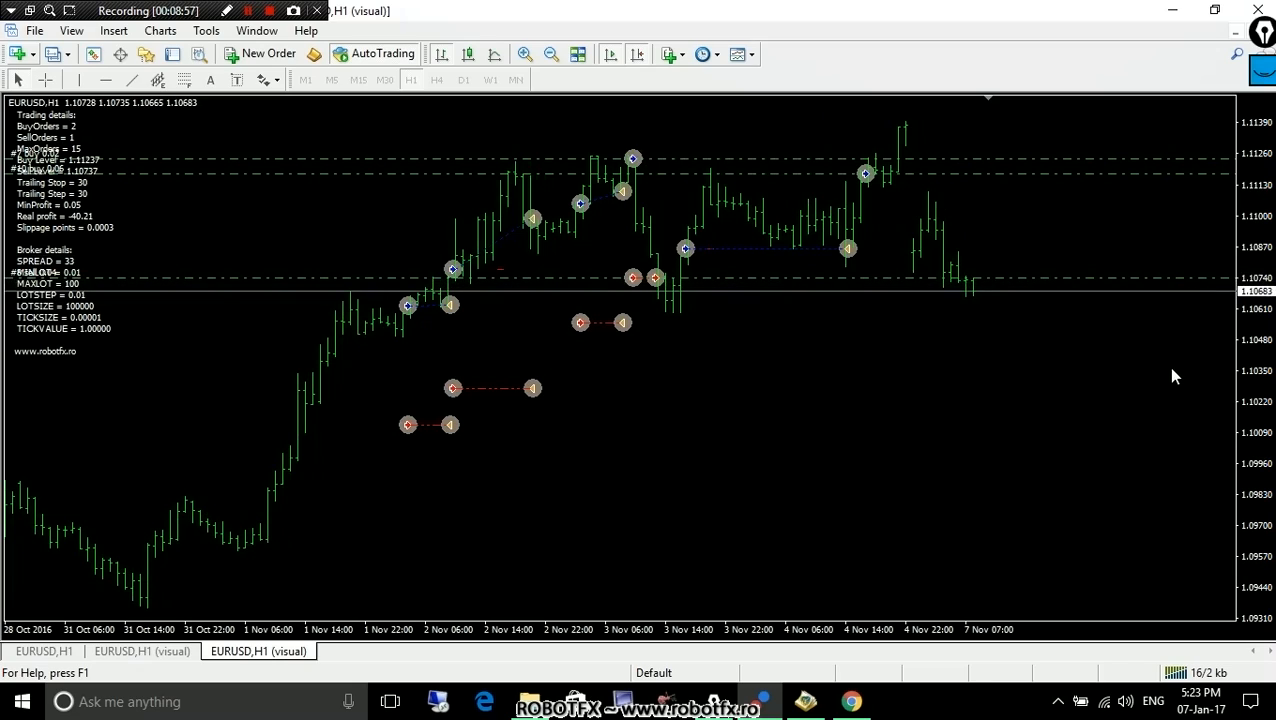
mouse_move(995, 273)
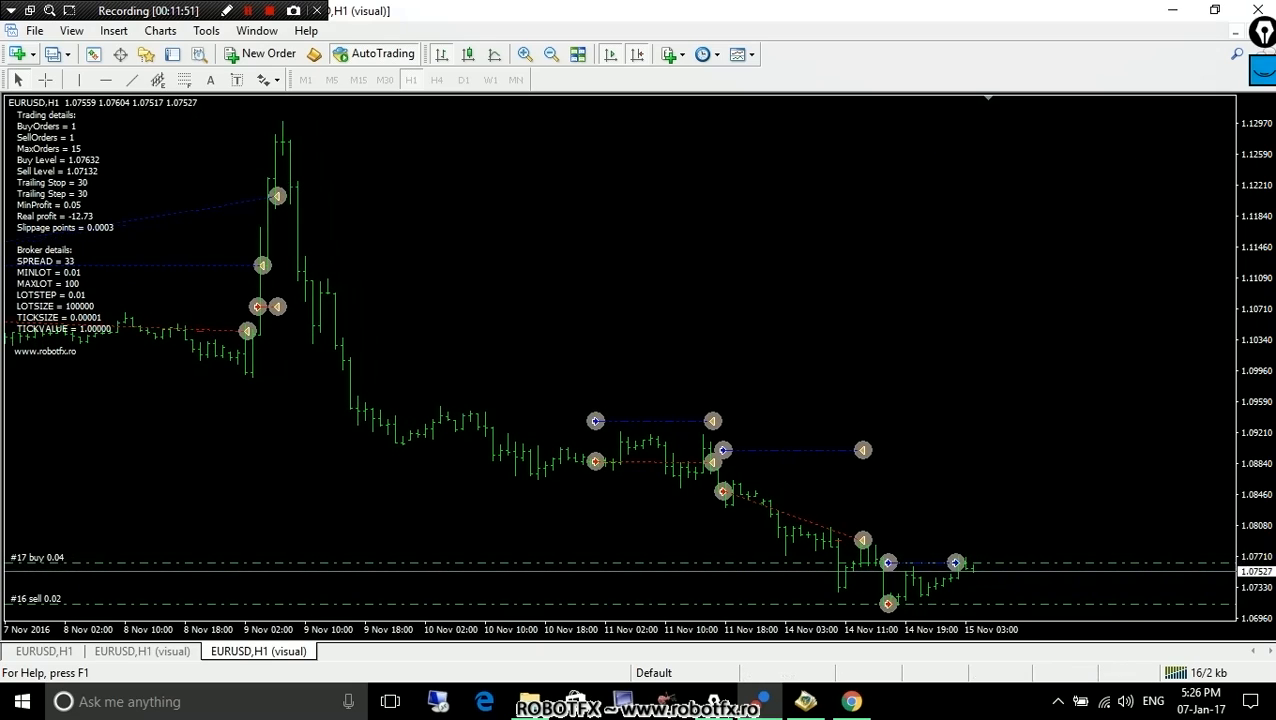
mouse_move(850, 477)
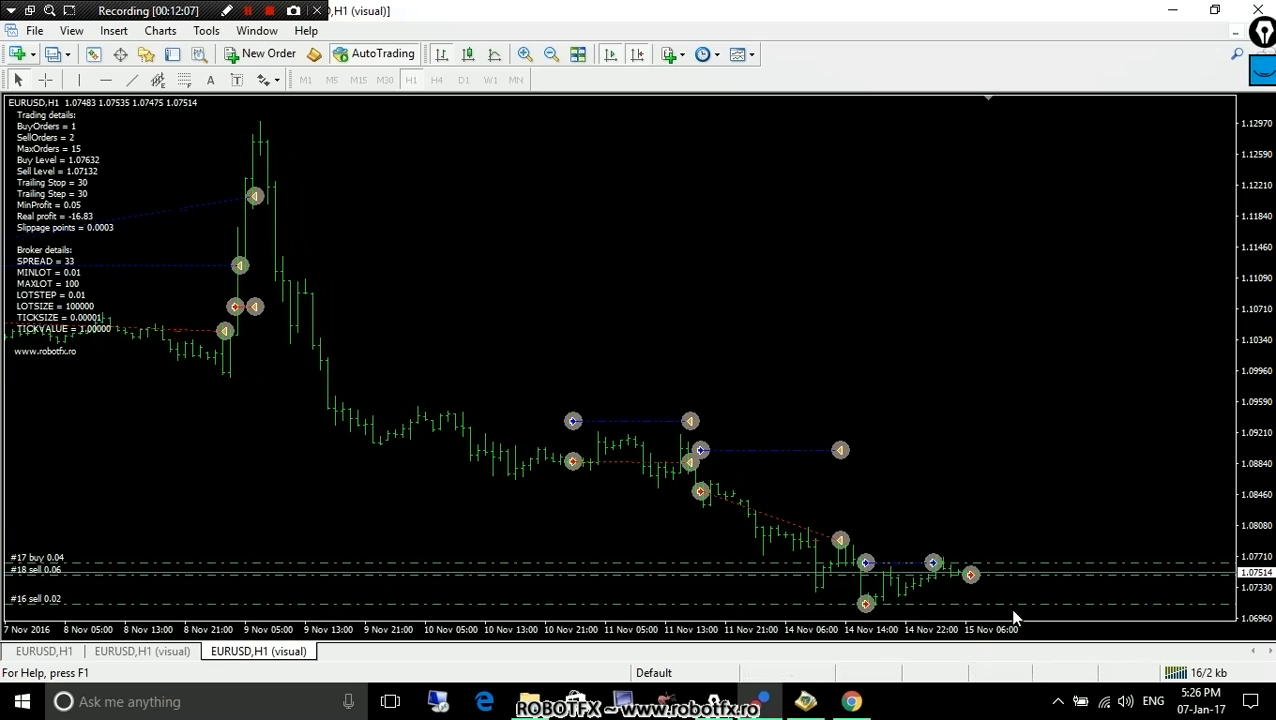
mouse_move(972, 575)
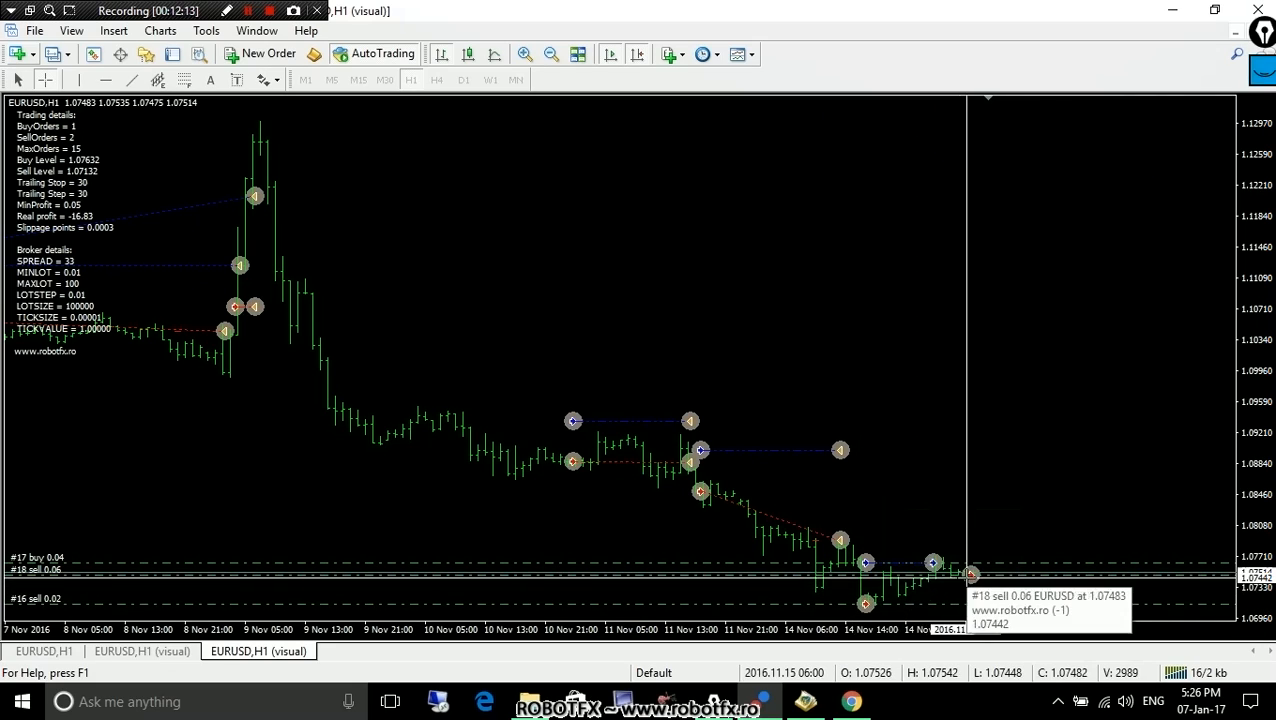
mouse_move(970, 575)
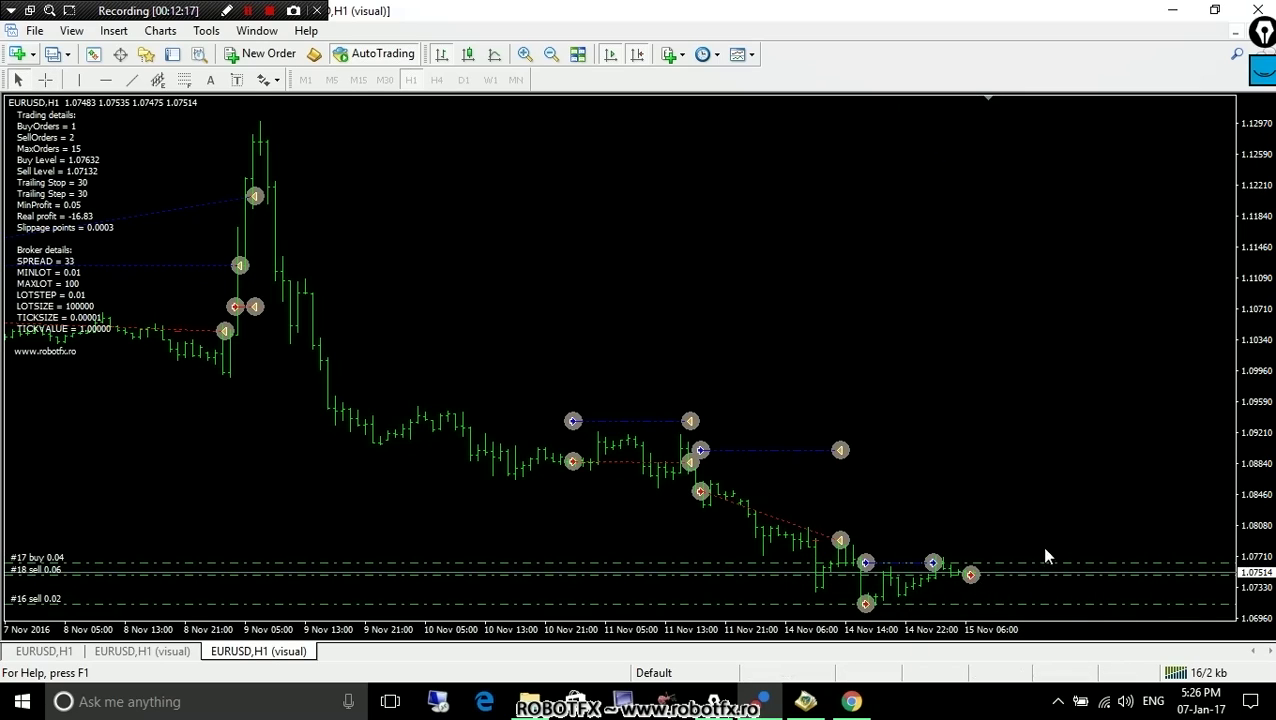
mouse_move(582, 291)
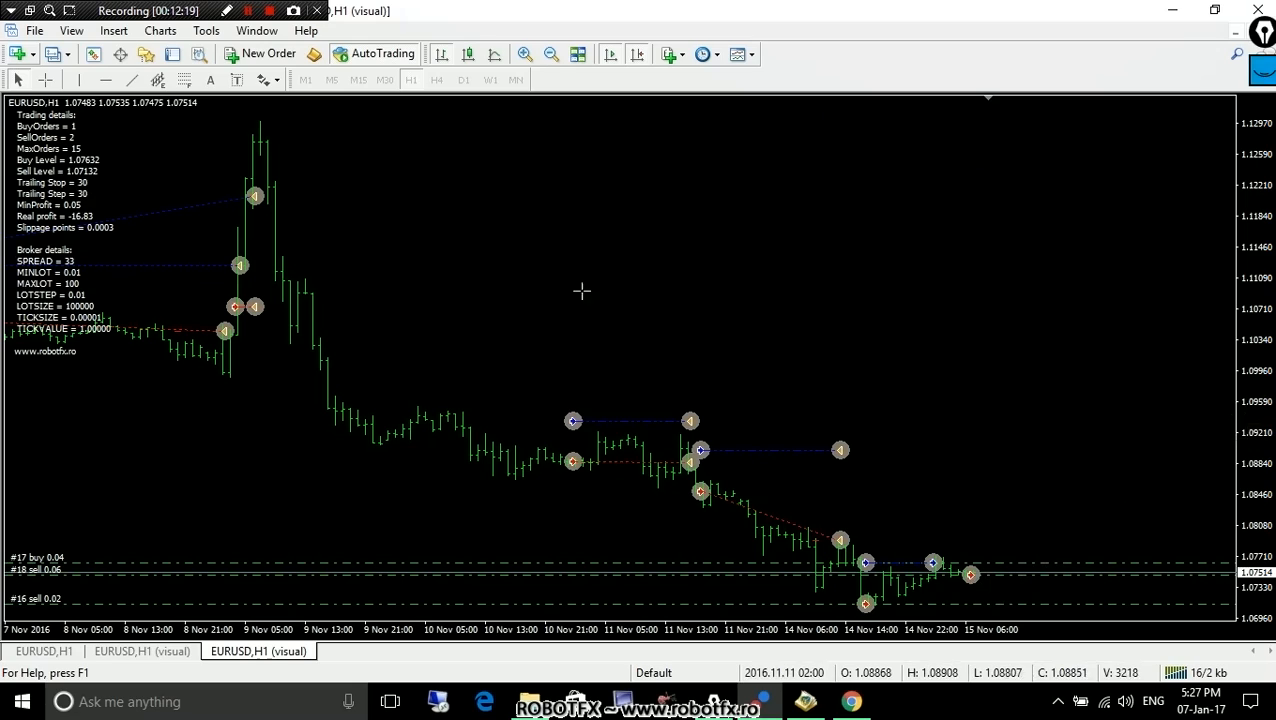
mouse_move(1169, 612)
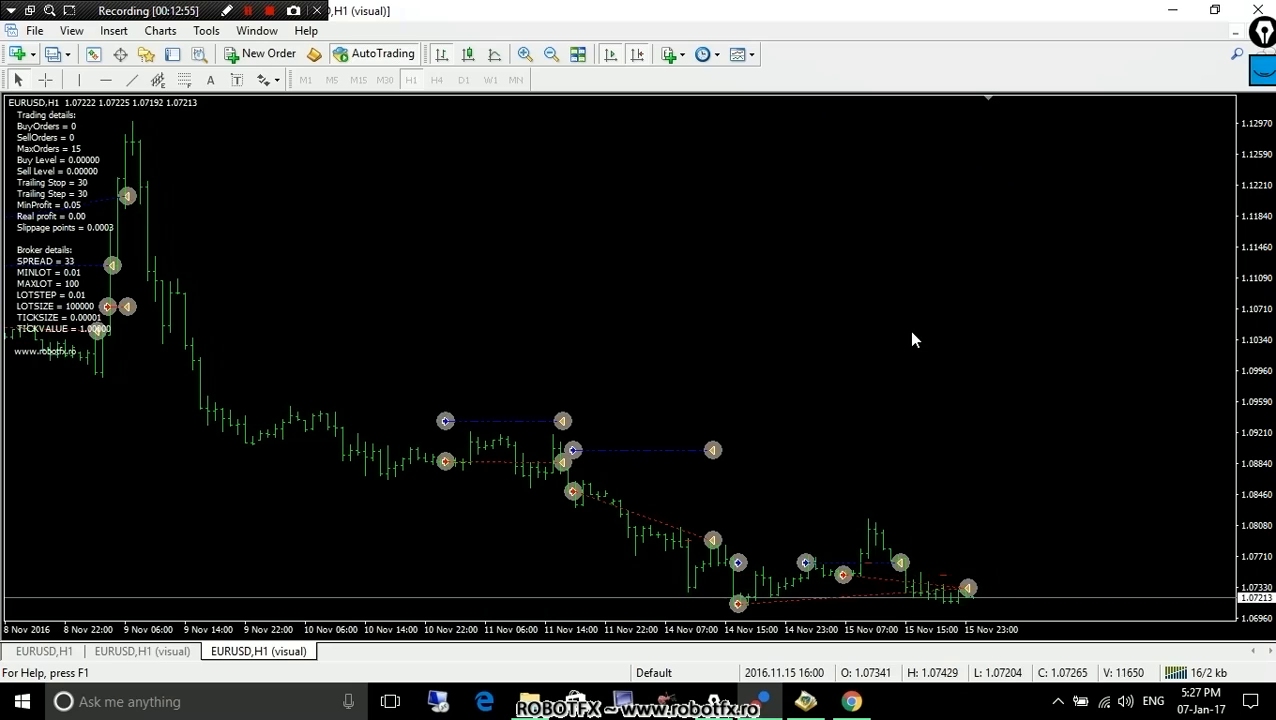
mouse_move(884, 588)
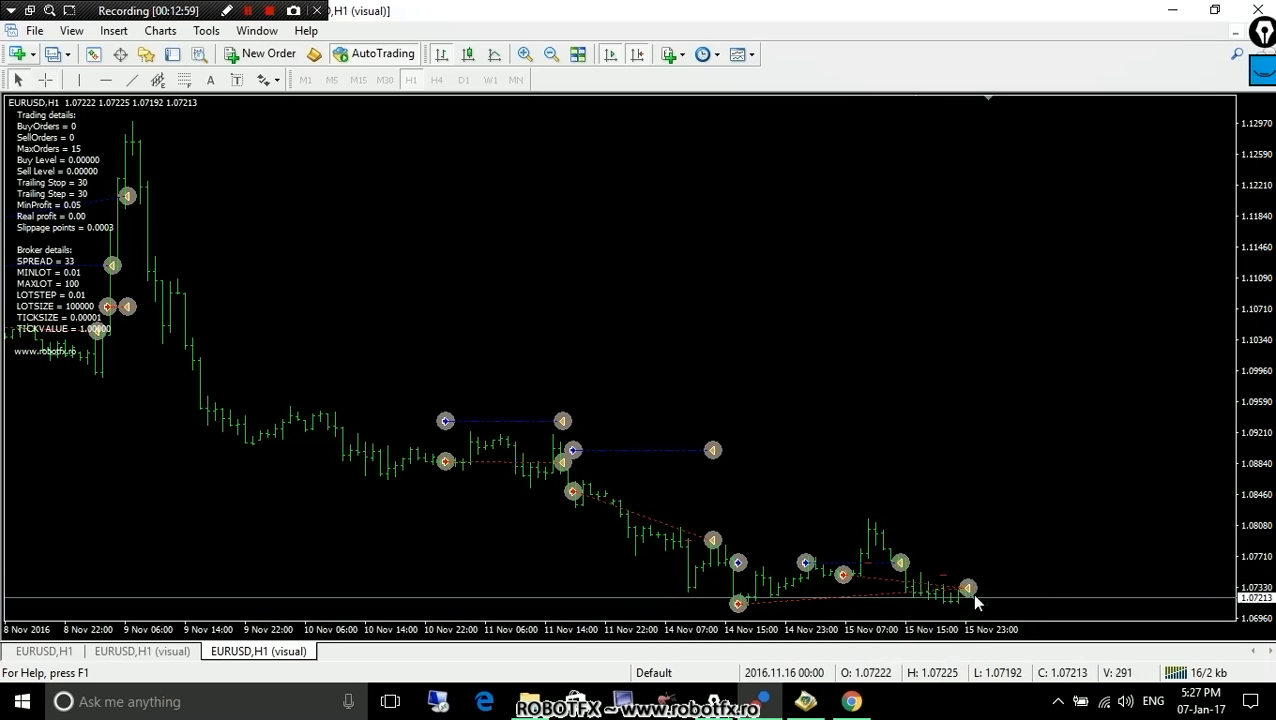
mouse_move(1034, 359)
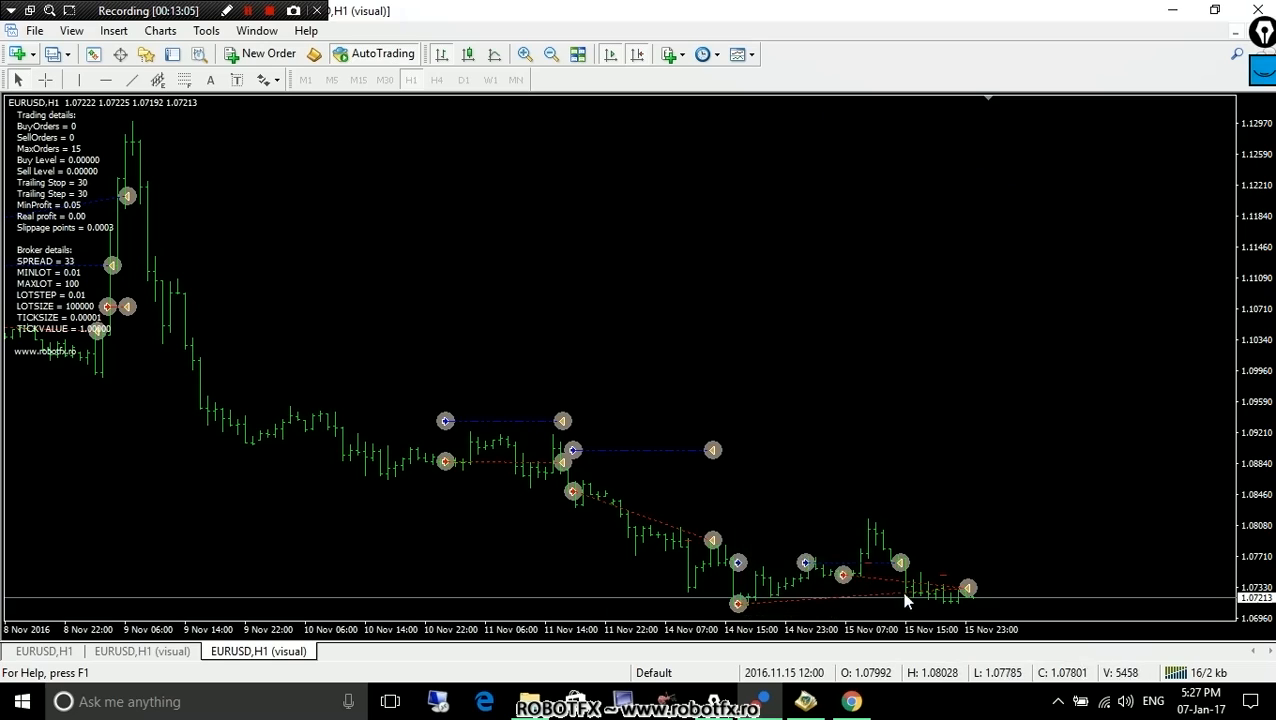
mouse_move(857, 573)
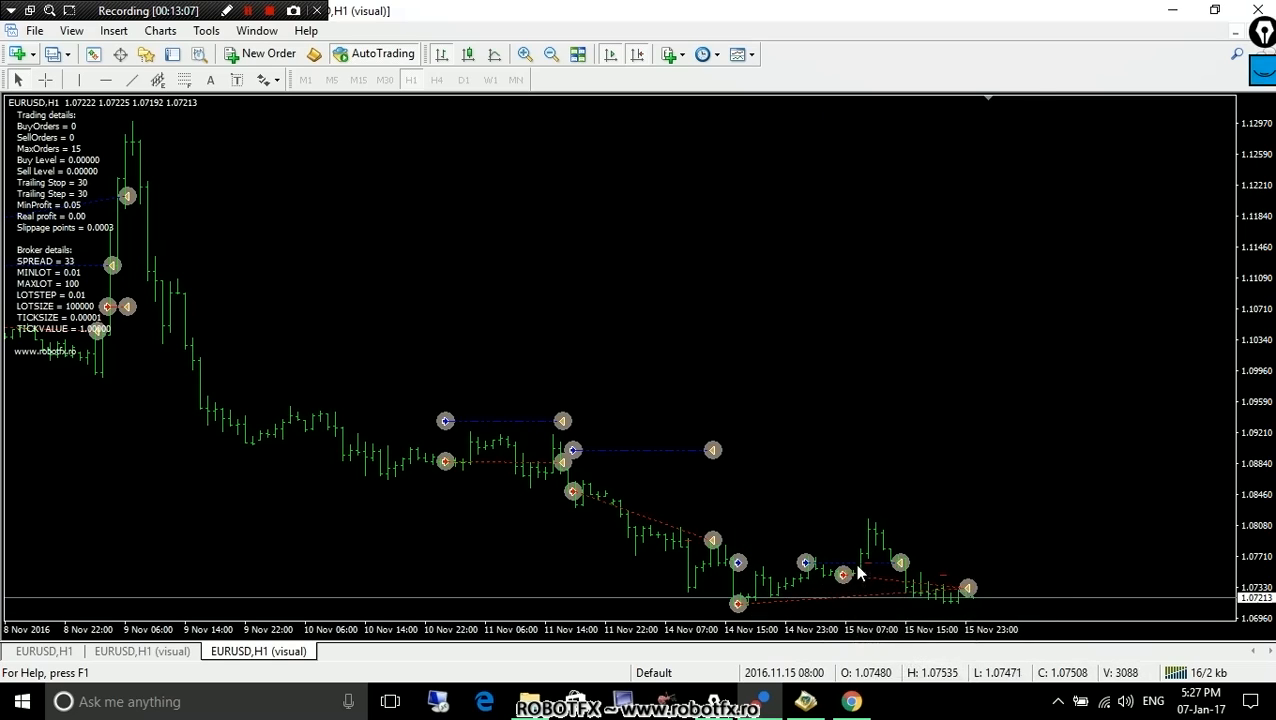
mouse_move(852, 585)
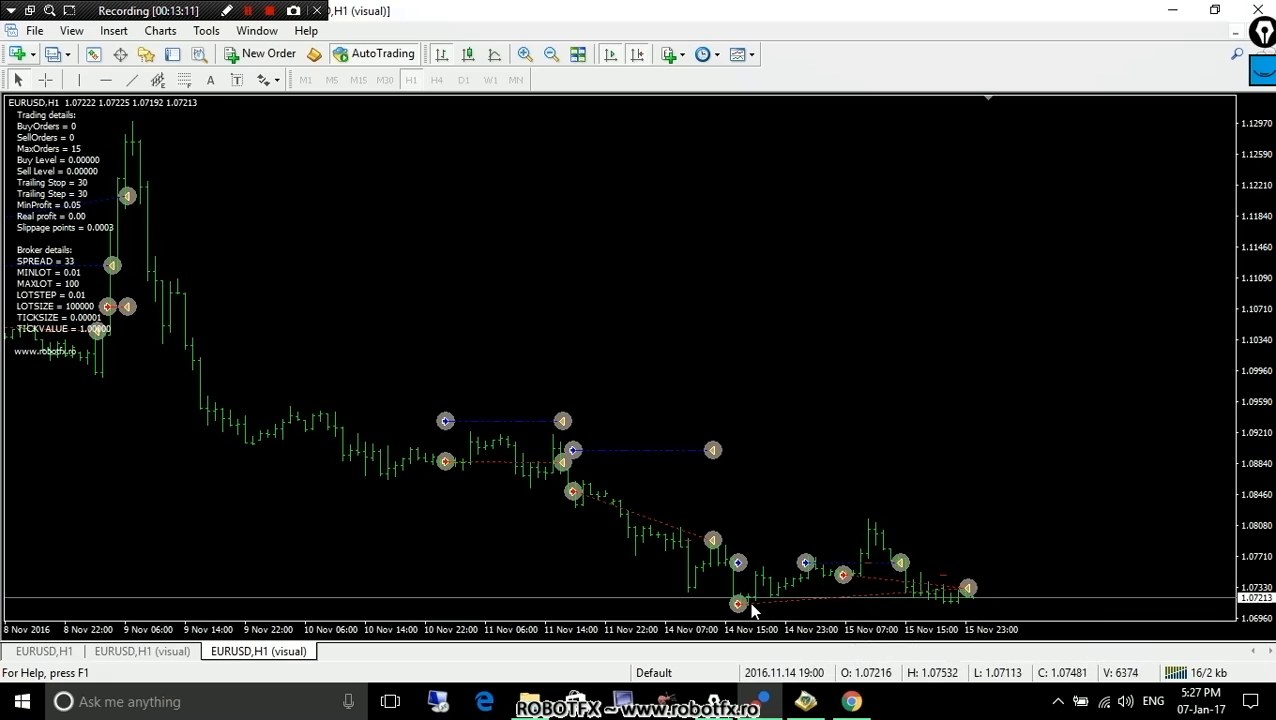
mouse_move(845, 575)
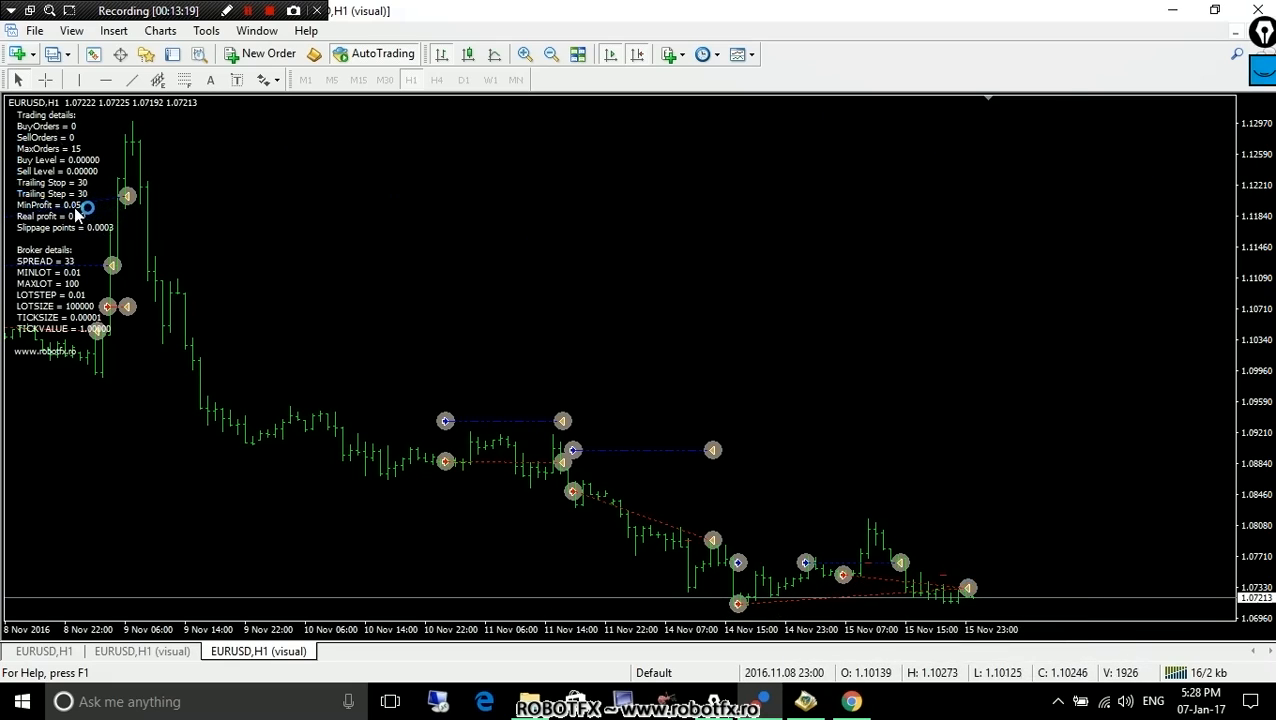
mouse_move(85, 207)
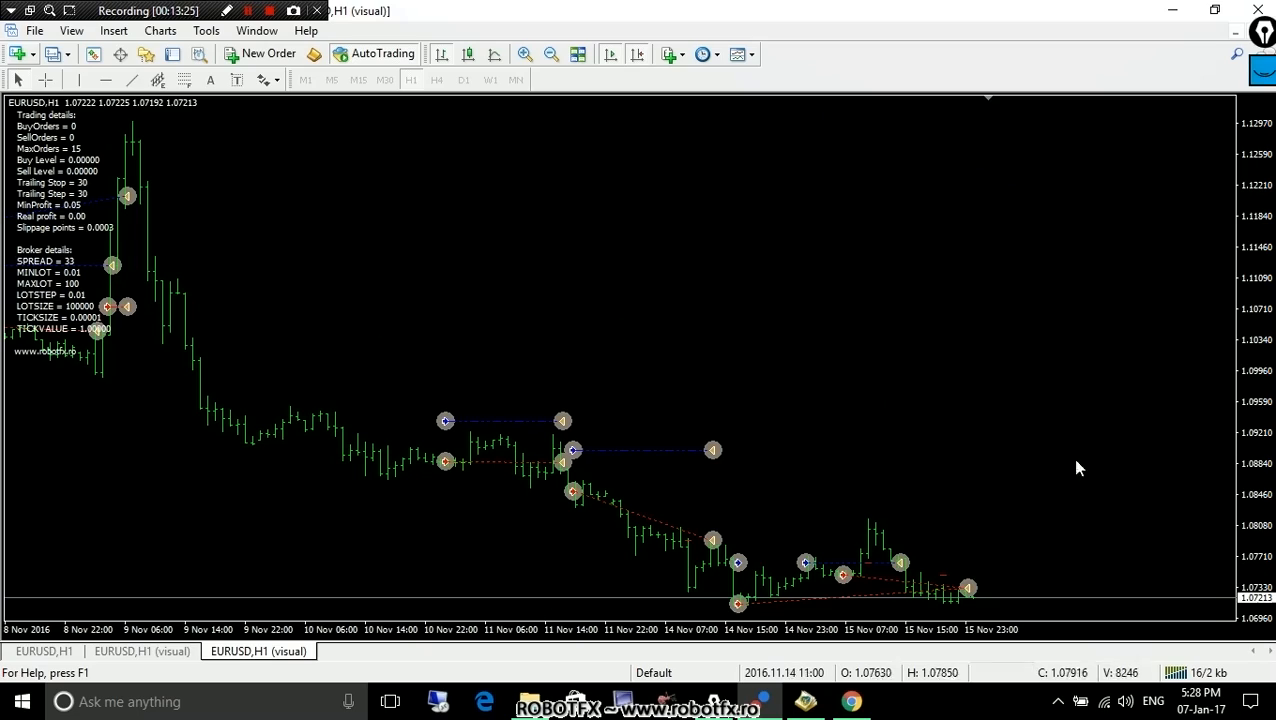
mouse_move(1007, 397)
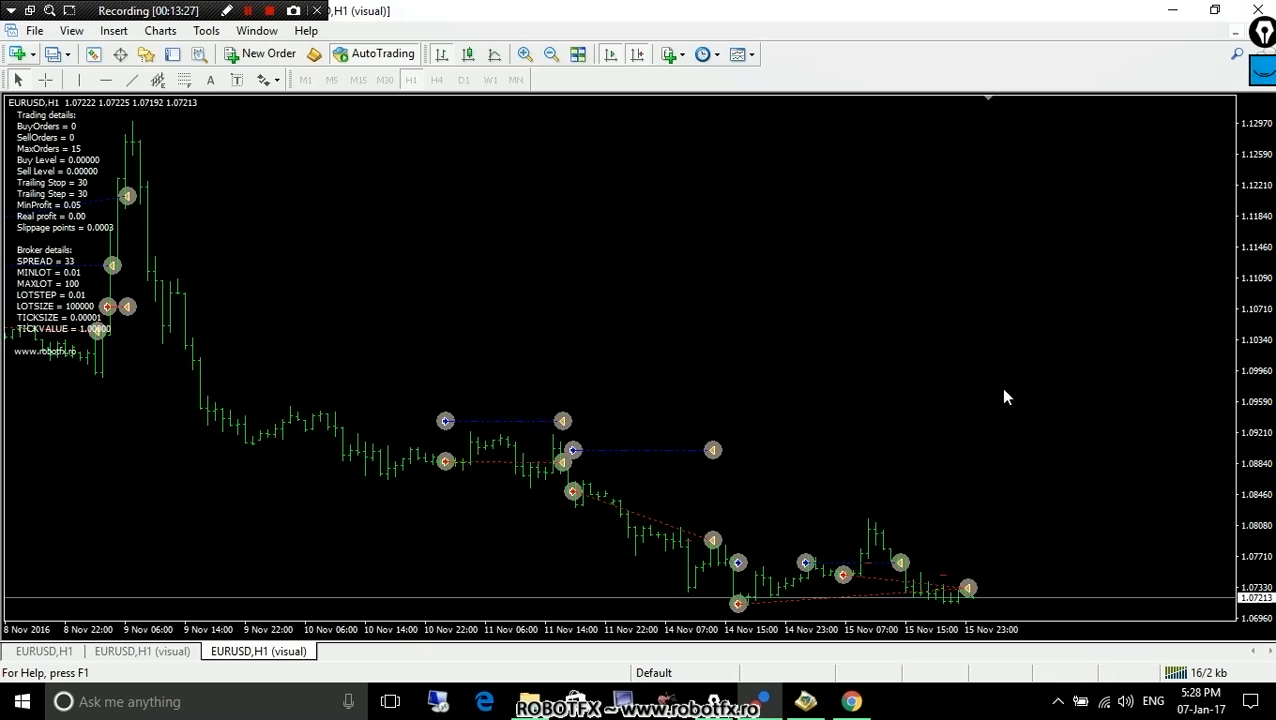
mouse_move(1145, 295)
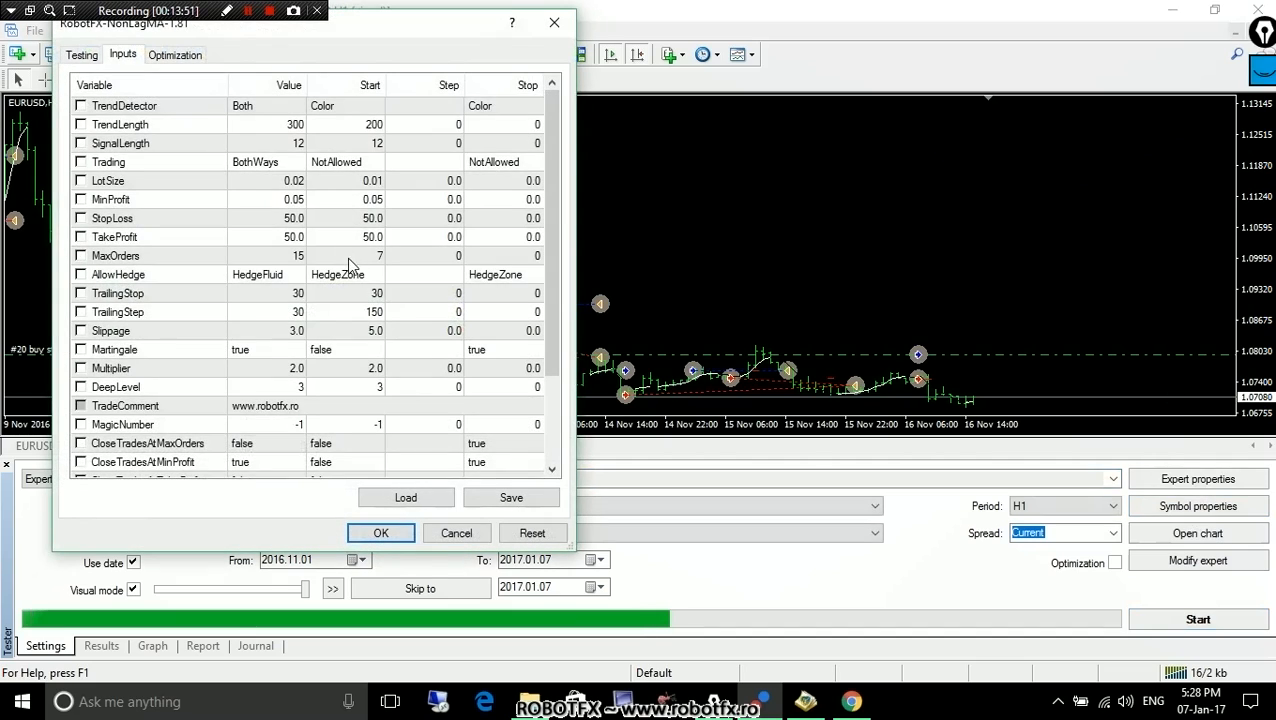
- Scroll the RobotFX-NonLagMA inputs down to the CloseTrades closing options
scroll("down", 3)
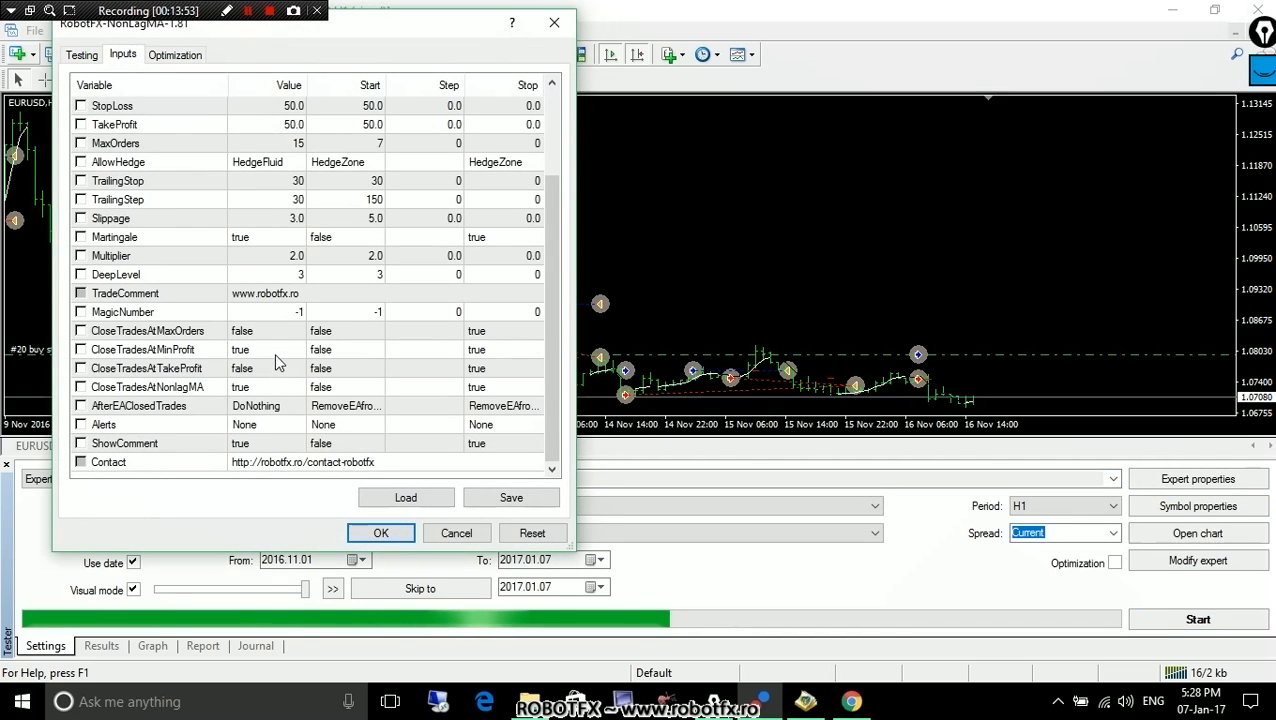
left_click(148, 330)
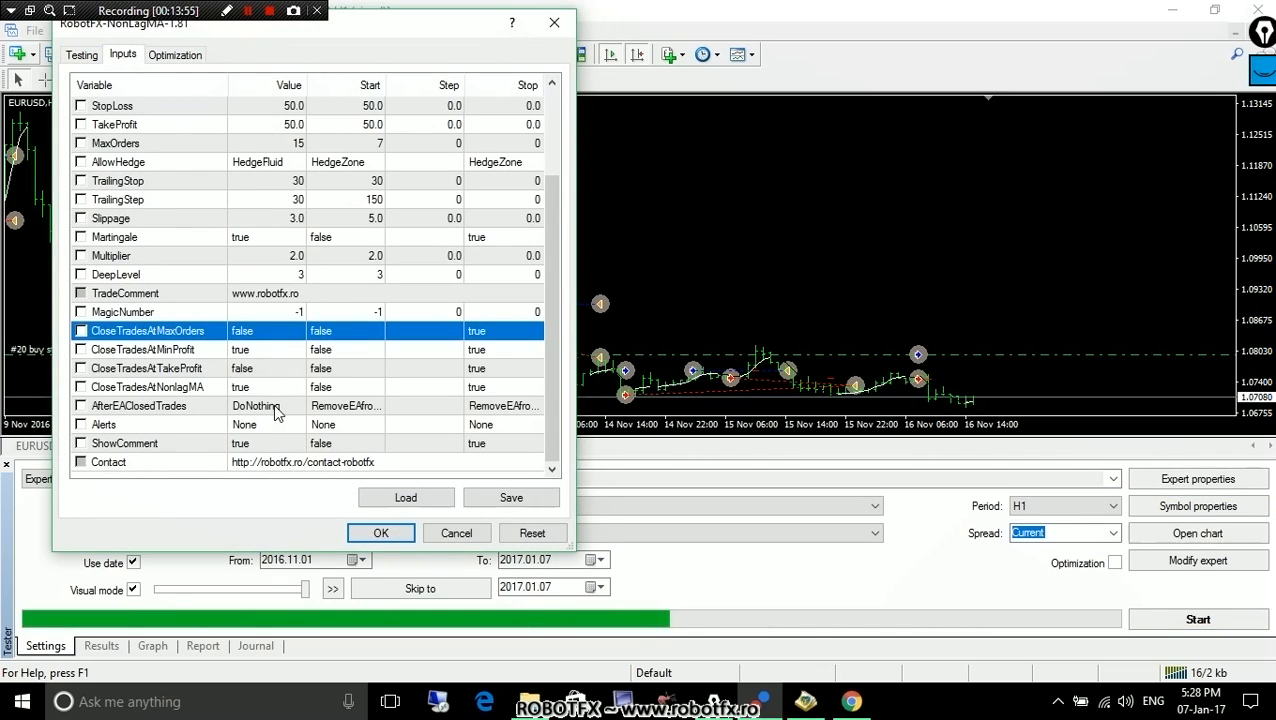
mouse_move(238, 343)
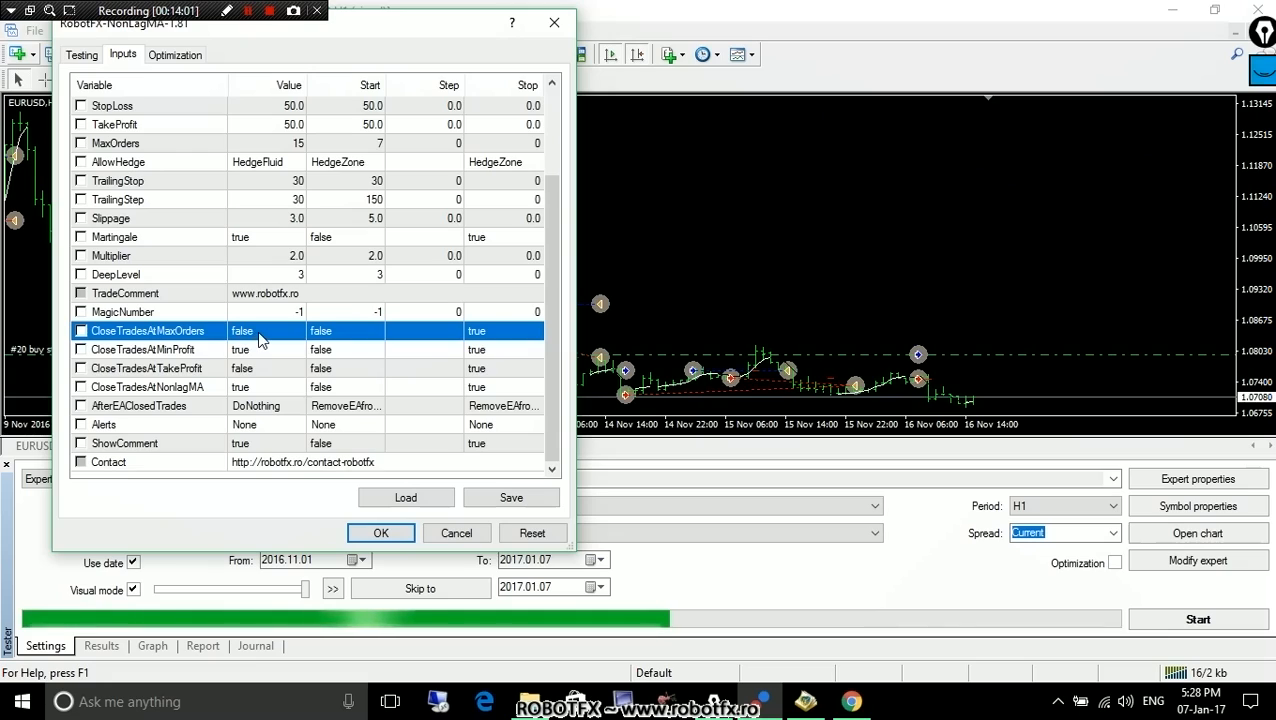
mouse_move(282, 358)
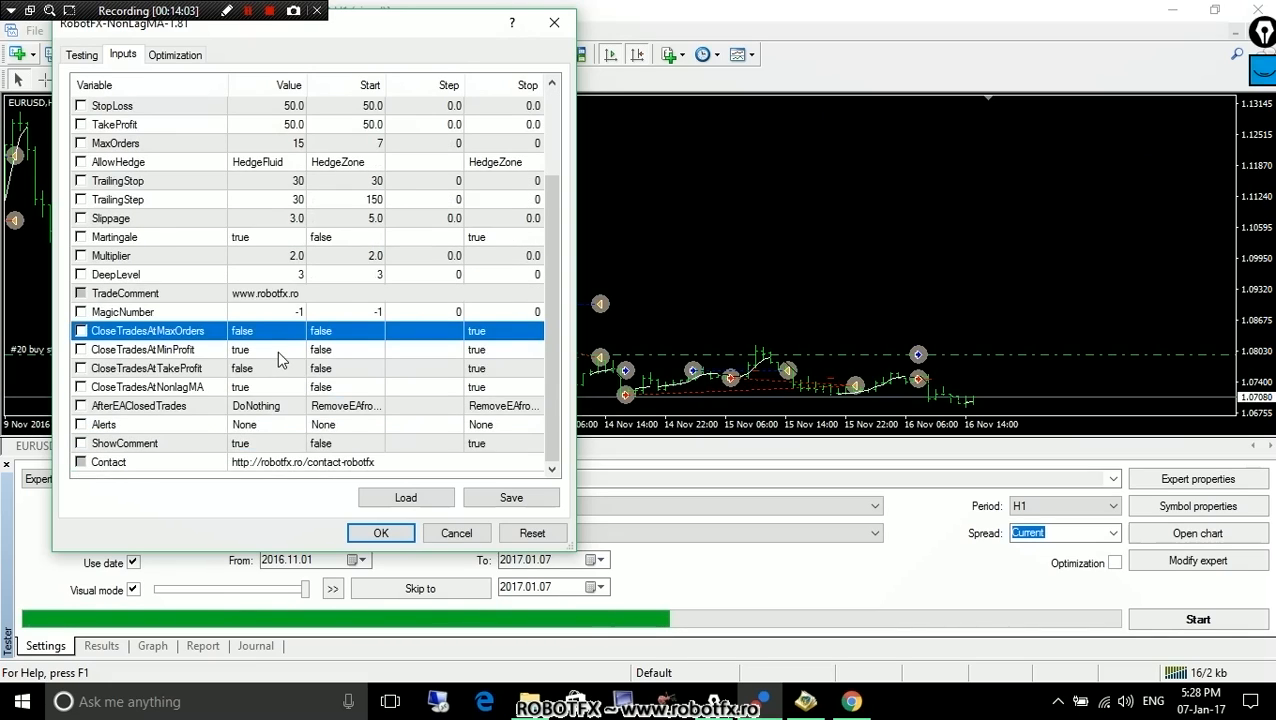
left_click(265, 331)
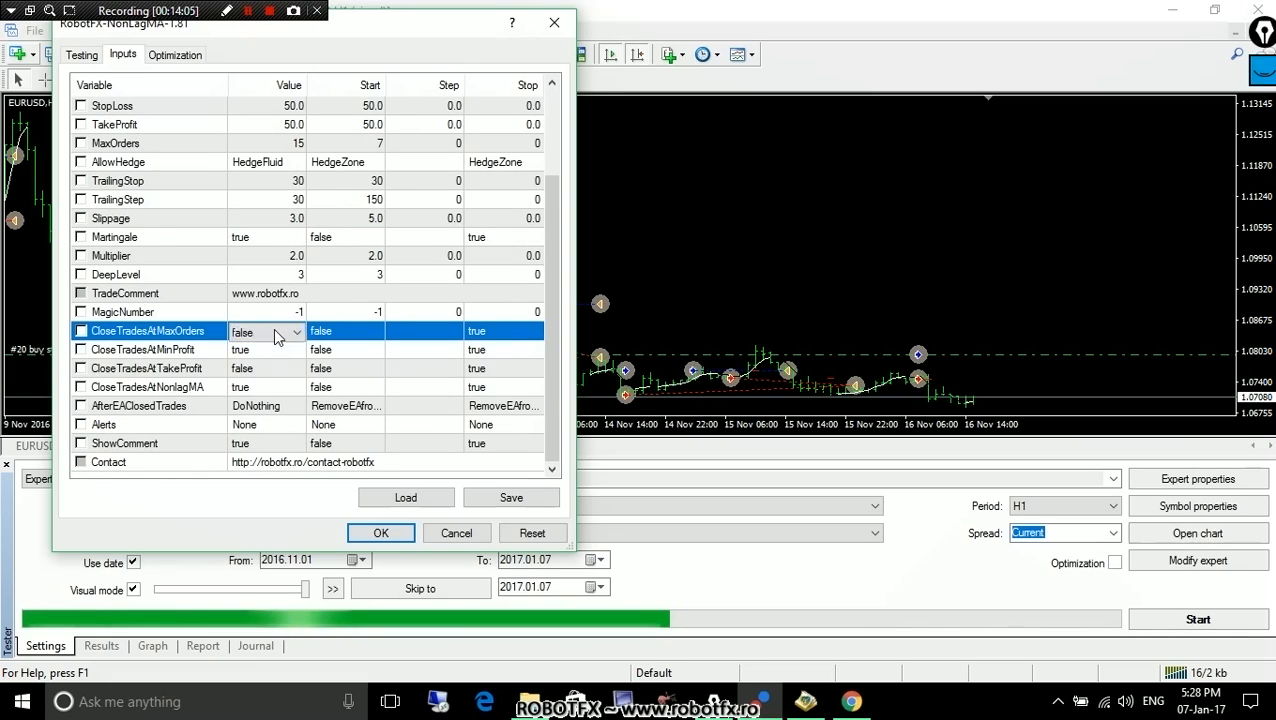
scroll("up", 3)
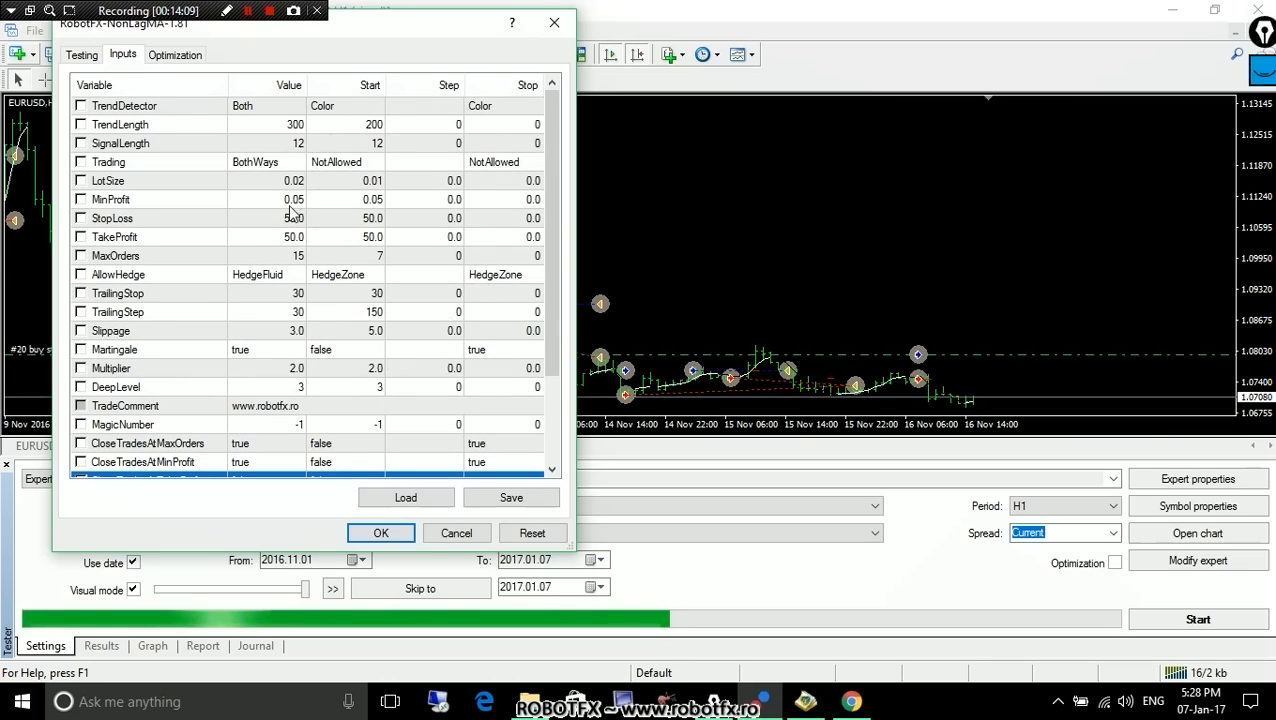
left_click(115, 255)
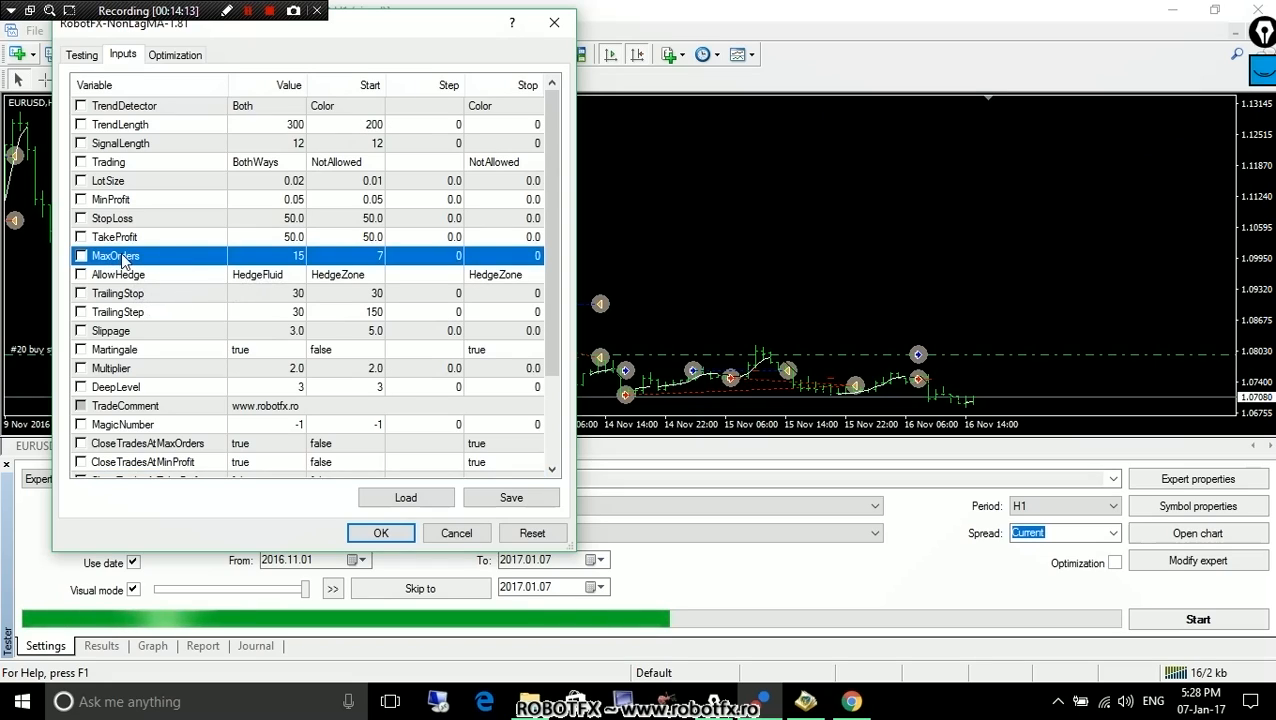
scroll("down", 3)
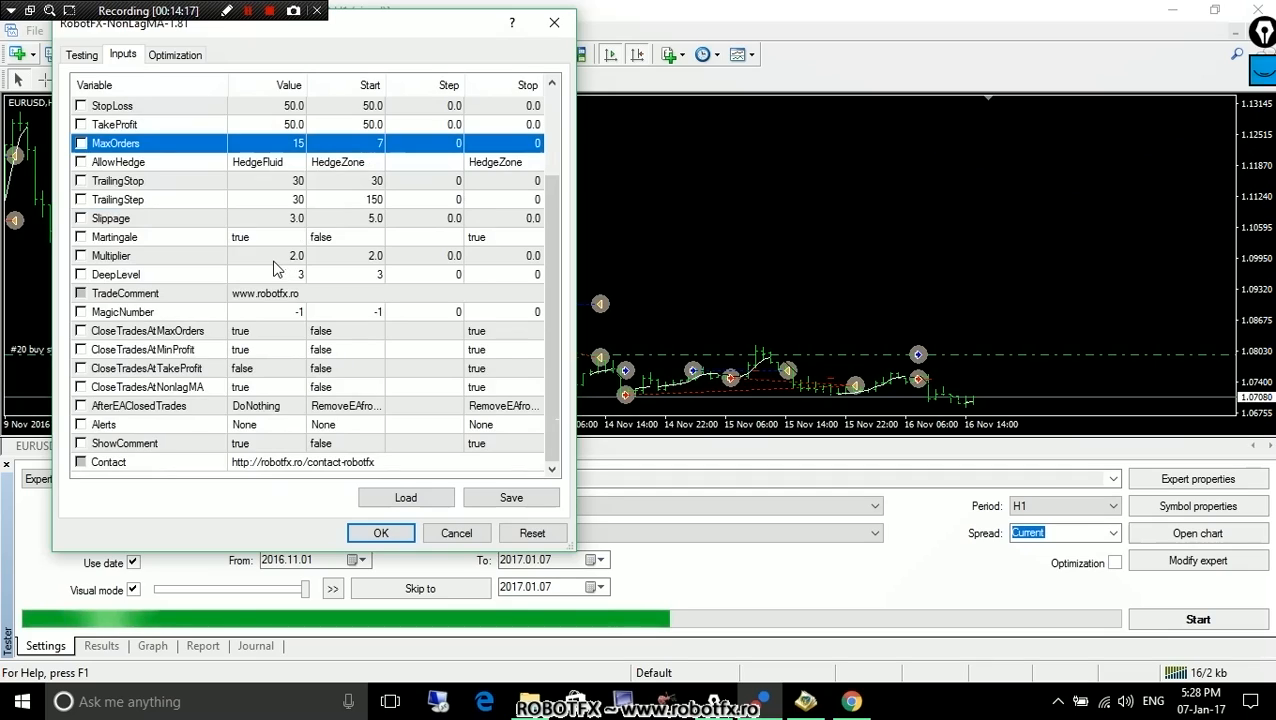
mouse_move(291, 249)
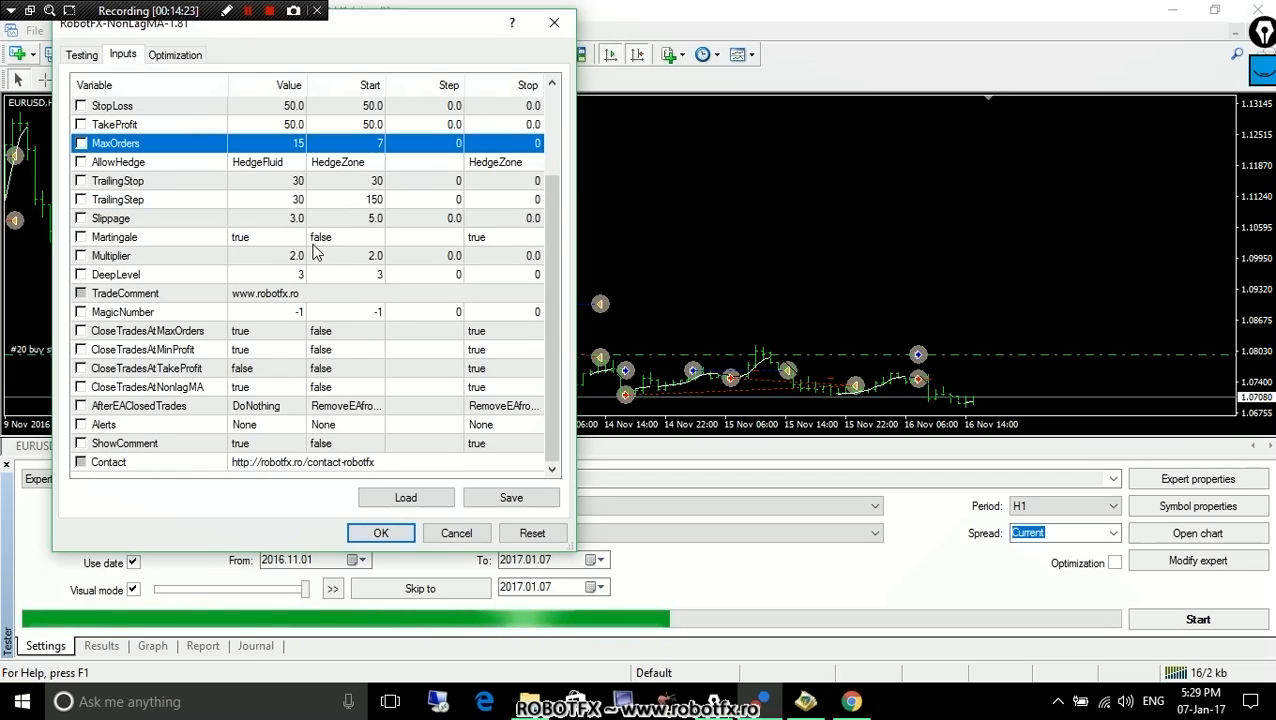
left_click(150, 330)
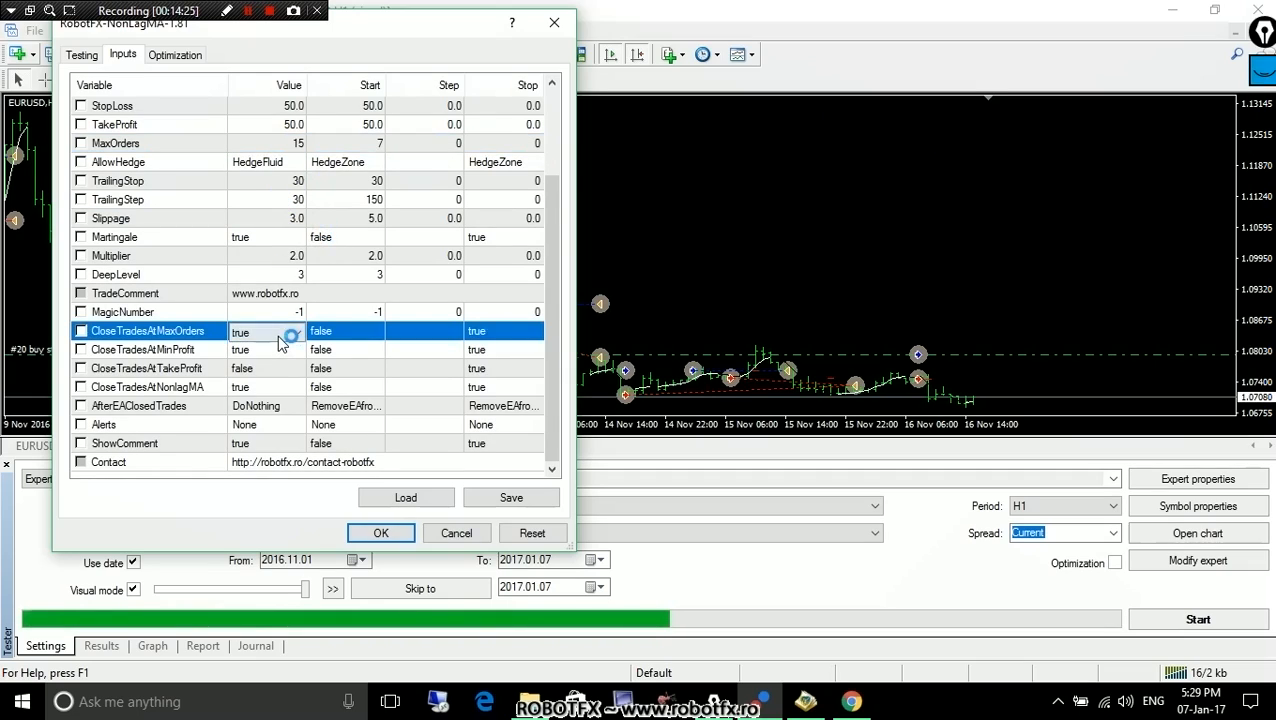
left_click(265, 331)
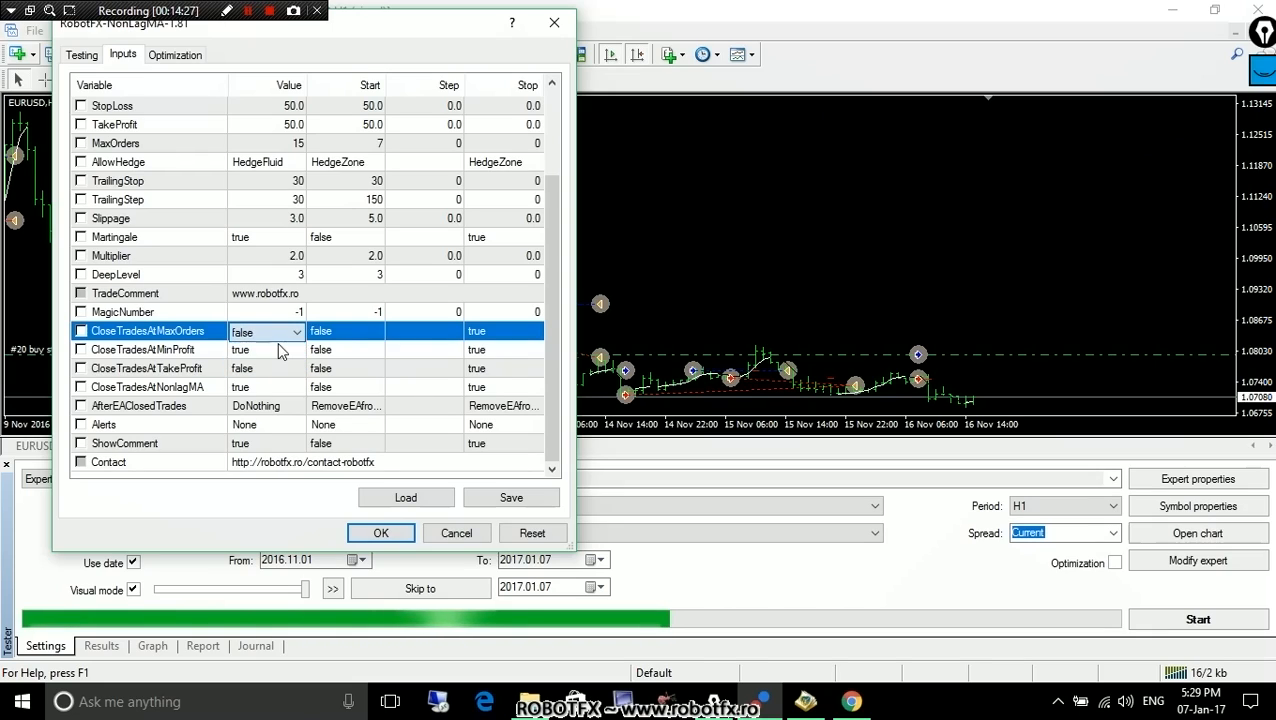
scroll("up", 3)
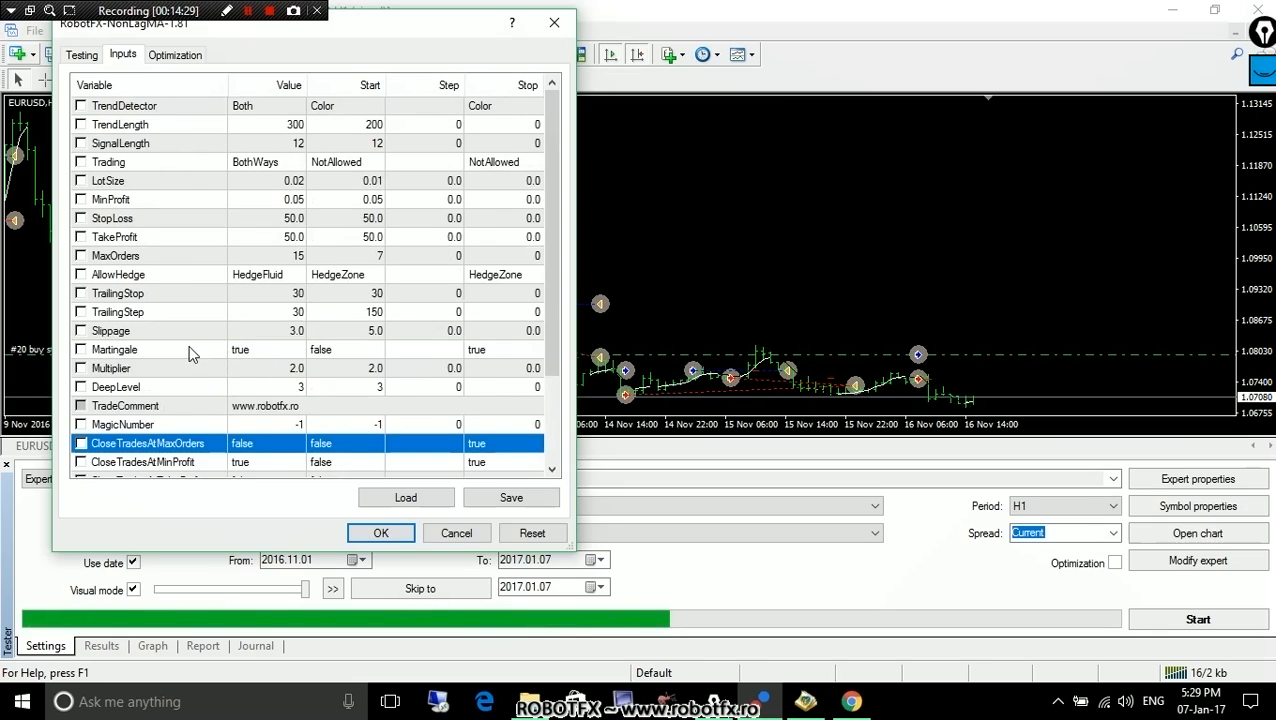
left_click(150, 255)
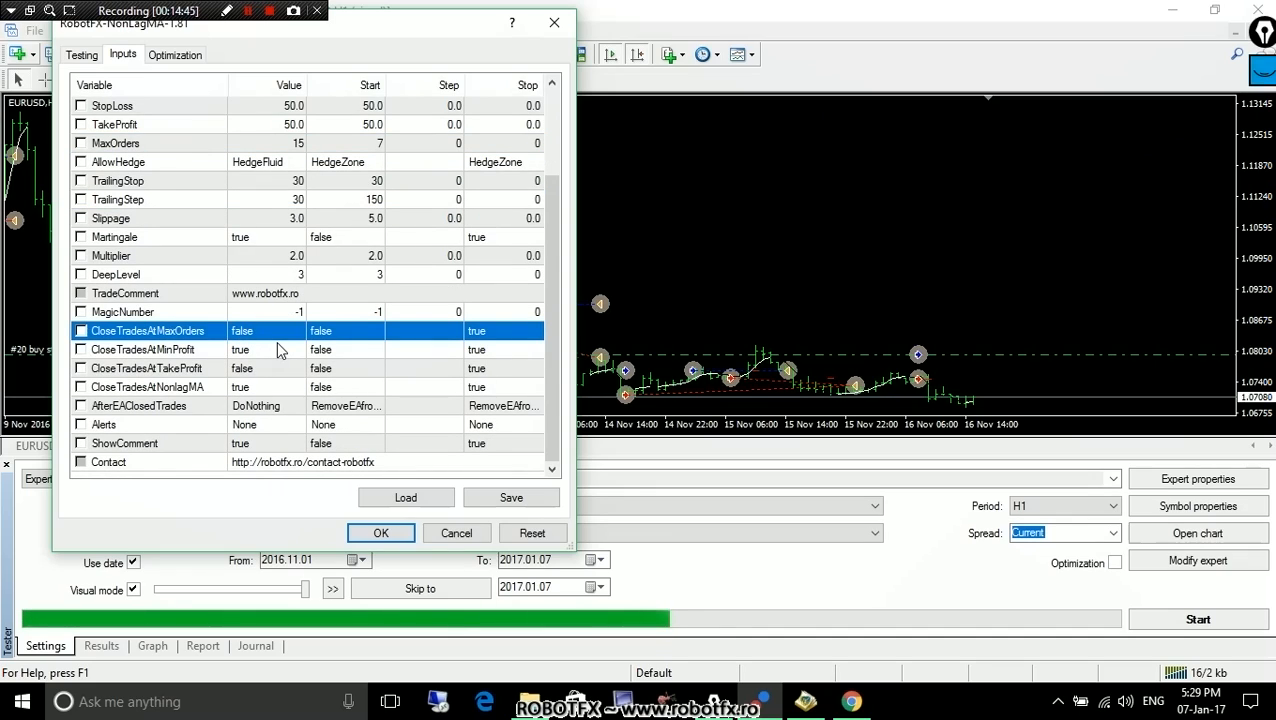
- Change the CloseTradesAtTakeProfit input from false to true, then return to the top of the inputs
left_click(150, 349)
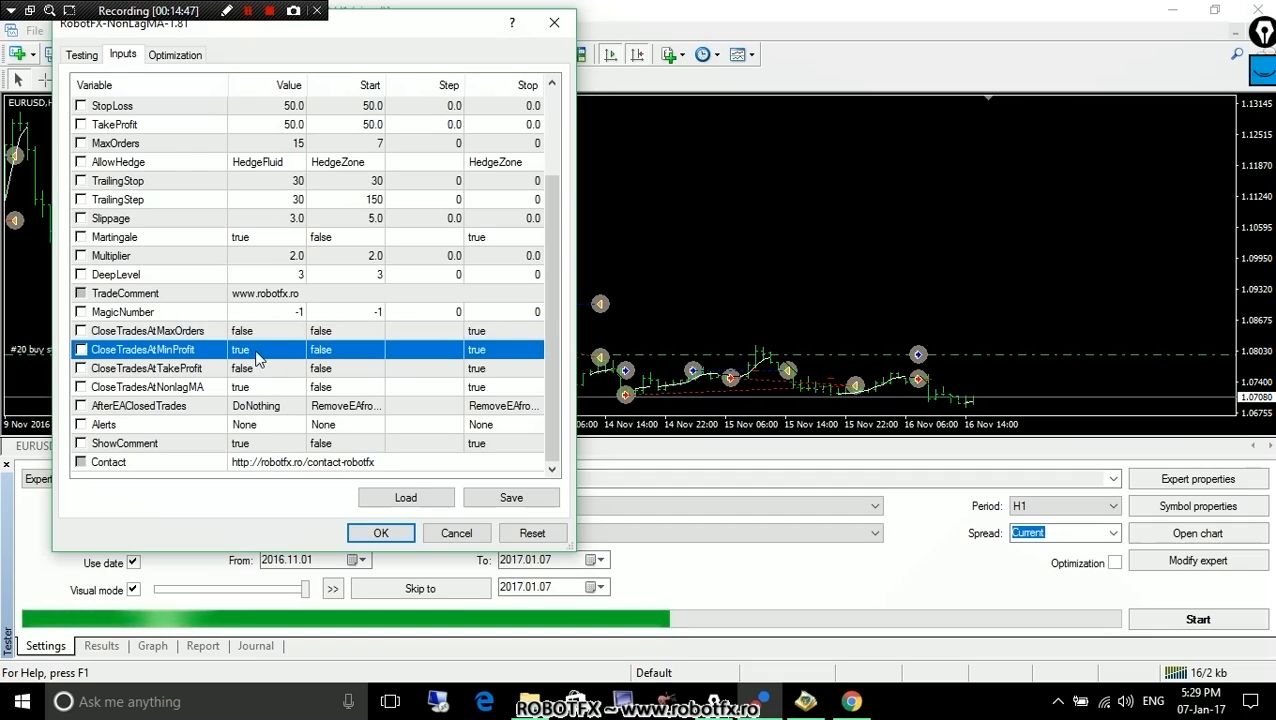
mouse_move(291, 374)
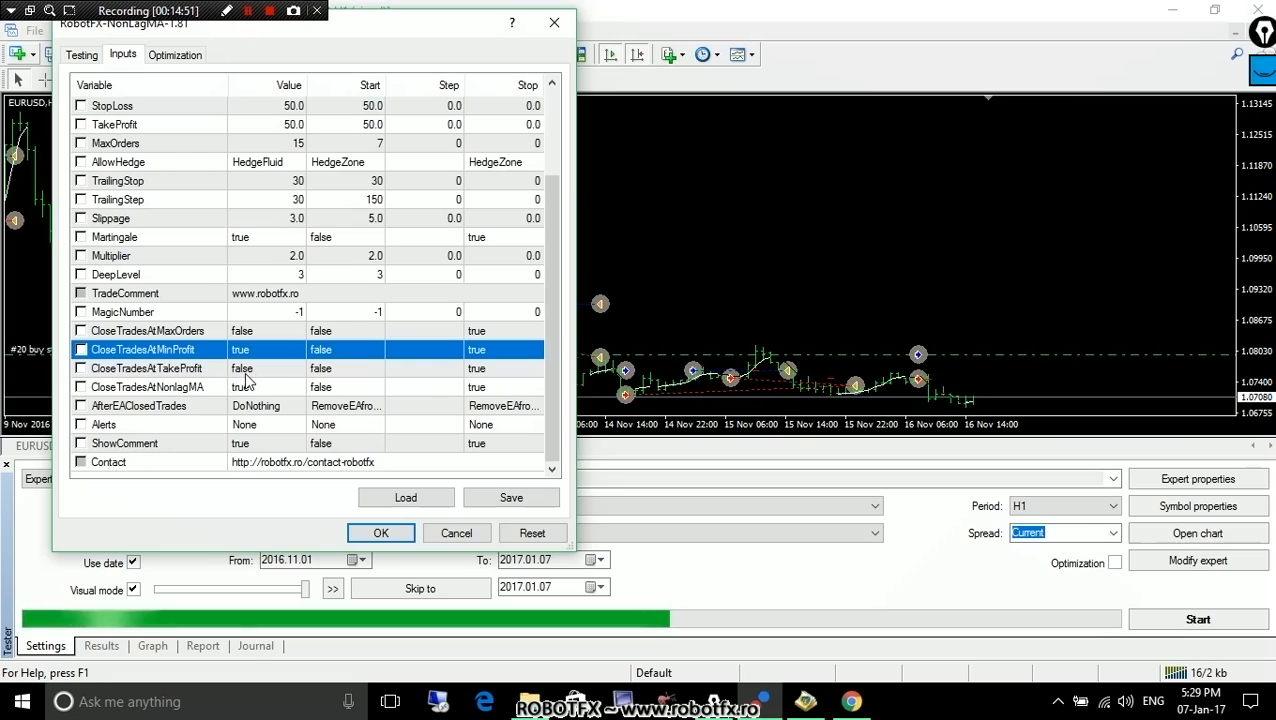
scroll("up", 3)
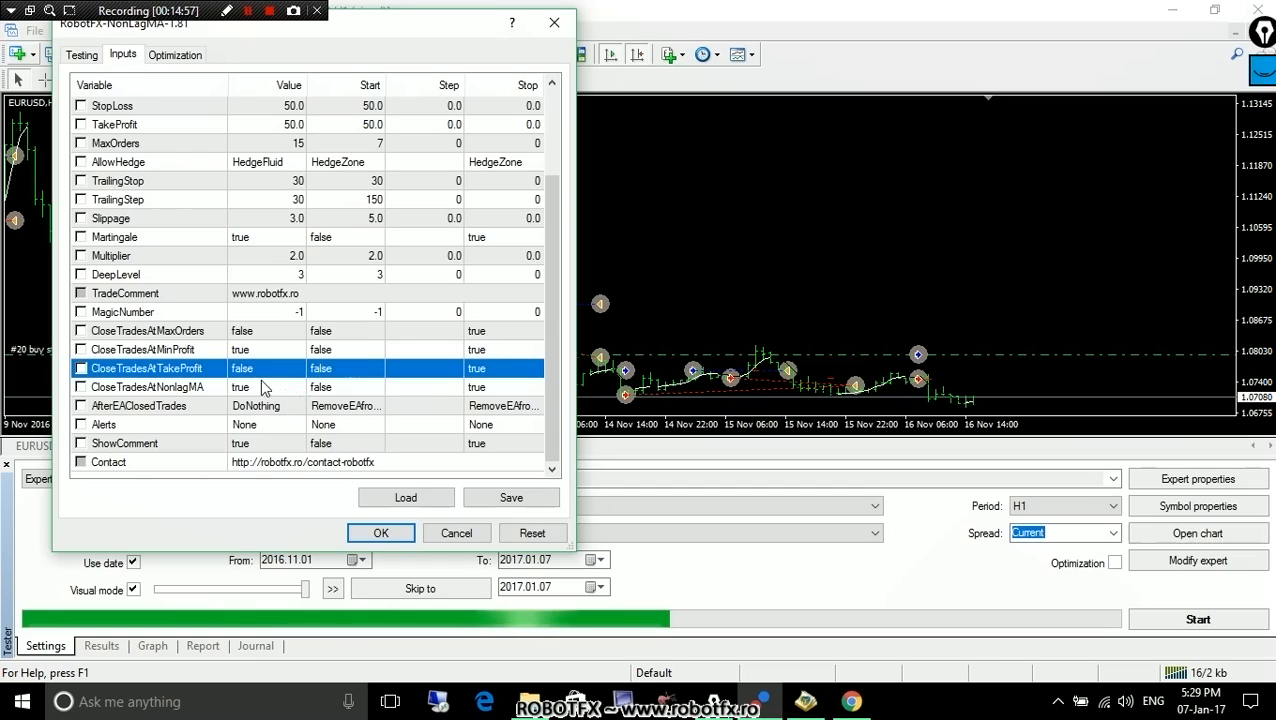
left_click(265, 368)
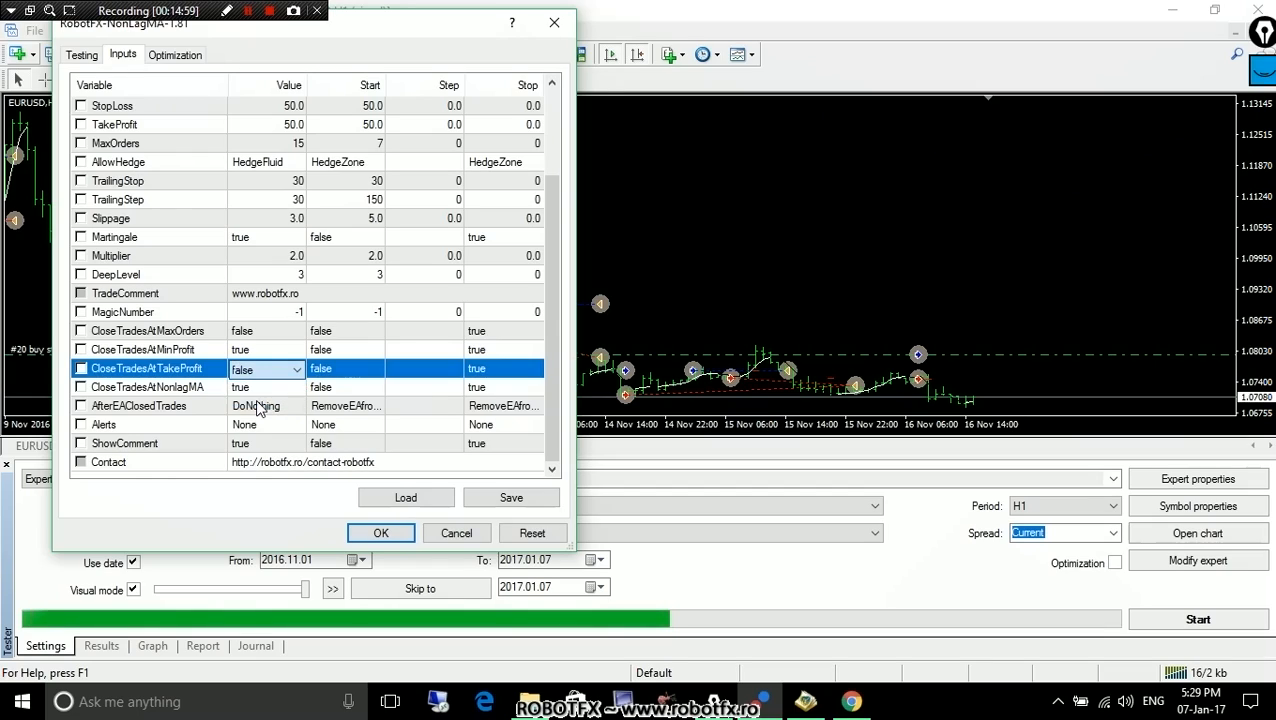
left_click(150, 330)
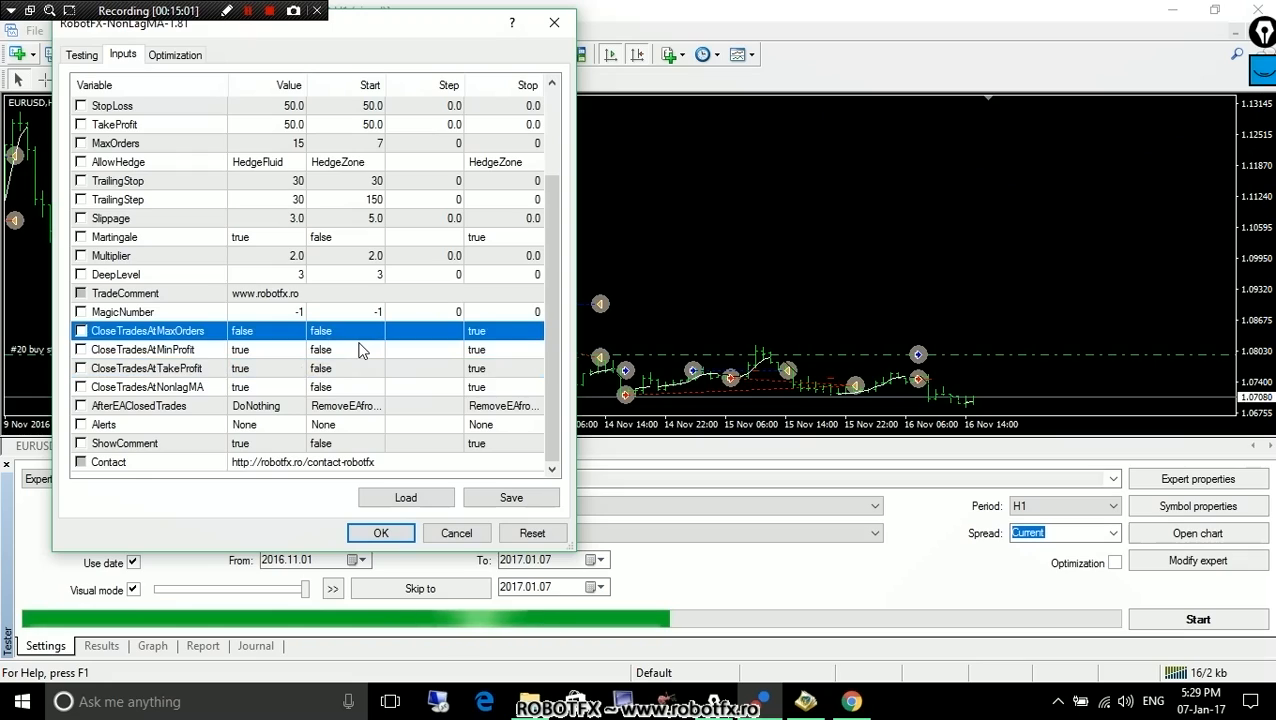
scroll("up", 3)
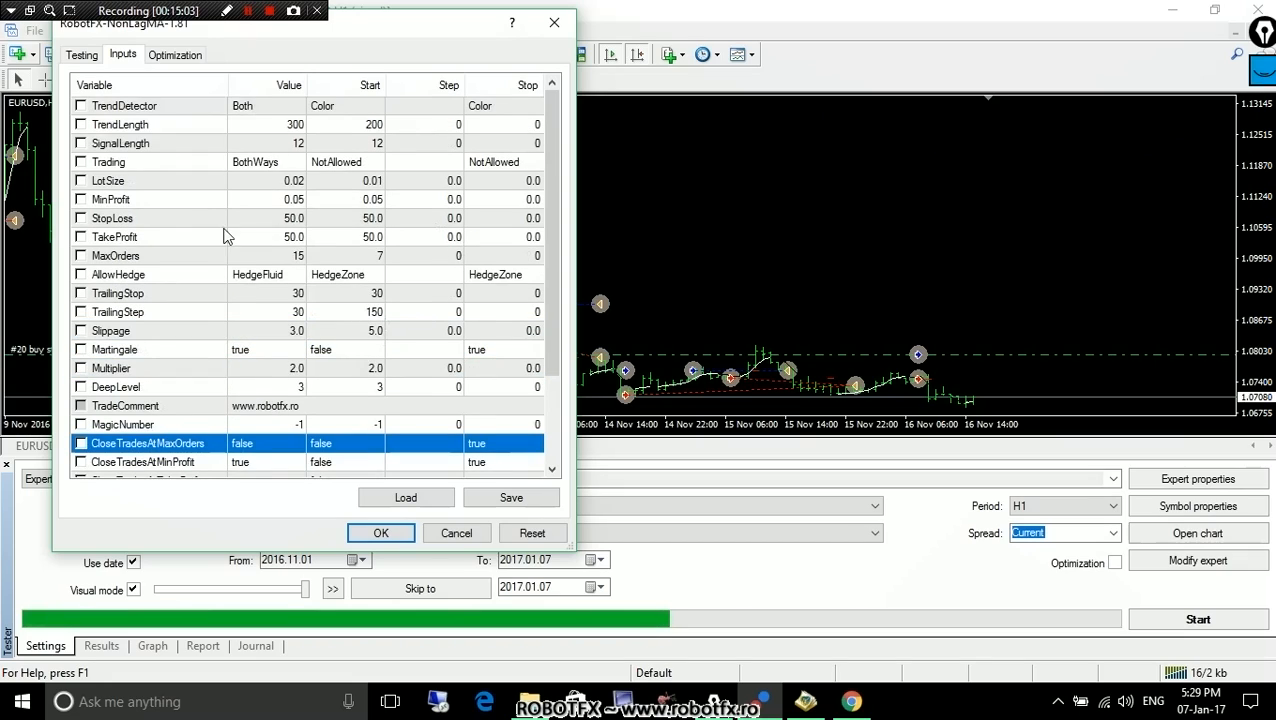
left_click(114, 237)
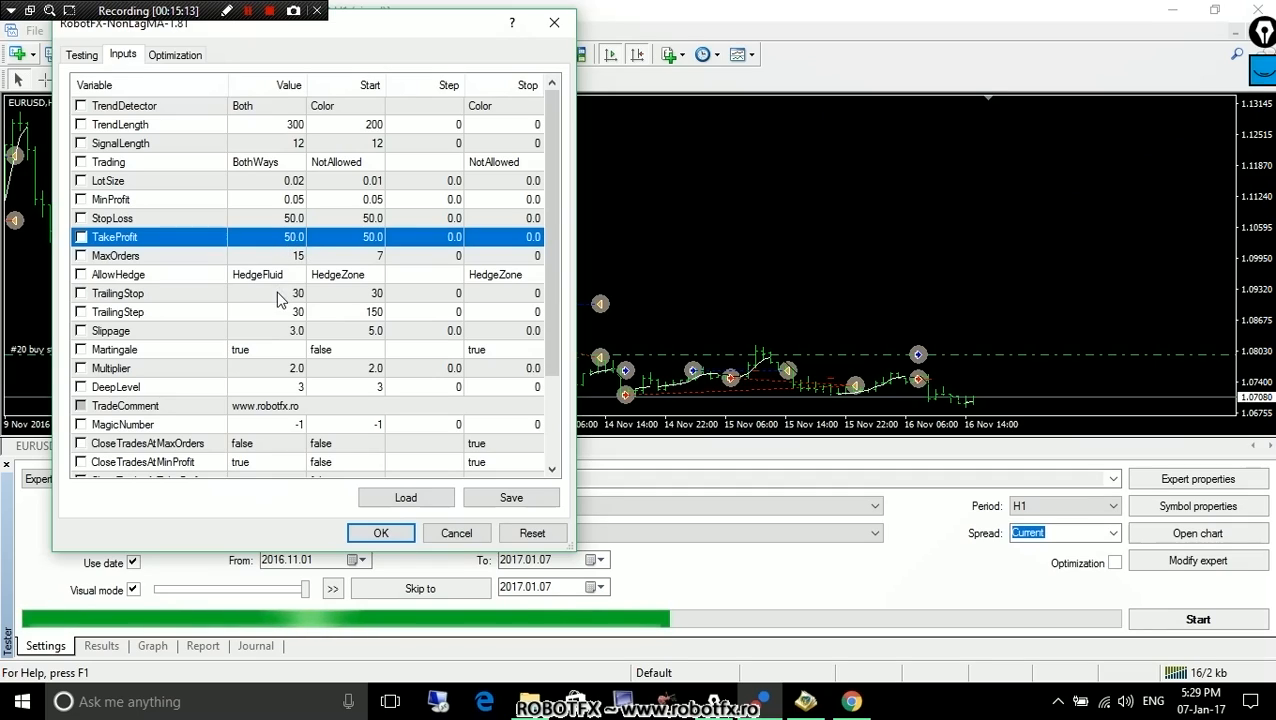
- Try NoHedging for AllowHedge, then set it back to HedgeFluid
left_click(150, 274)
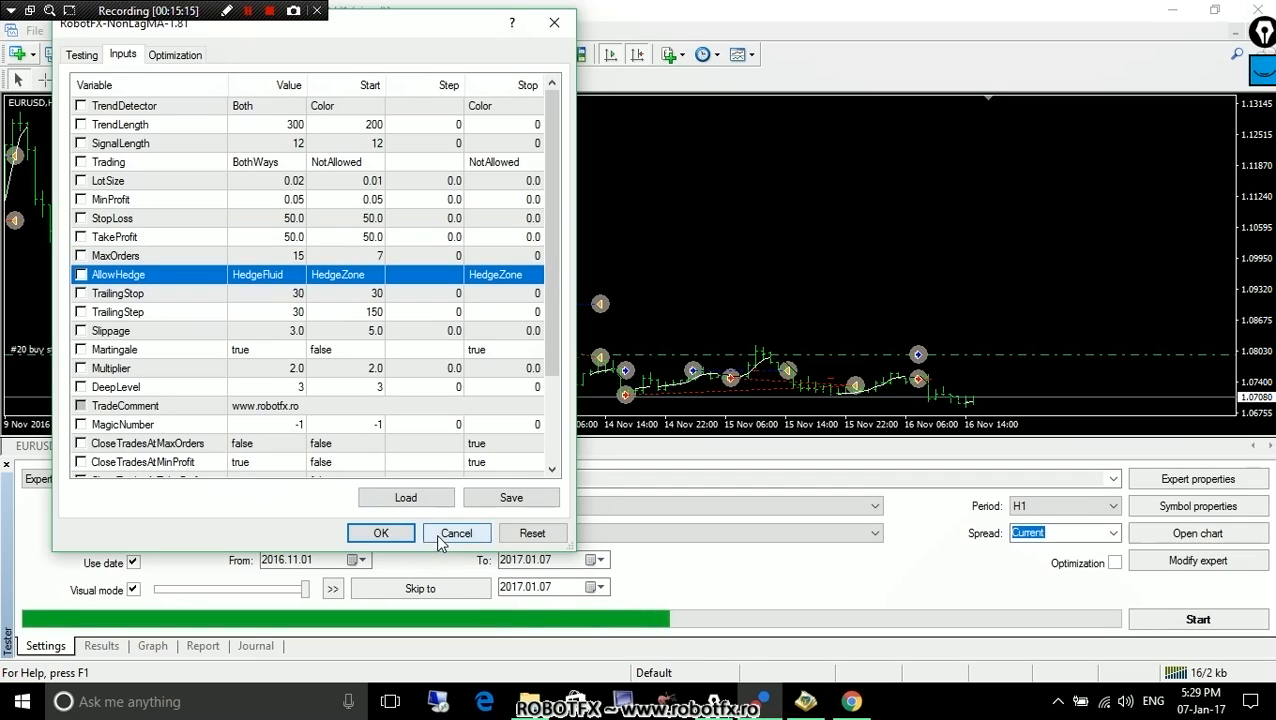
mouse_move(295, 280)
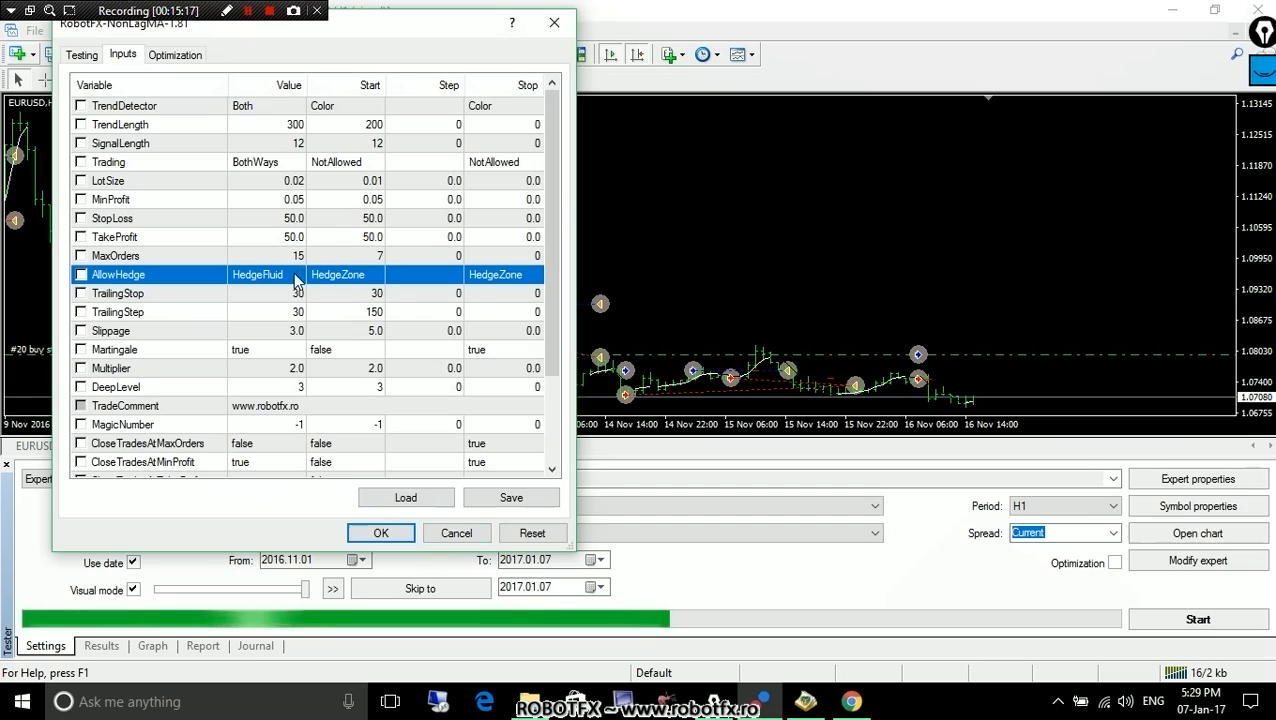
left_click(296, 275)
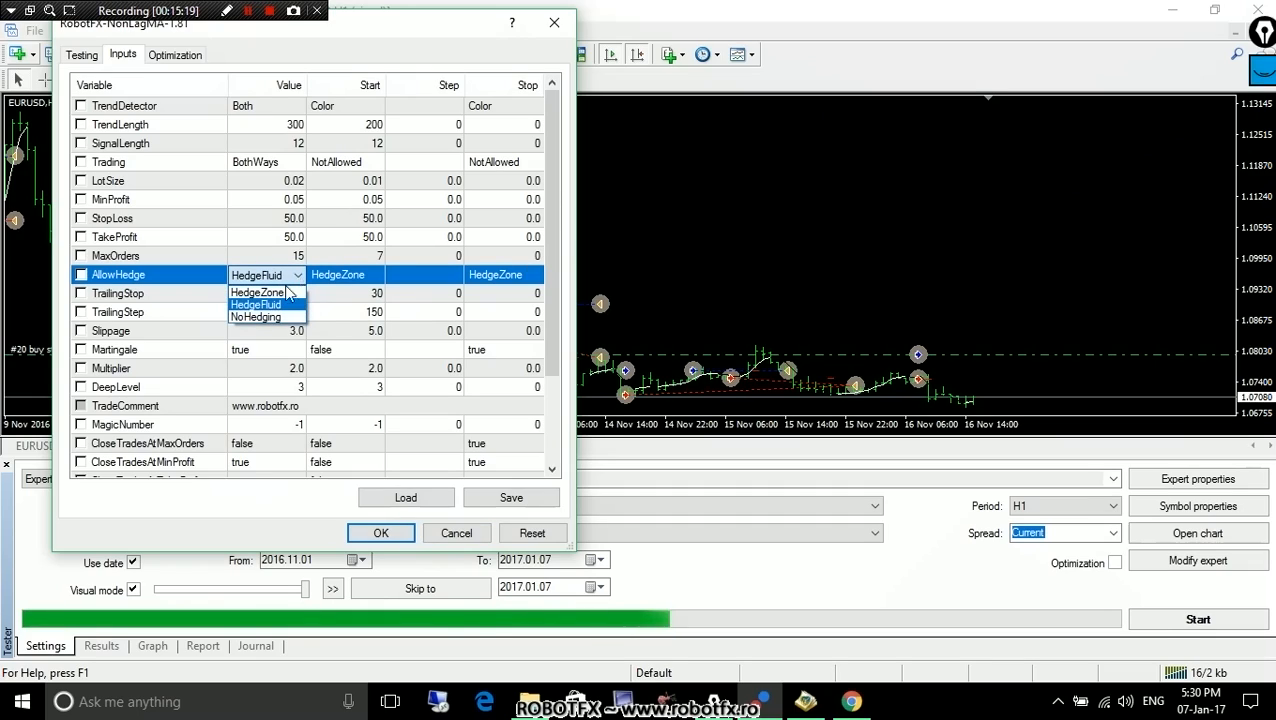
left_click(256, 317)
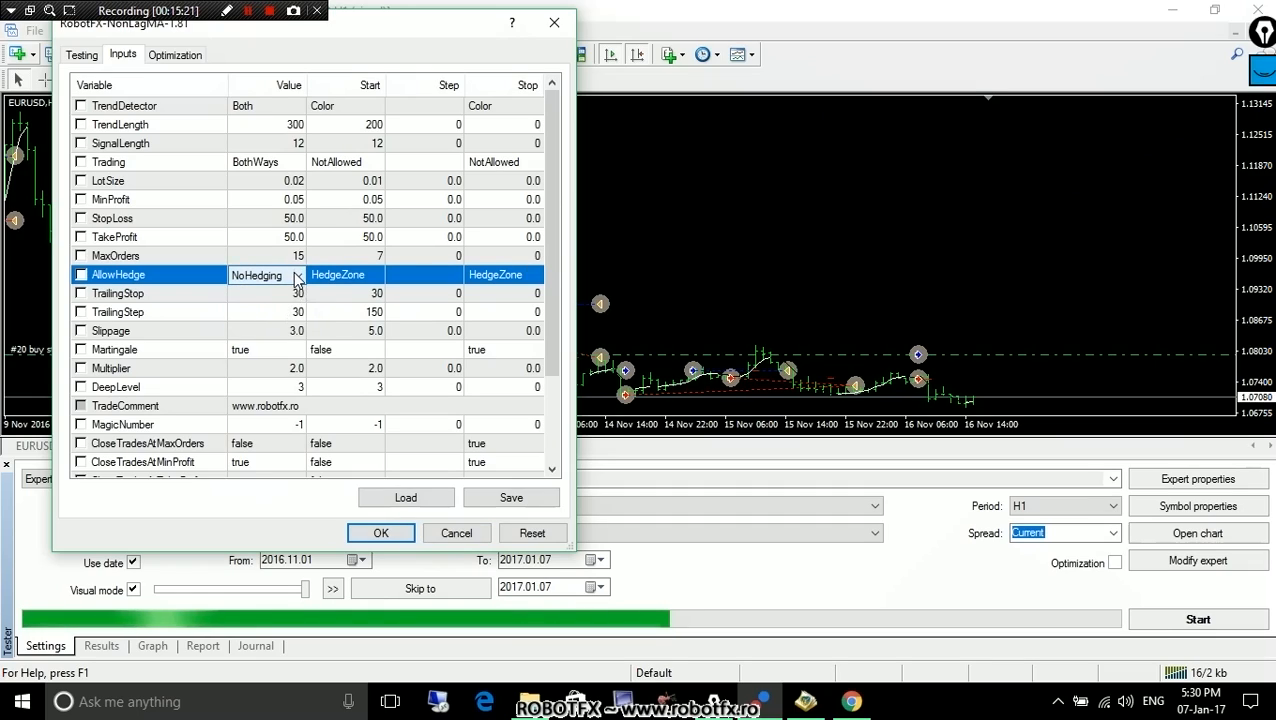
left_click(148, 237)
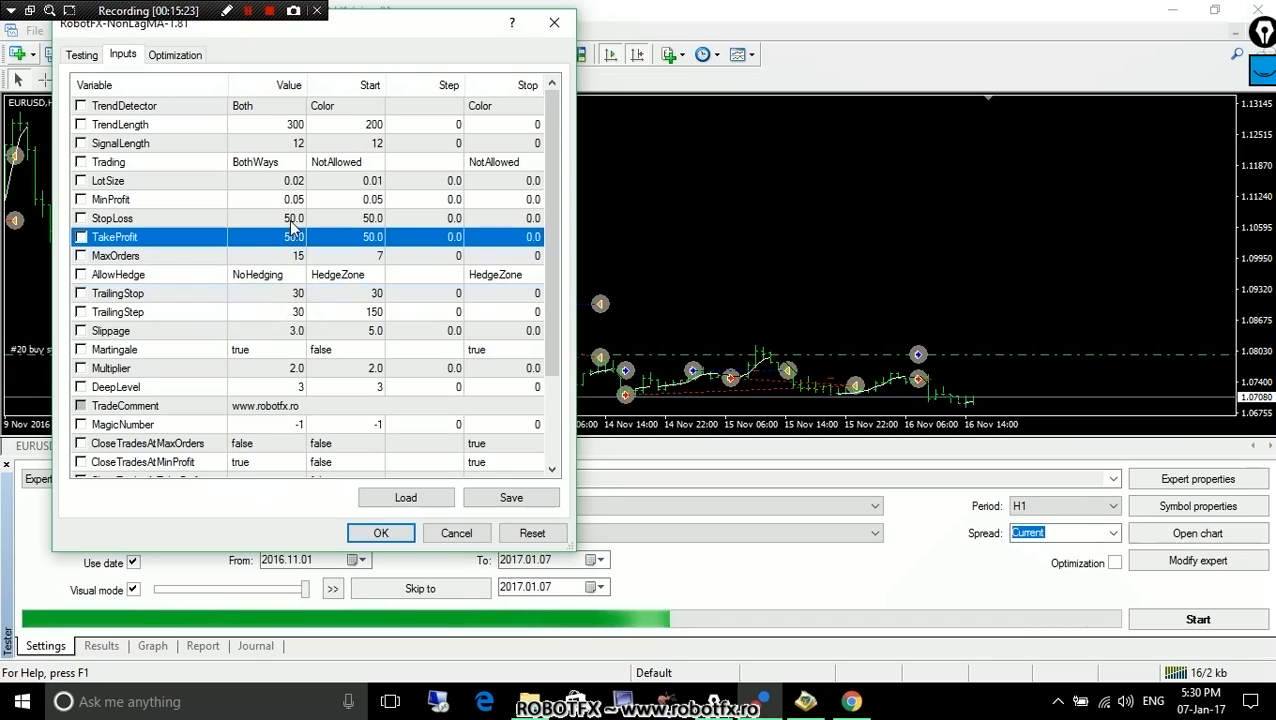
left_click(267, 274)
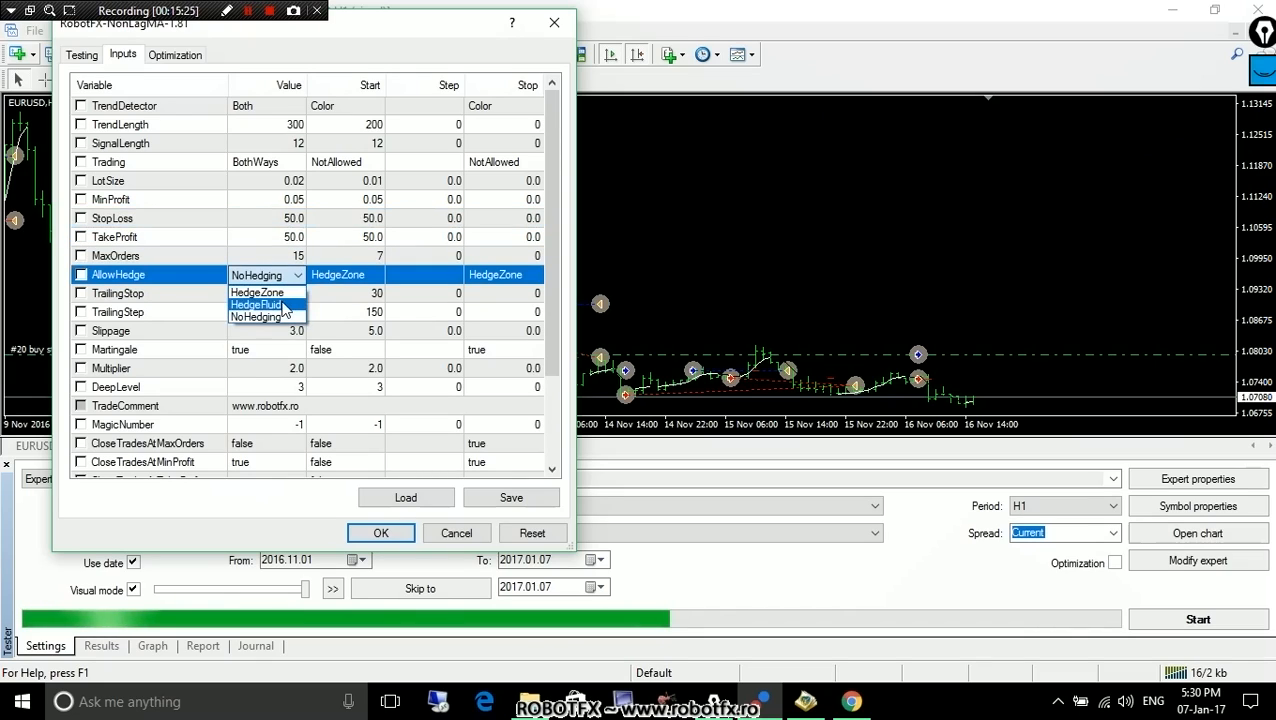
left_click(380, 532)
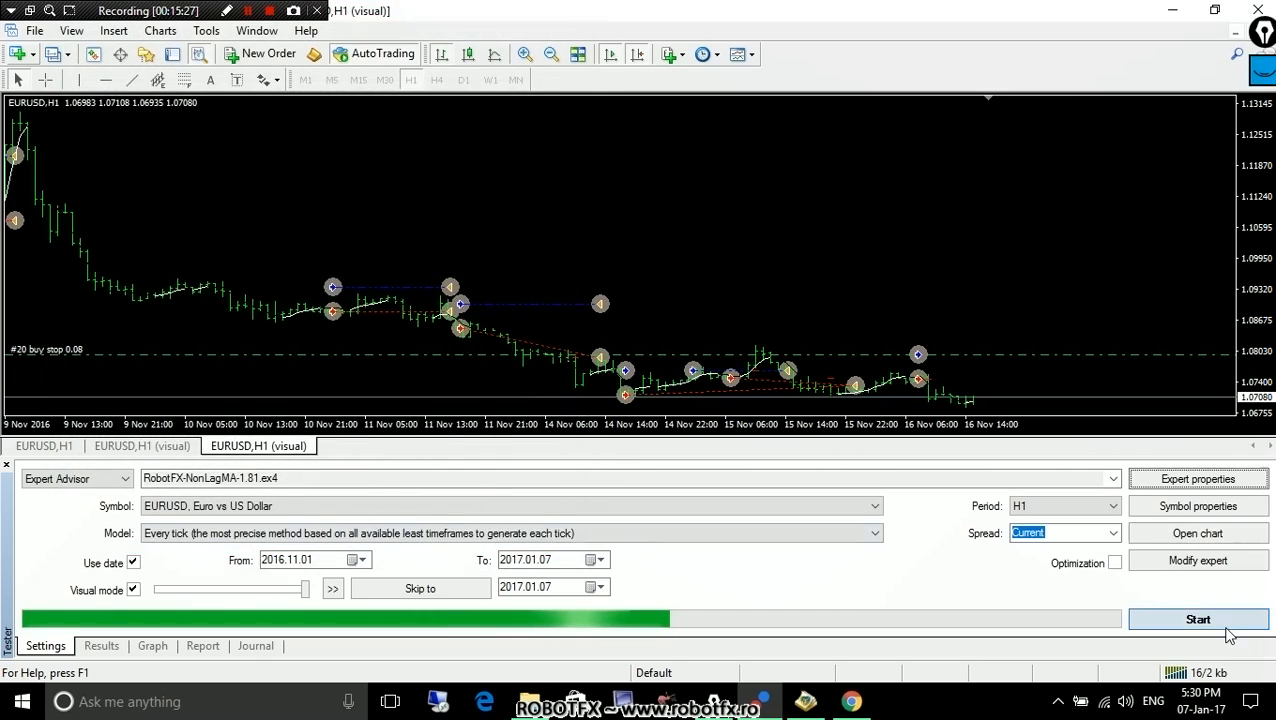
- Run the visual EURUSD H1 backtest, close the extra chart tab, and pause in early November
left_click(1198, 619)
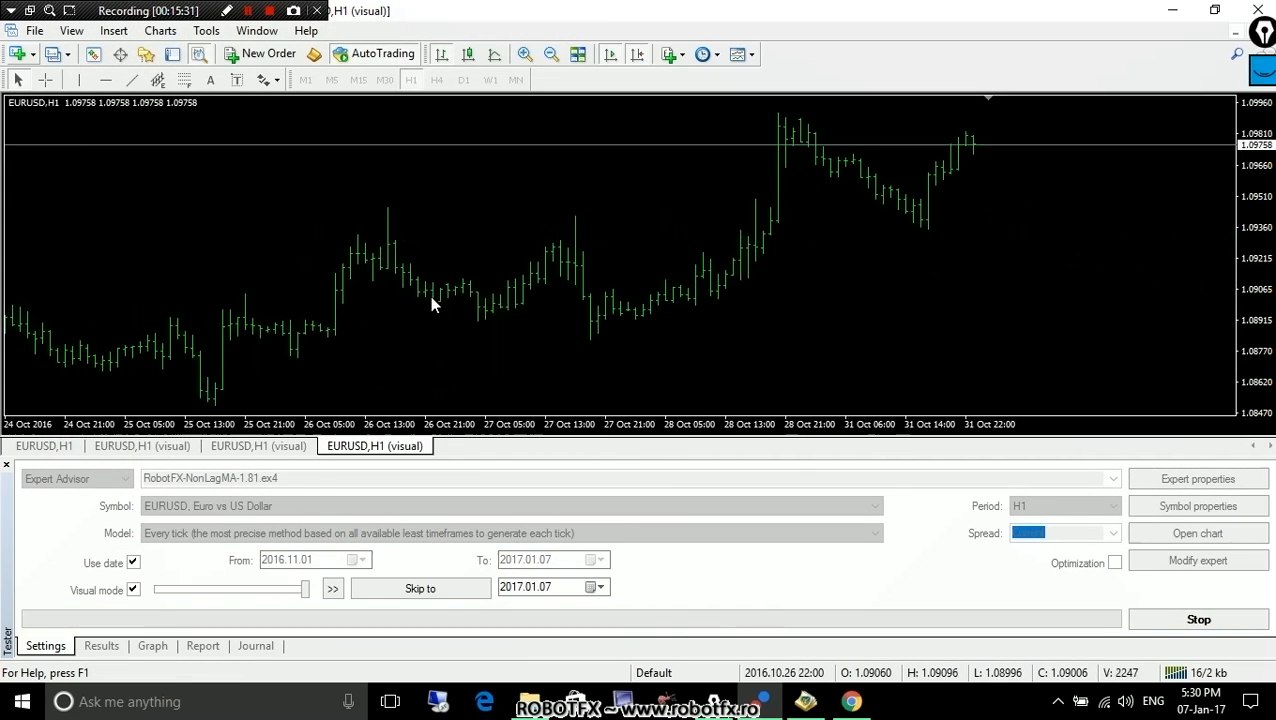
left_click(332, 588)
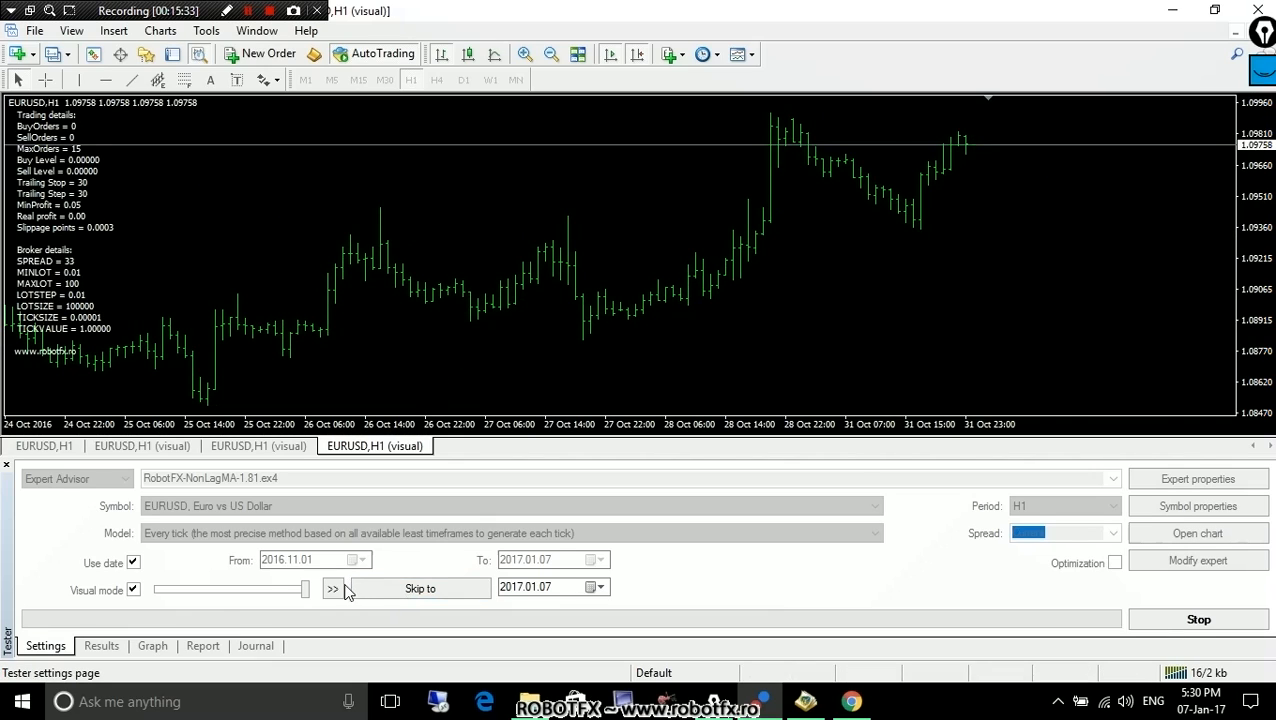
left_click(332, 588)
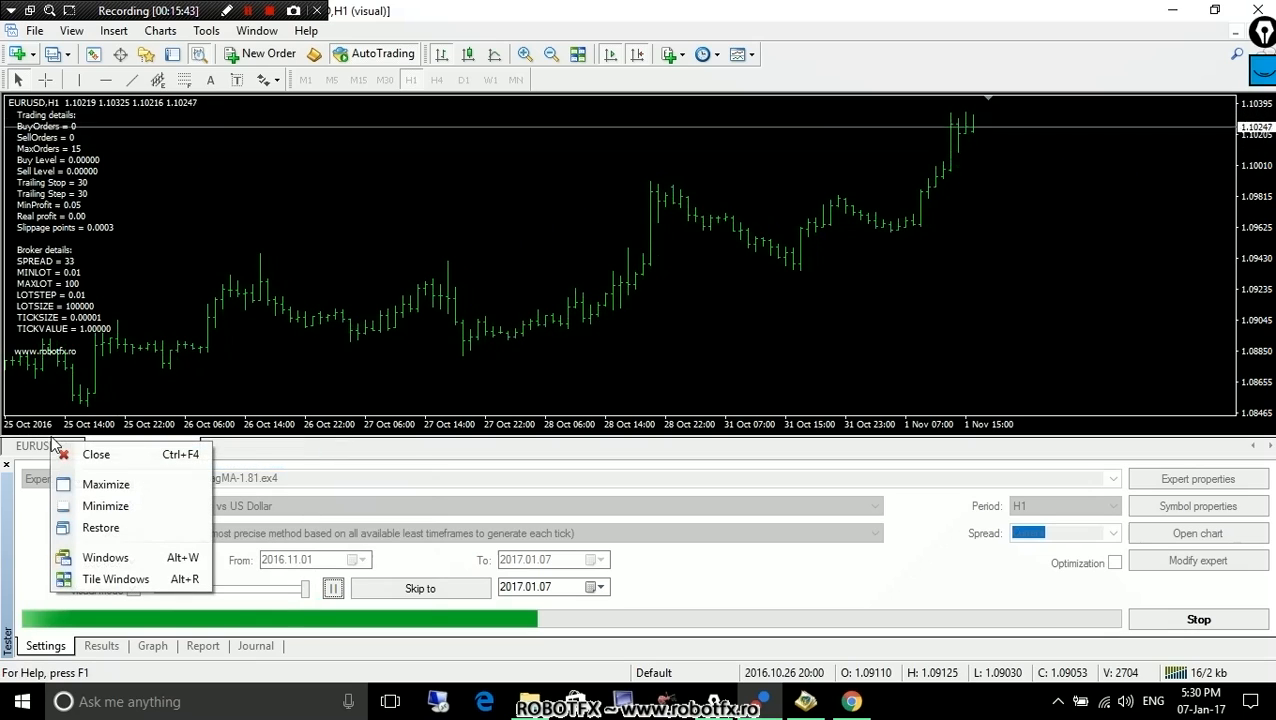
left_click(535, 275)
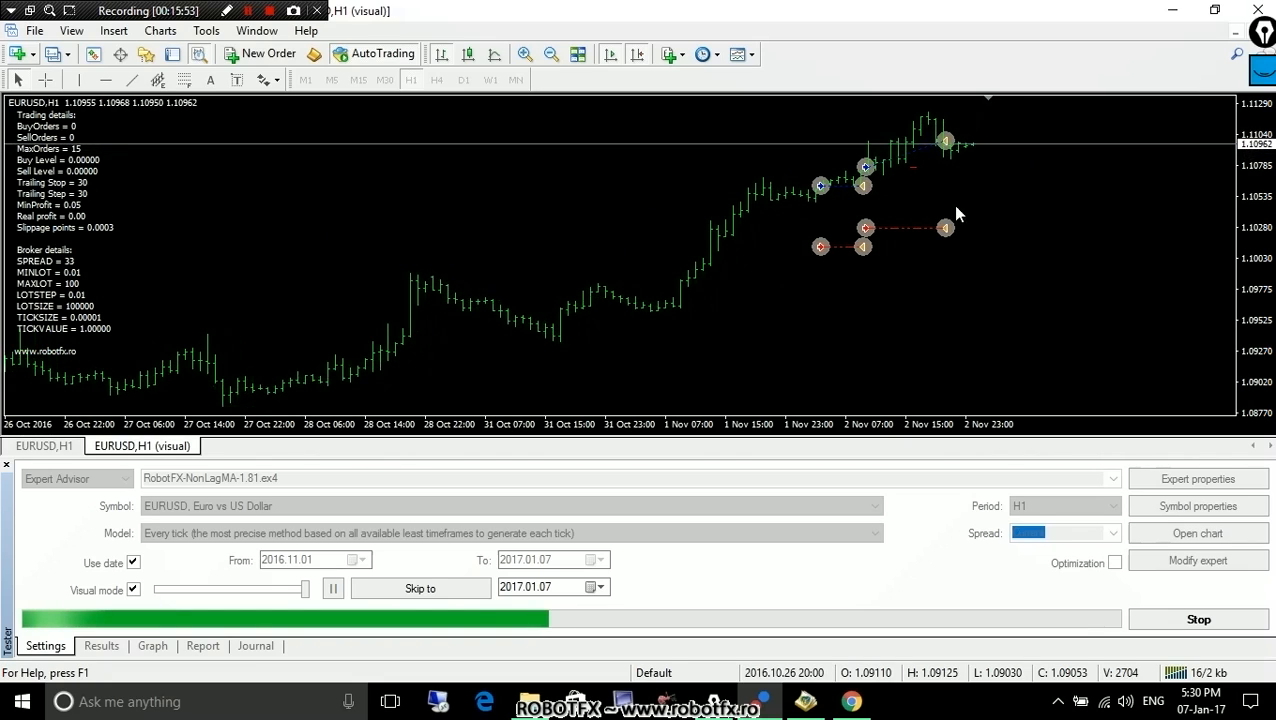
left_click(332, 588)
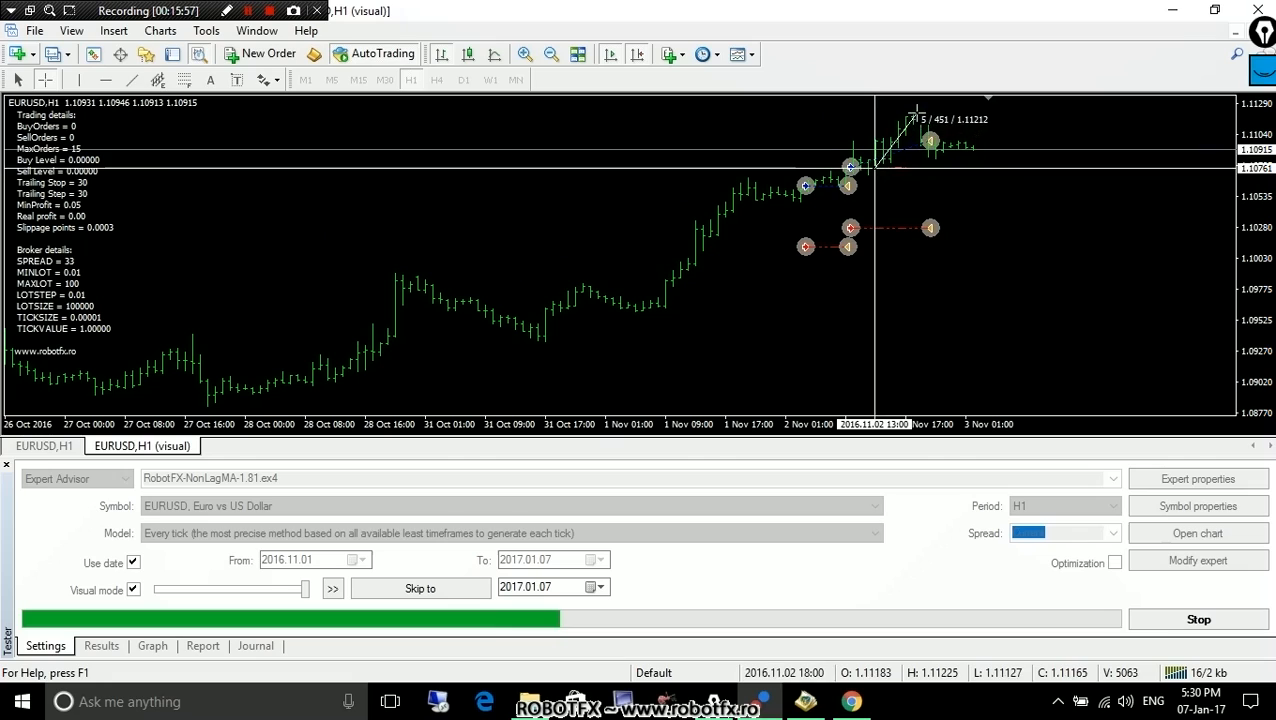
left_click(332, 588)
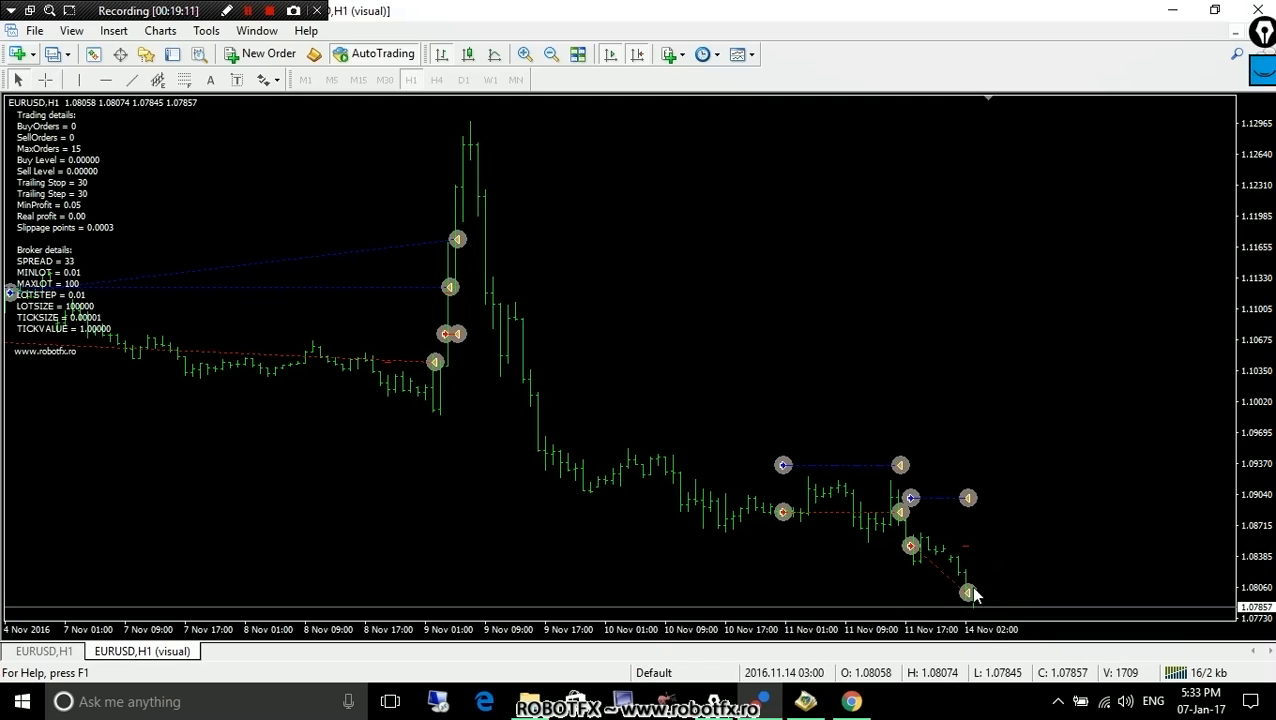
mouse_move(1008, 563)
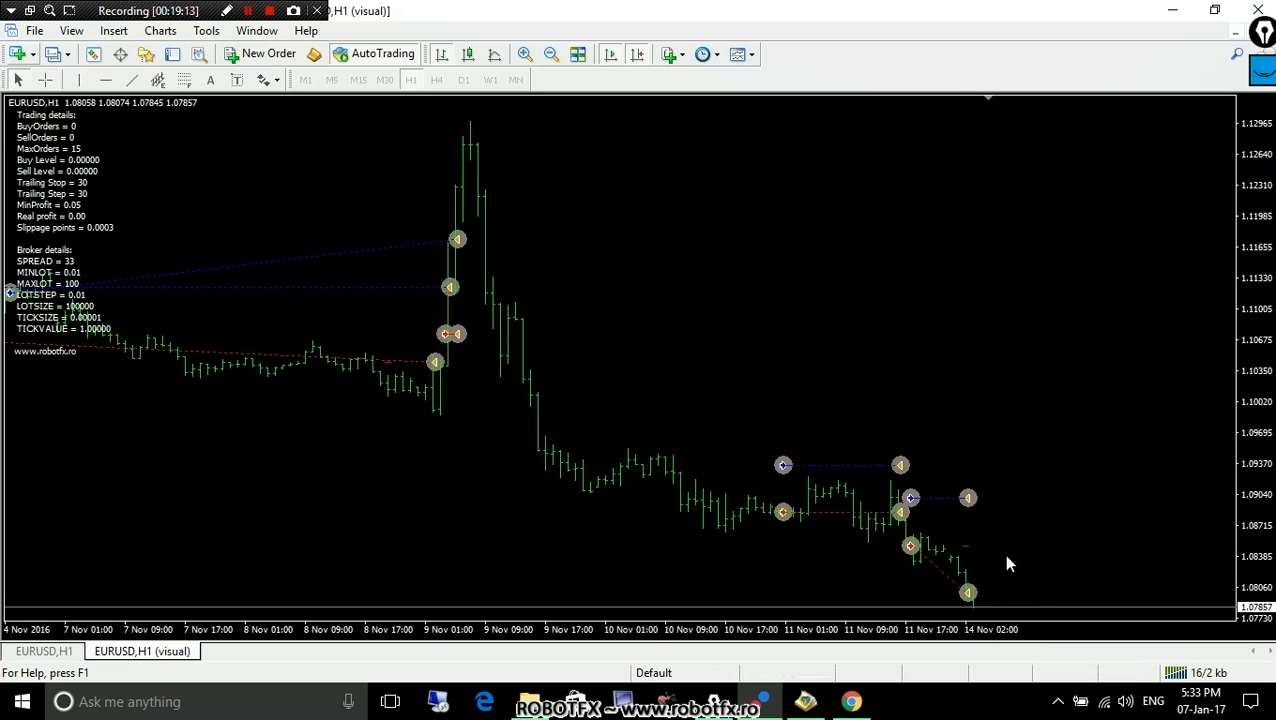
mouse_move(873, 551)
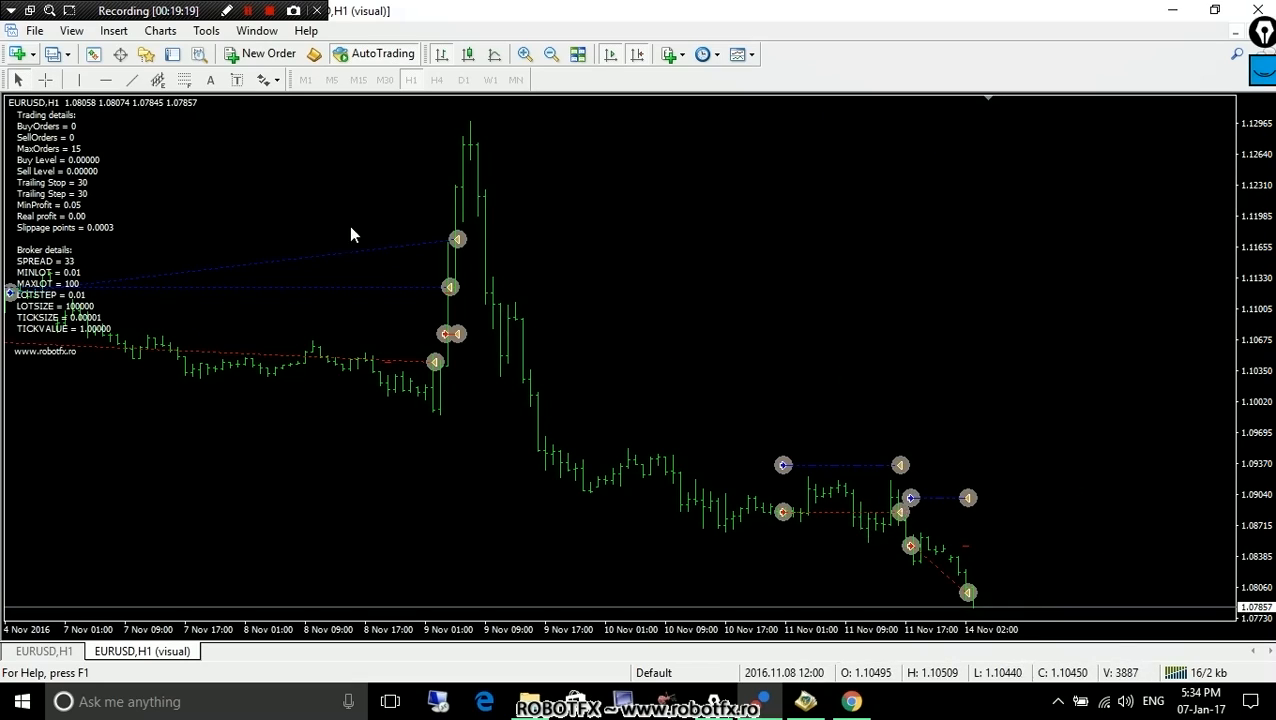
mouse_move(198, 54)
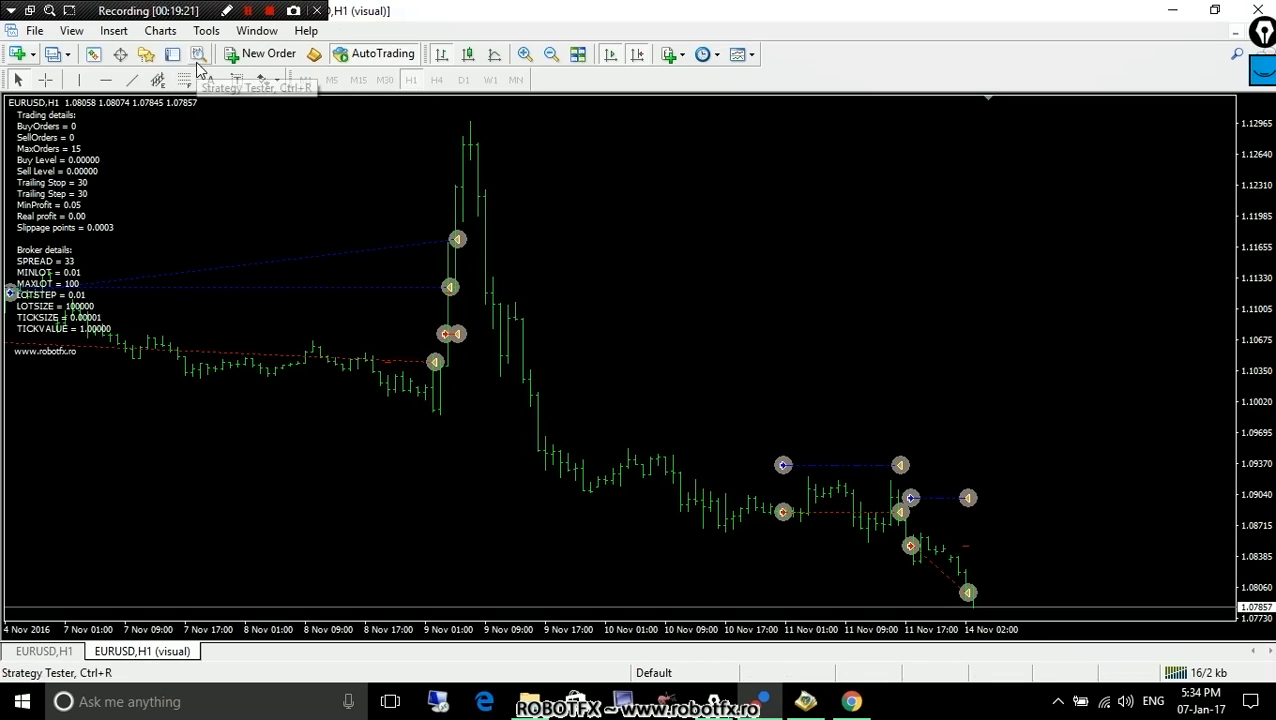
mouse_move(330, 218)
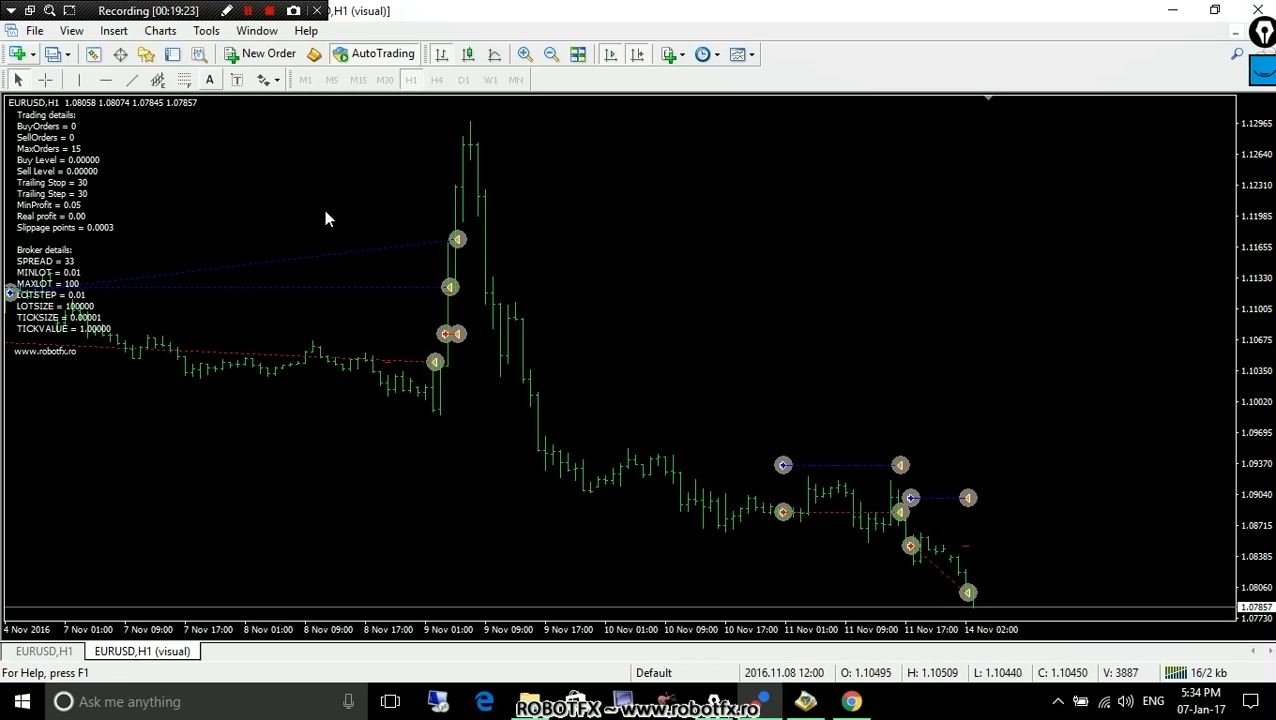
left_click(270, 11)
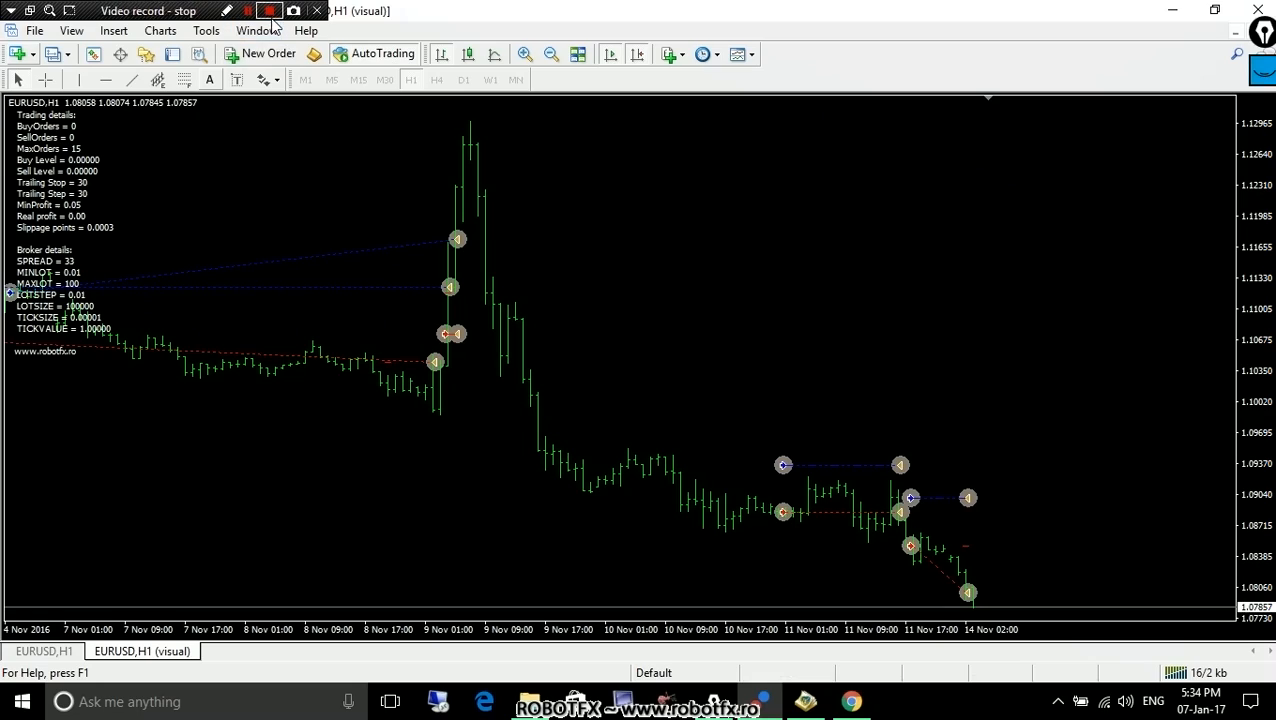
left_click(269, 11)
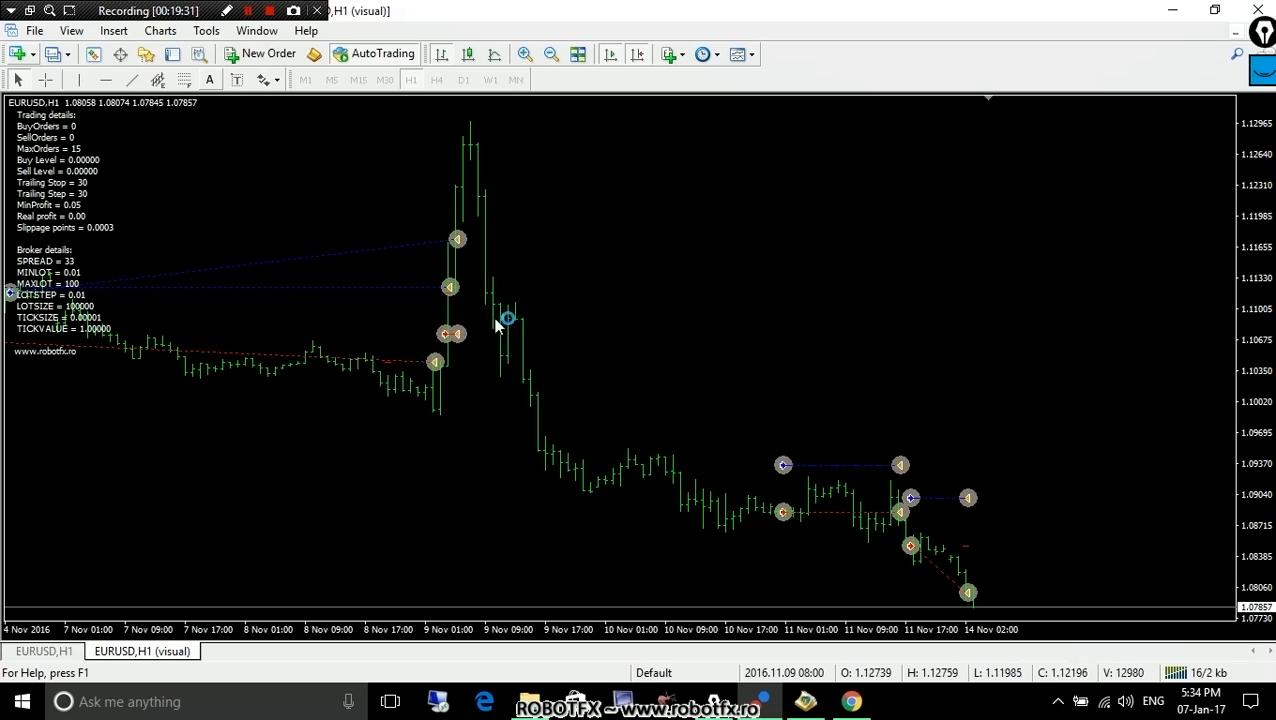
mouse_move(420, 214)
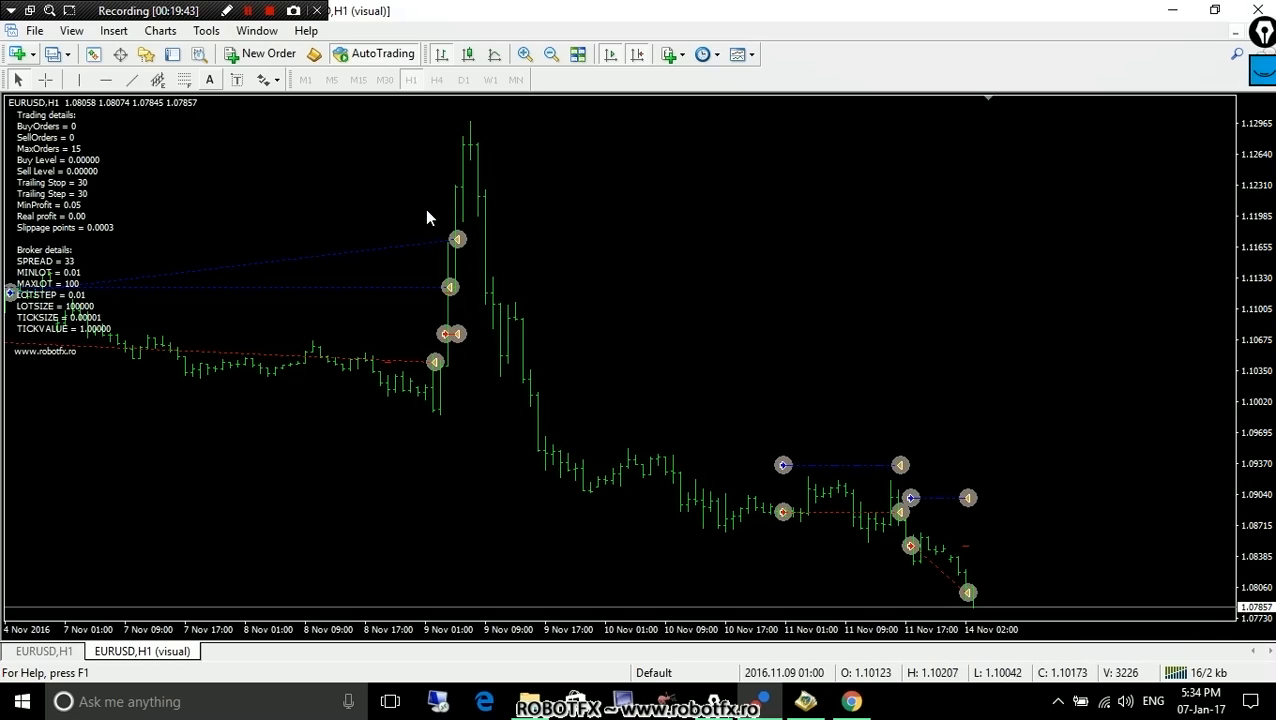
left_click(269, 11)
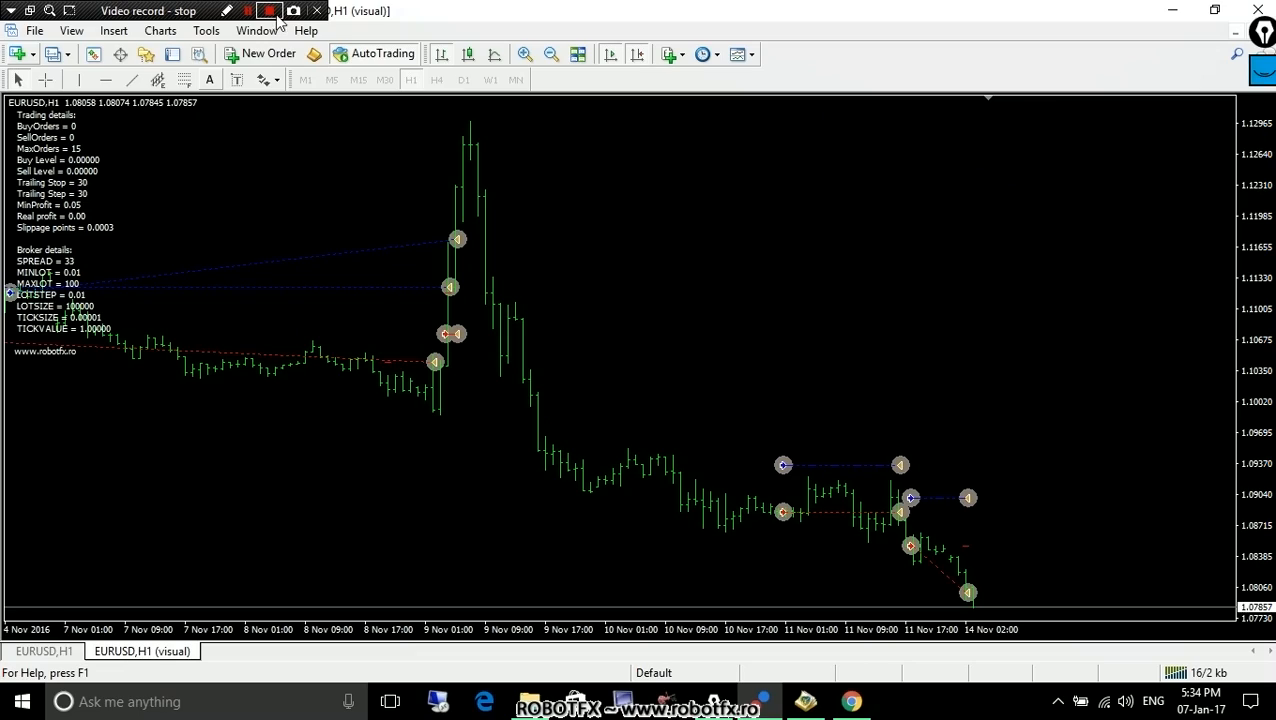